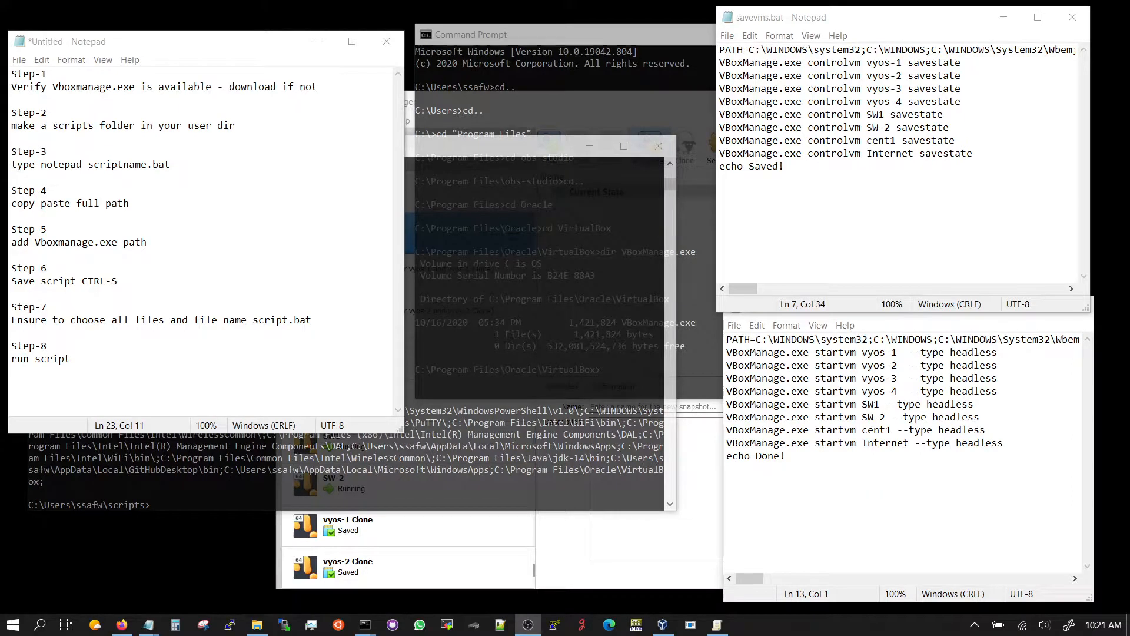
- Bring the Oracle VM VirtualBox Manager window with its VM list to the front
left_click(349, 566)
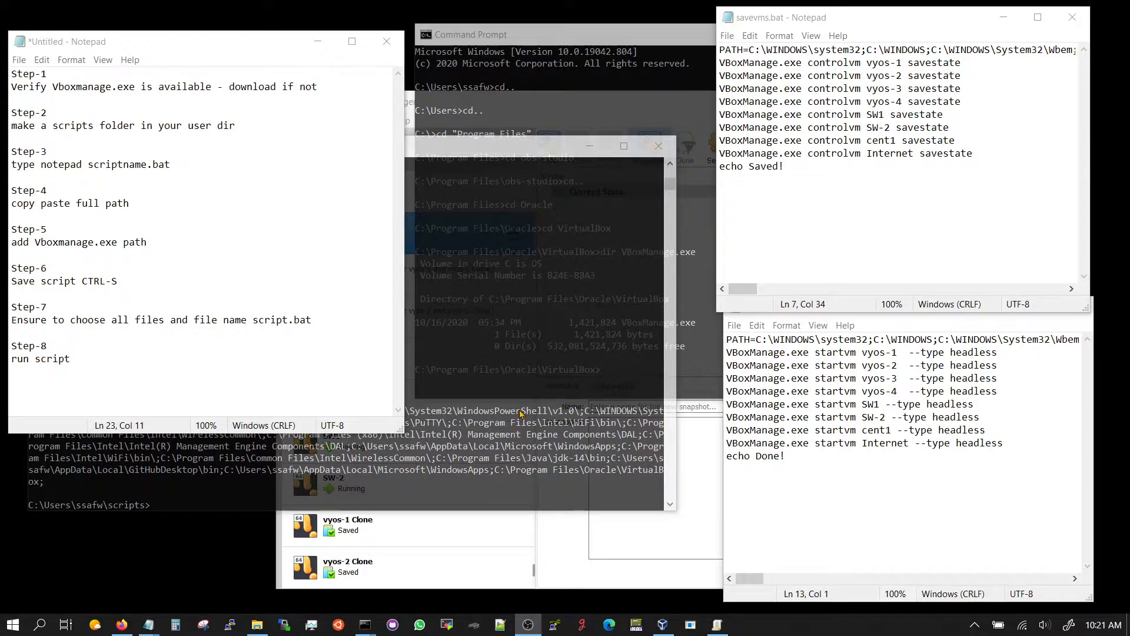
mouse_move(558, 584)
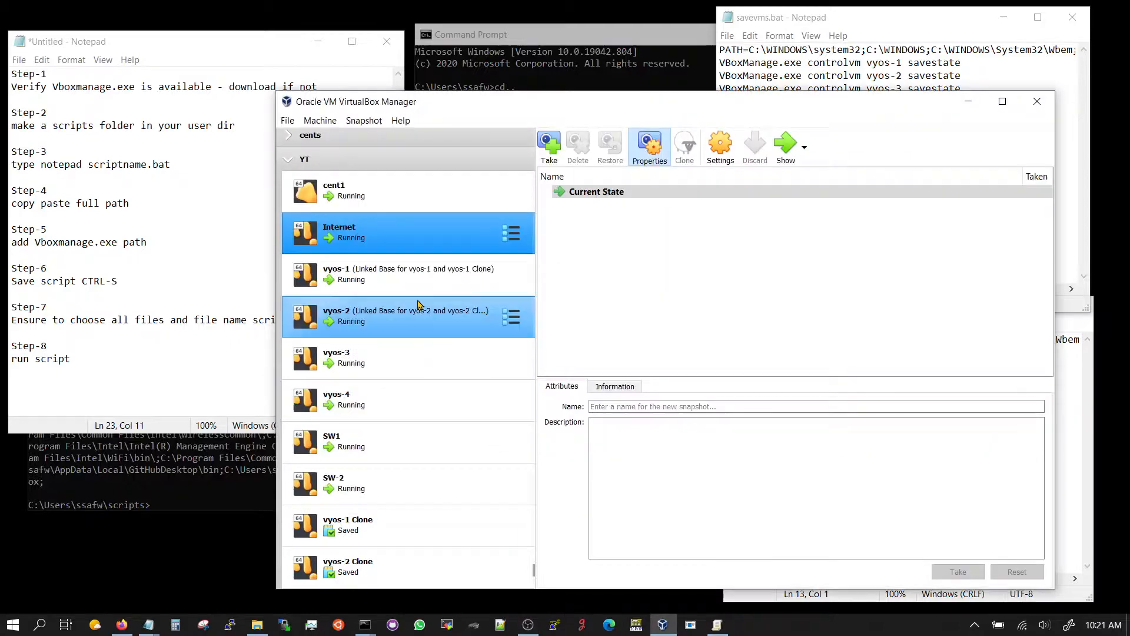
mouse_move(391, 301)
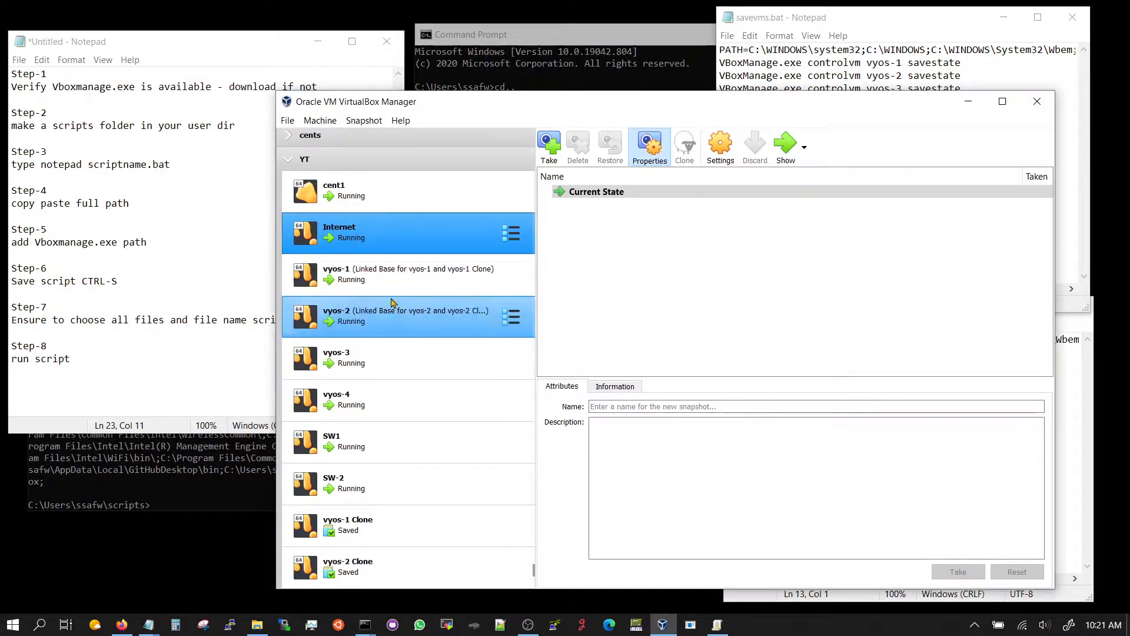
- Select the Internet, SW1 and vyos-1 VMs and review vyos-1's context-menu actions without choosing one
left_click(408, 232)
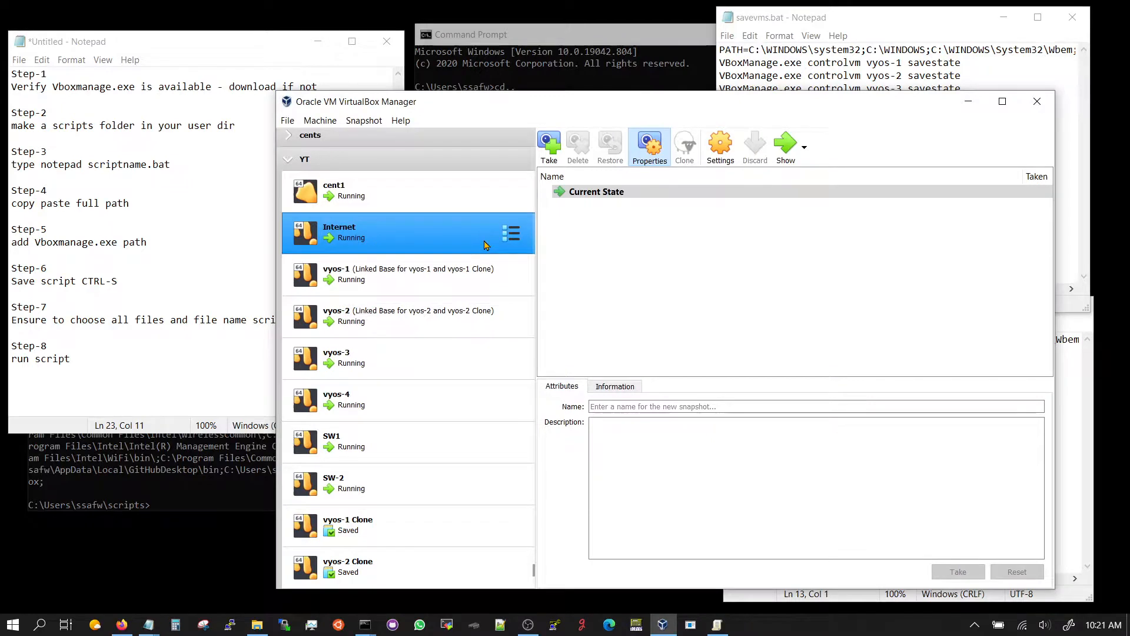
left_click(407, 442)
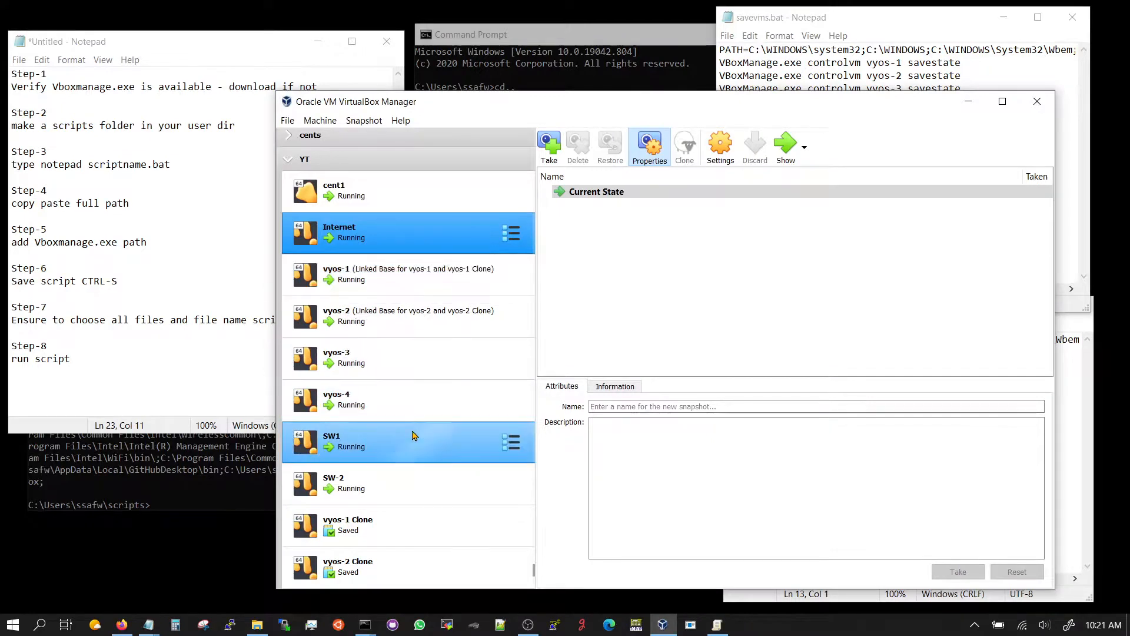
mouse_move(414, 431)
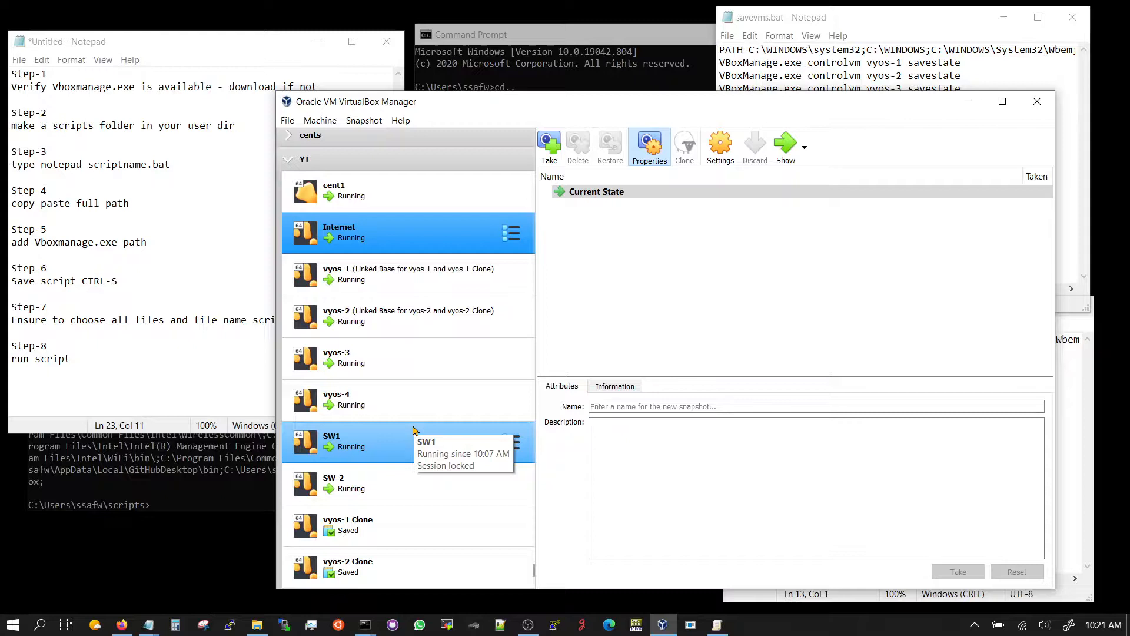
mouse_move(414, 431)
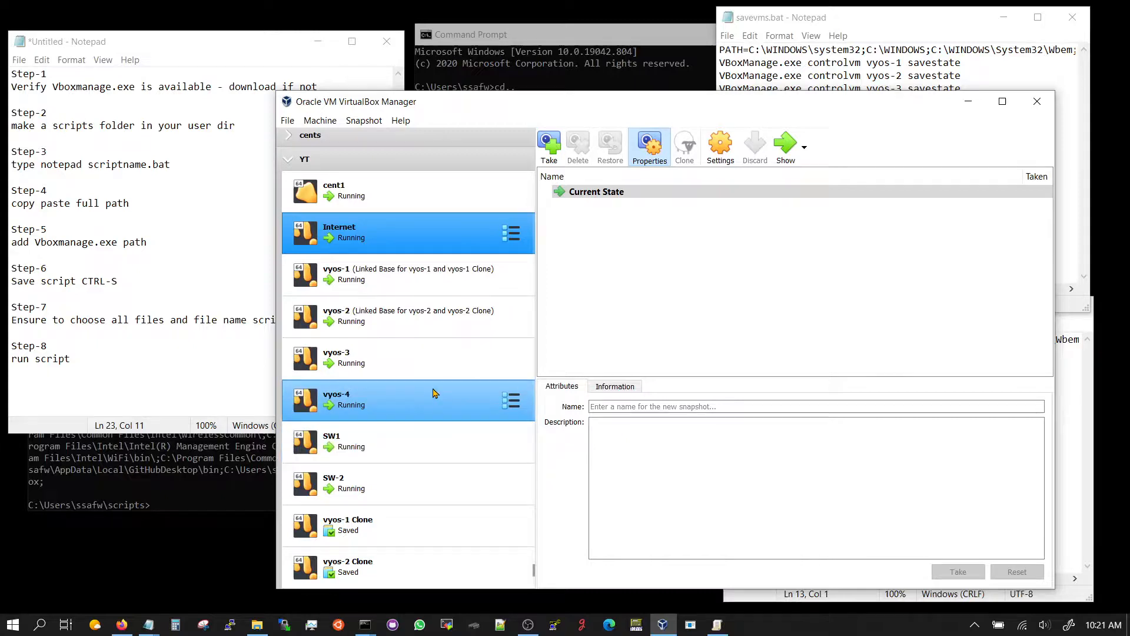
left_click(407, 316)
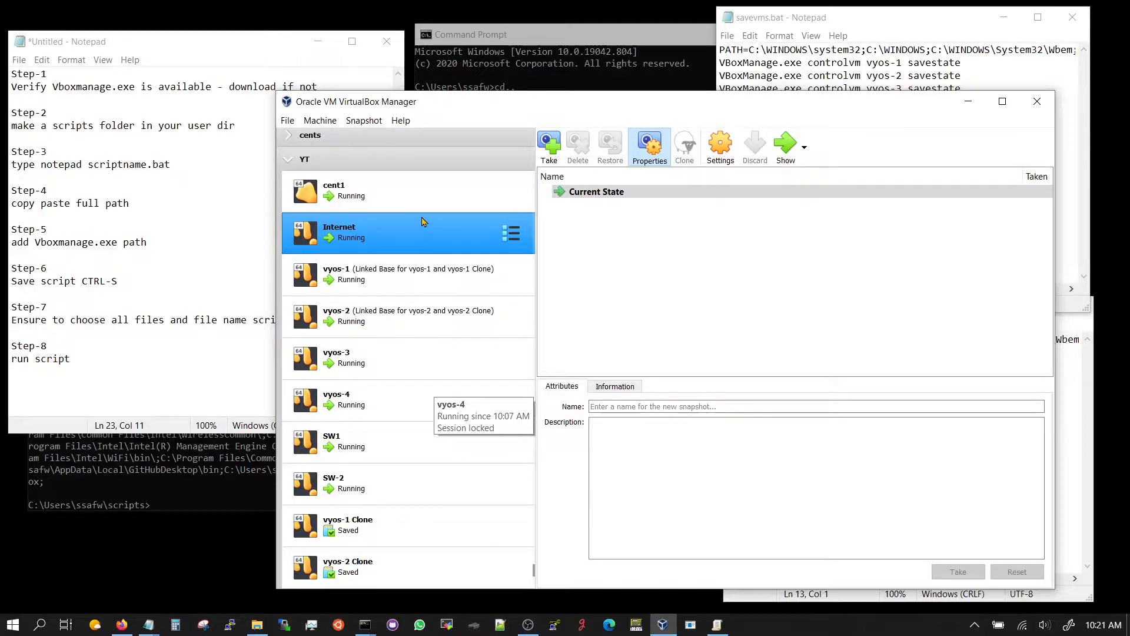
mouse_move(451, 418)
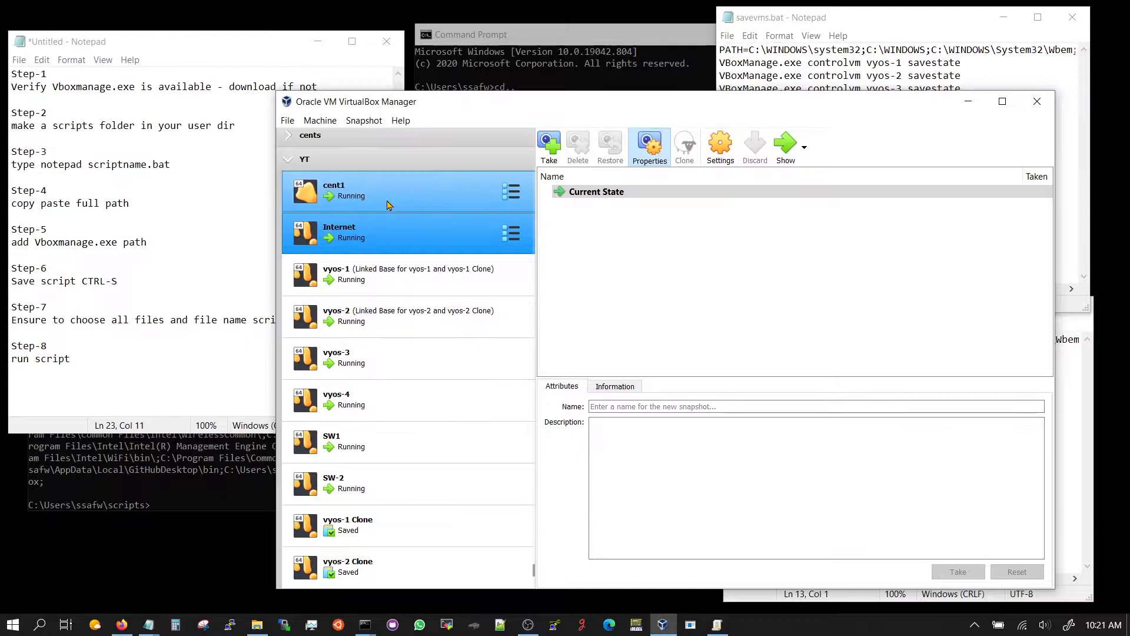
left_click(407, 275)
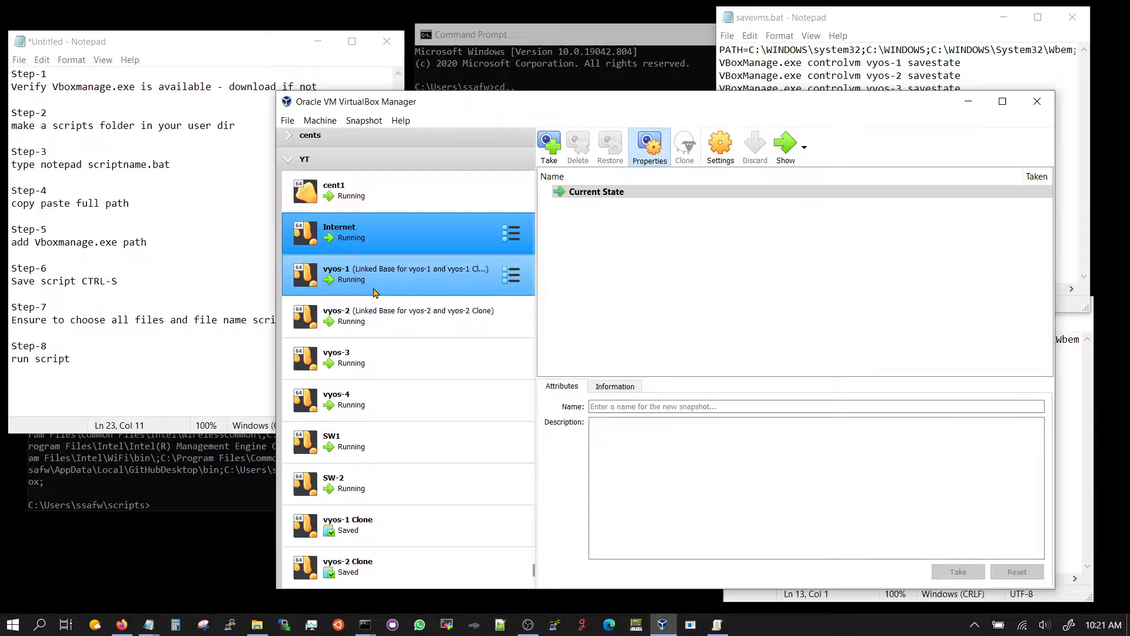
right_click(374, 275)
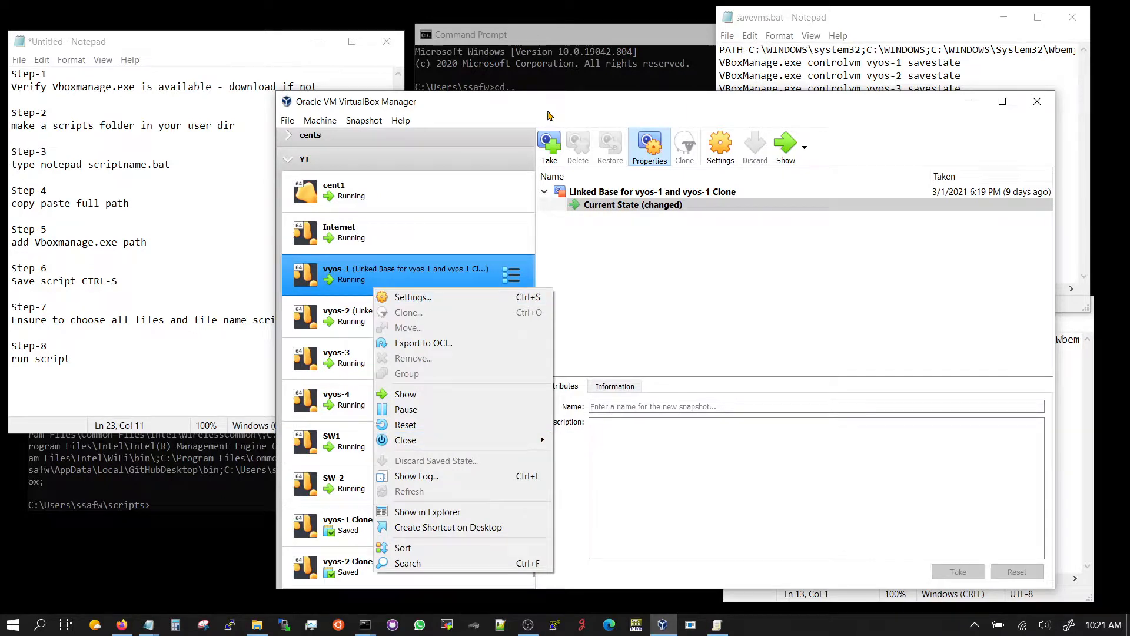
left_click(407, 210)
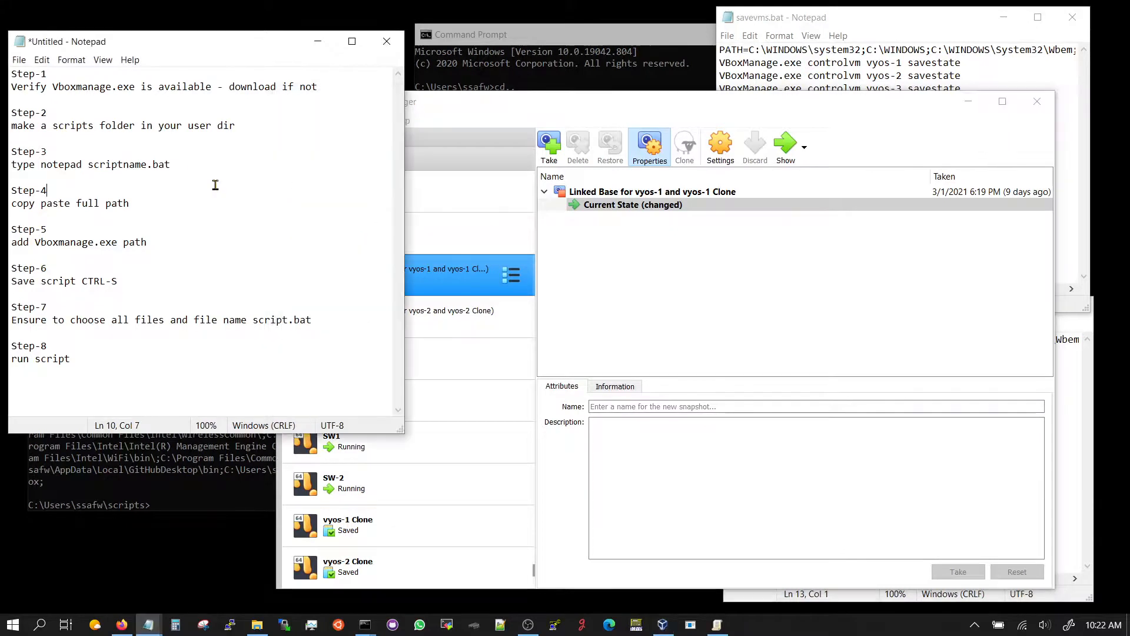
mouse_move(121, 103)
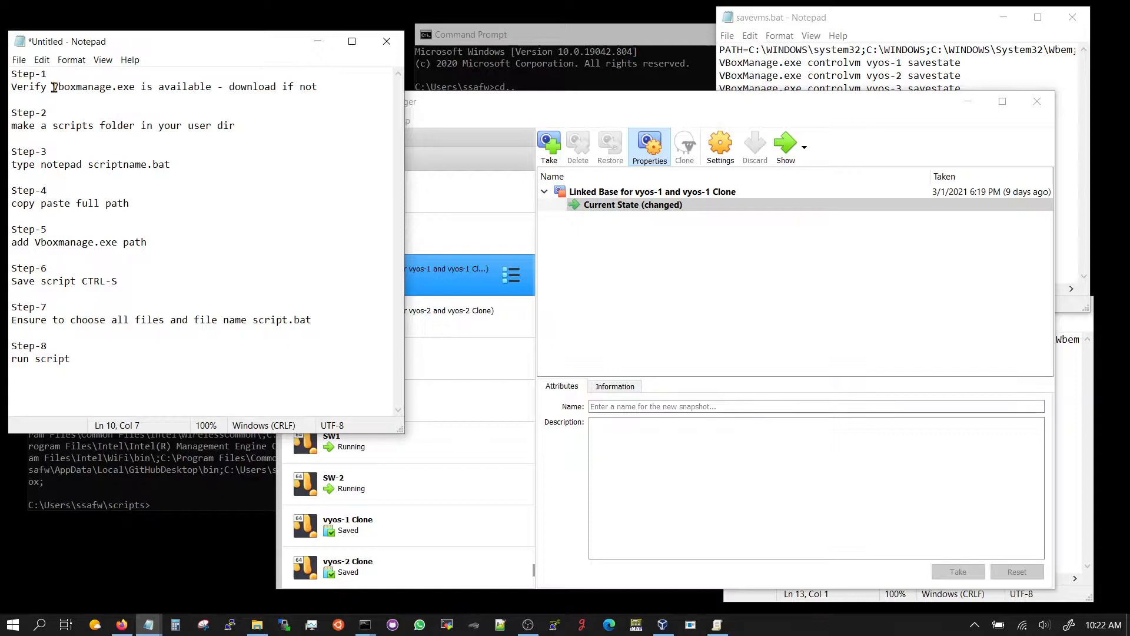
- Run dir VBoxManage.exe in the C:\Program Files\Oracle\VirtualBox prompt to confirm the executable exists
double_click(92, 86)
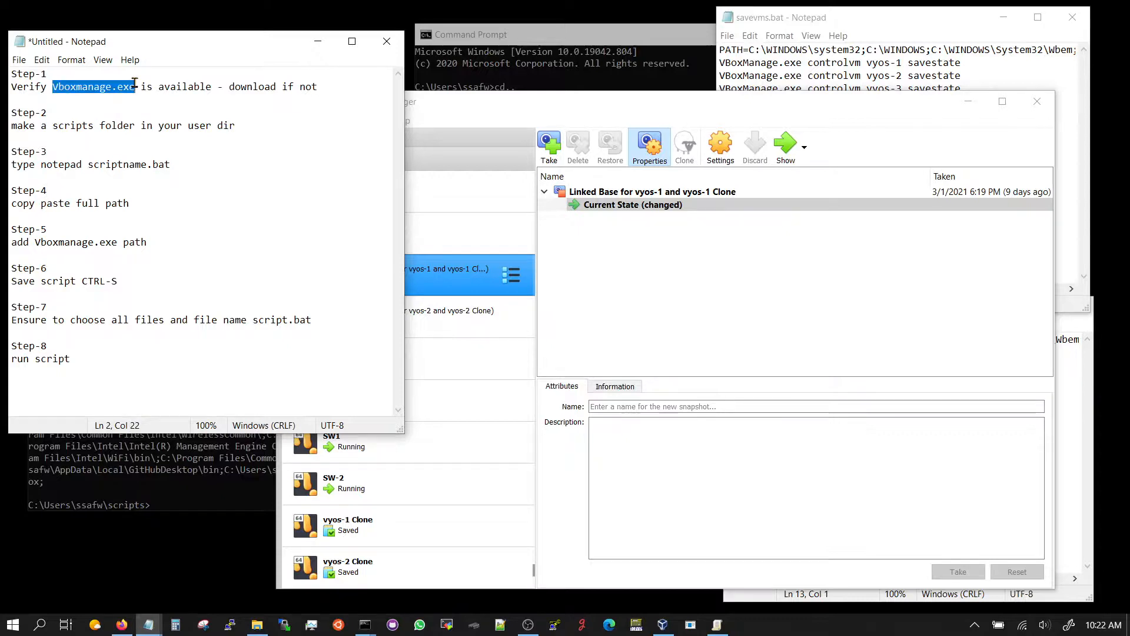
mouse_move(188, 142)
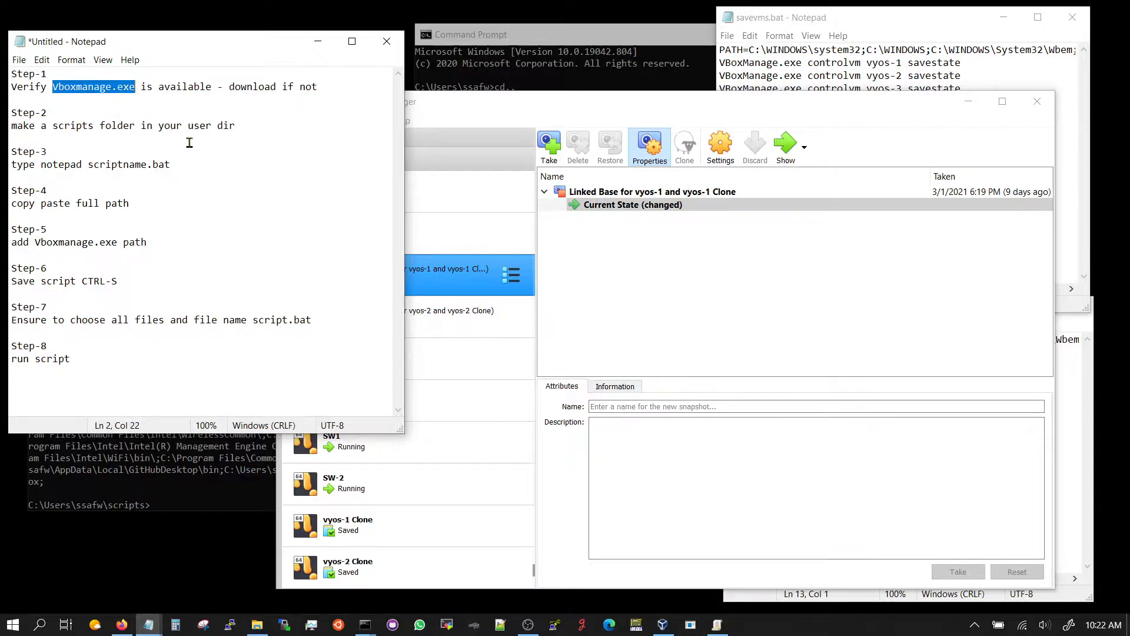
mouse_move(226, 196)
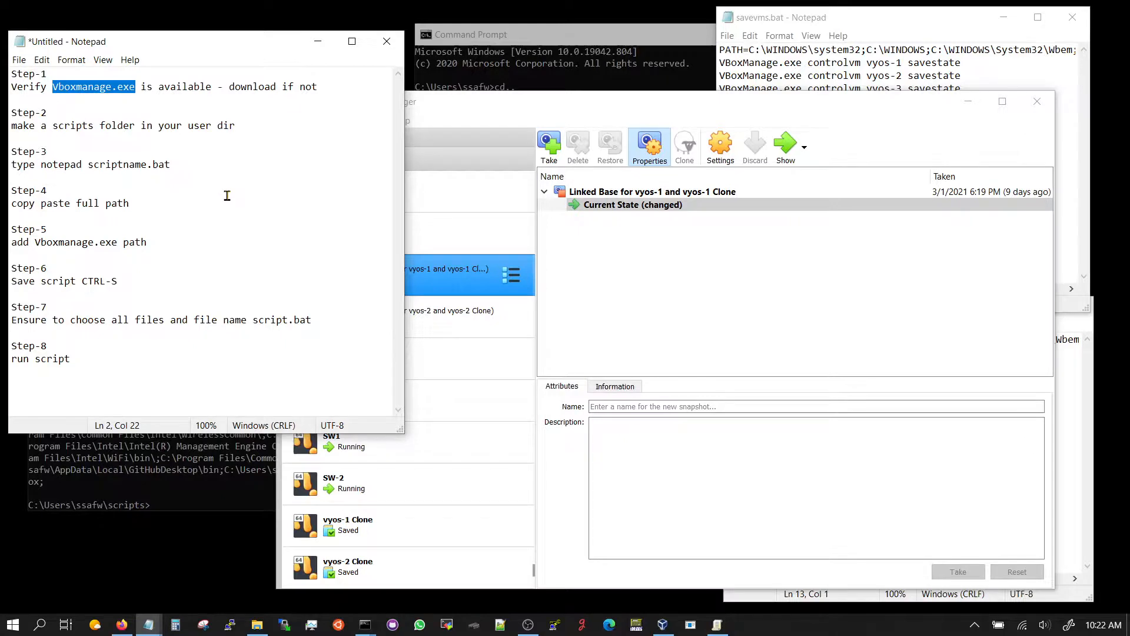
left_click(505, 34)
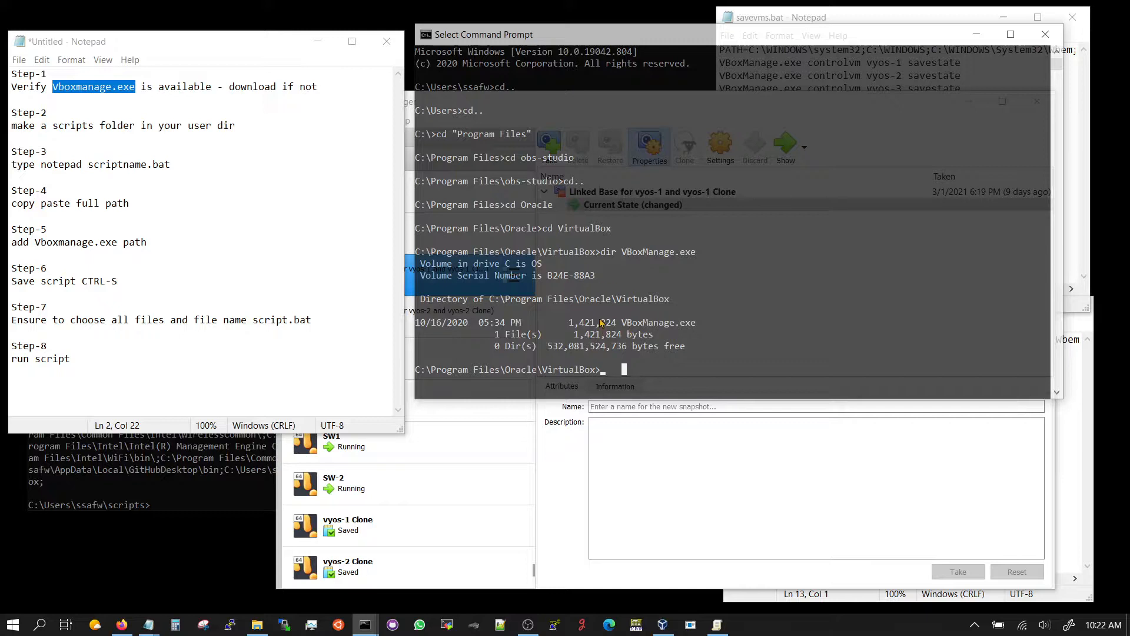
type("dir VBoxManage.exe")
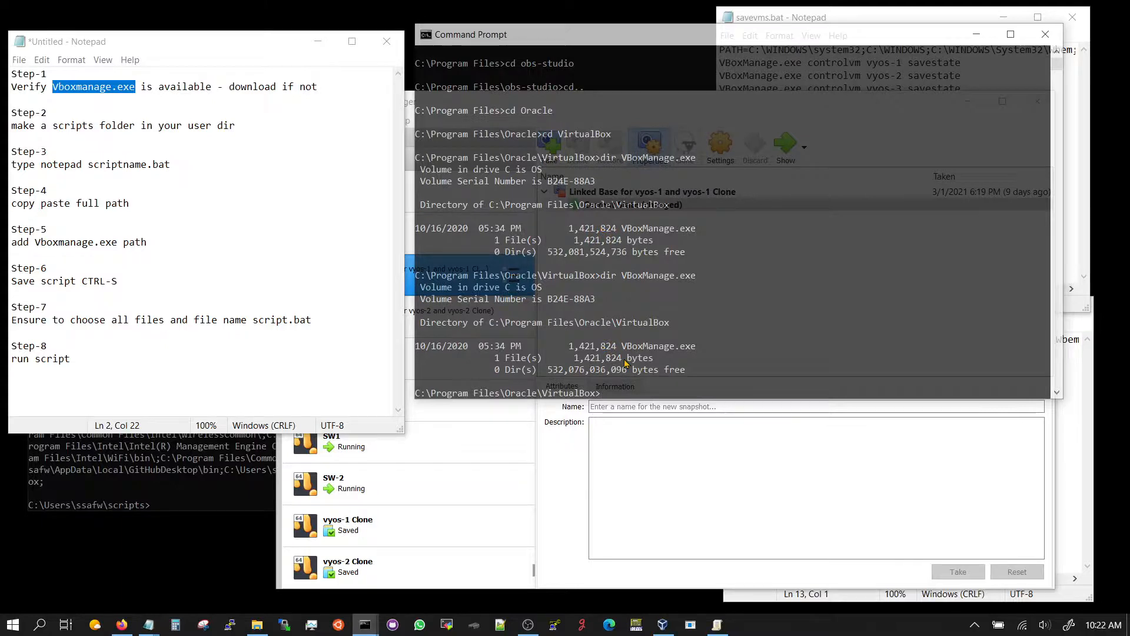
mouse_move(670, 358)
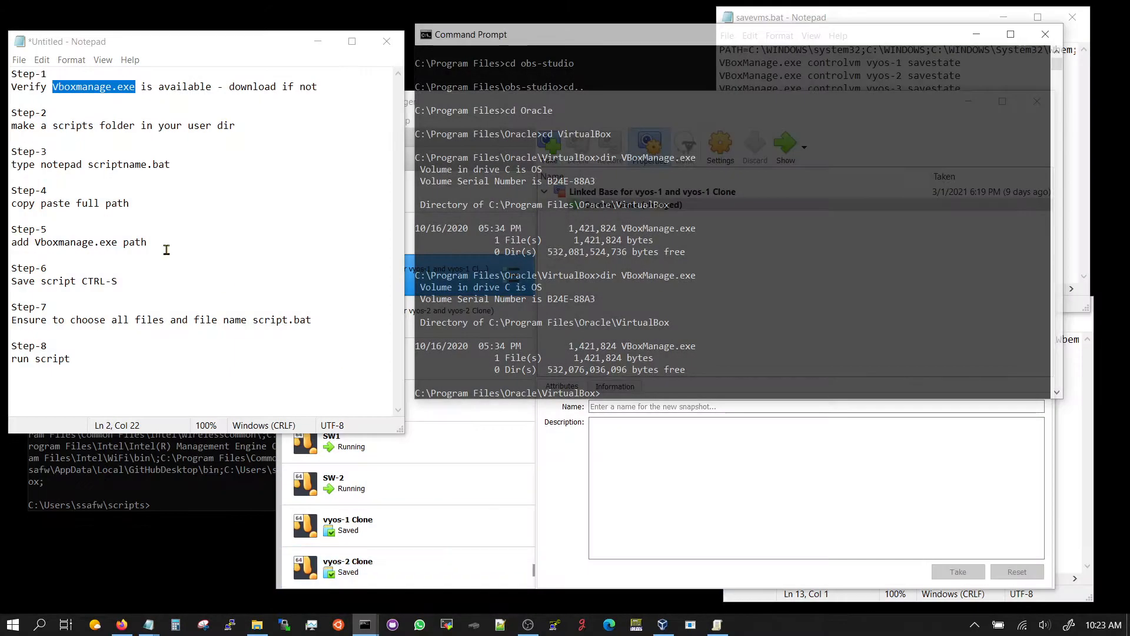
- Run dir in the scripts folder prompt to list savevms.bat and startvms.bat, then return to the step notes
left_click(88, 165)
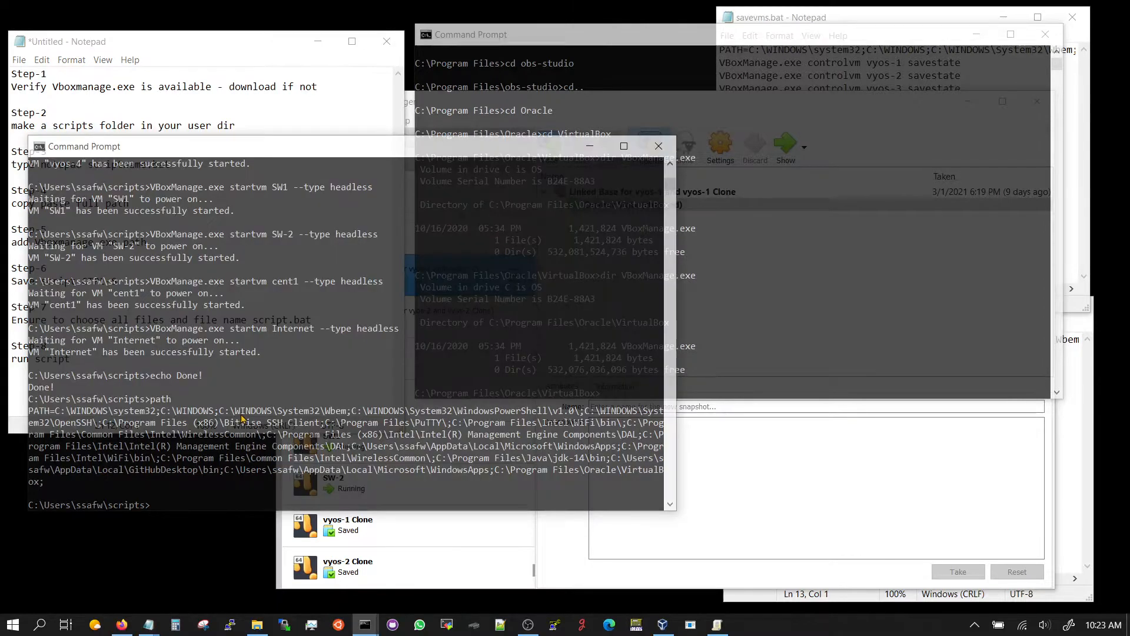
mouse_move(81, 511)
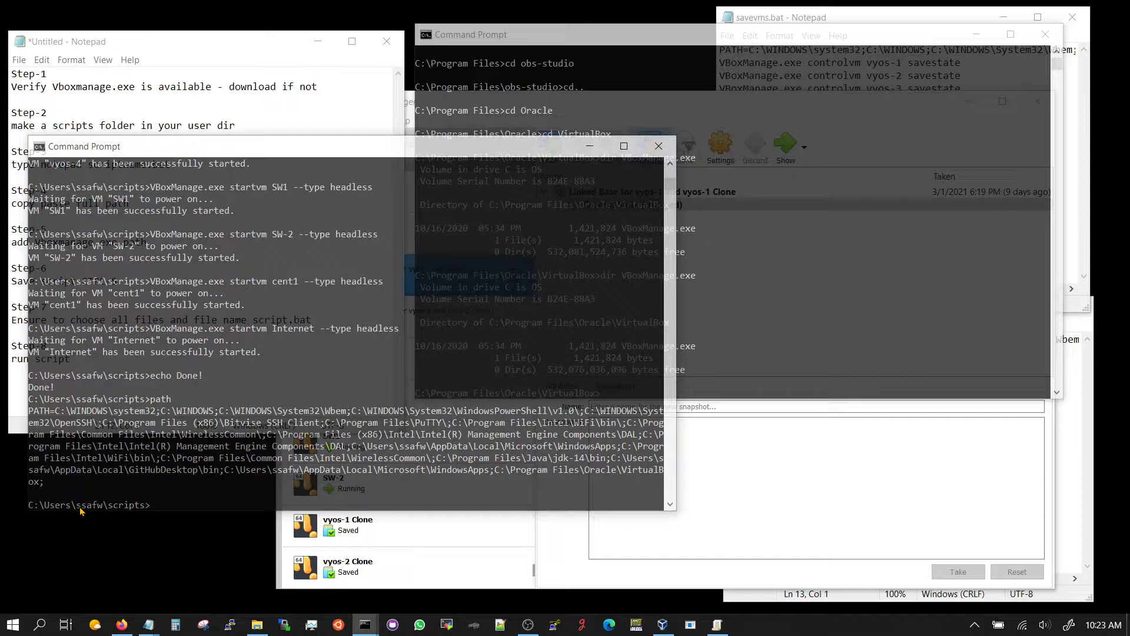
mouse_move(151, 508)
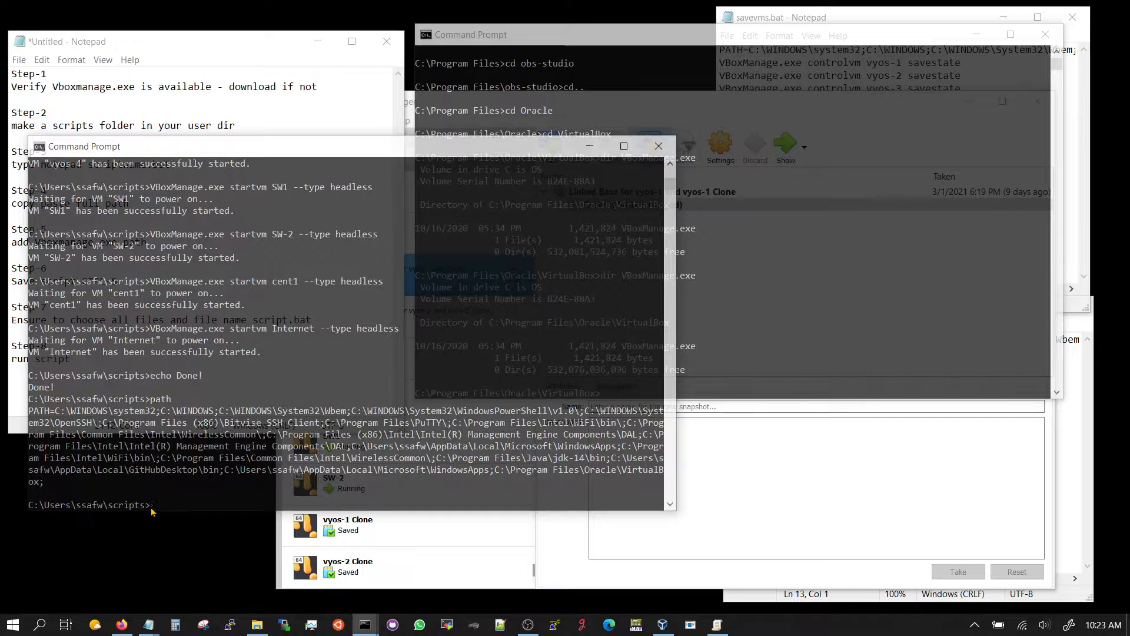
type("dir")
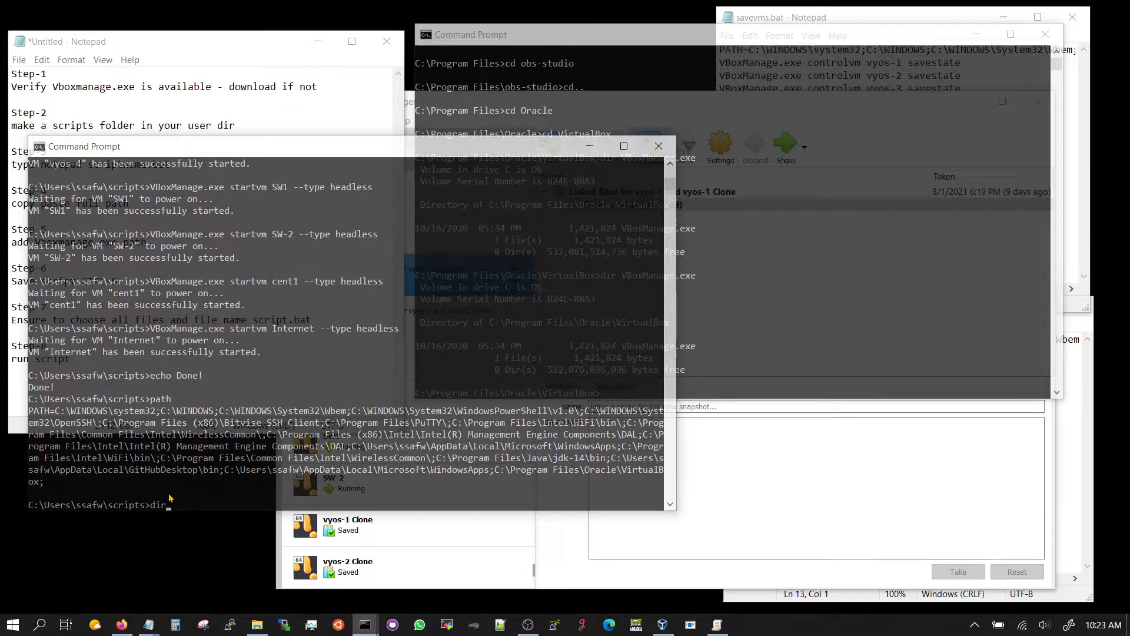
key("Return")
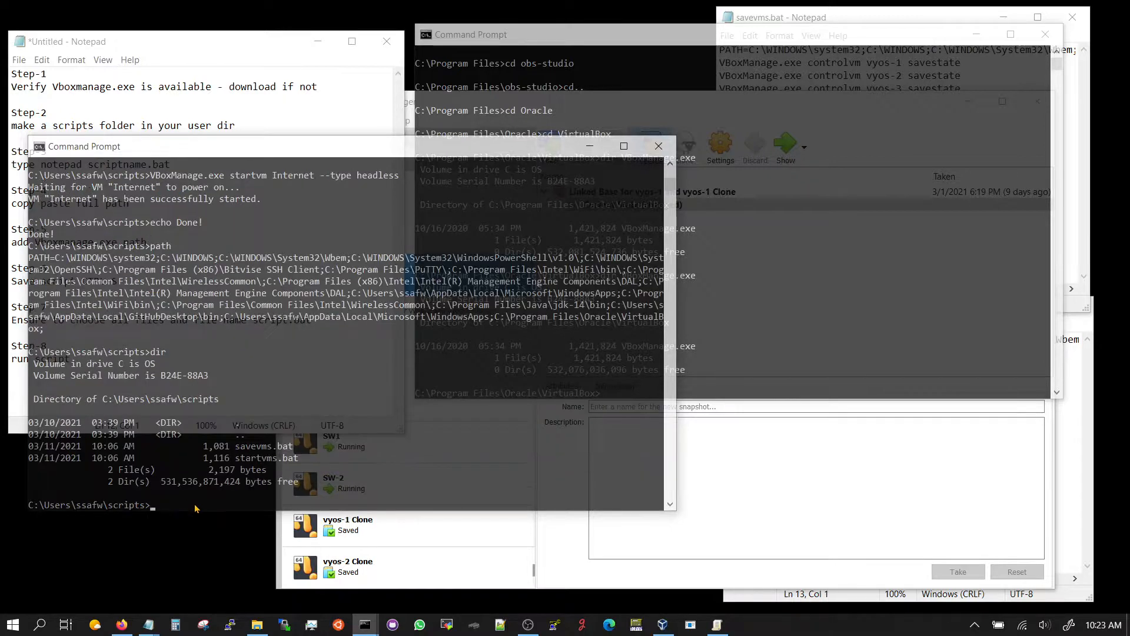
mouse_move(271, 456)
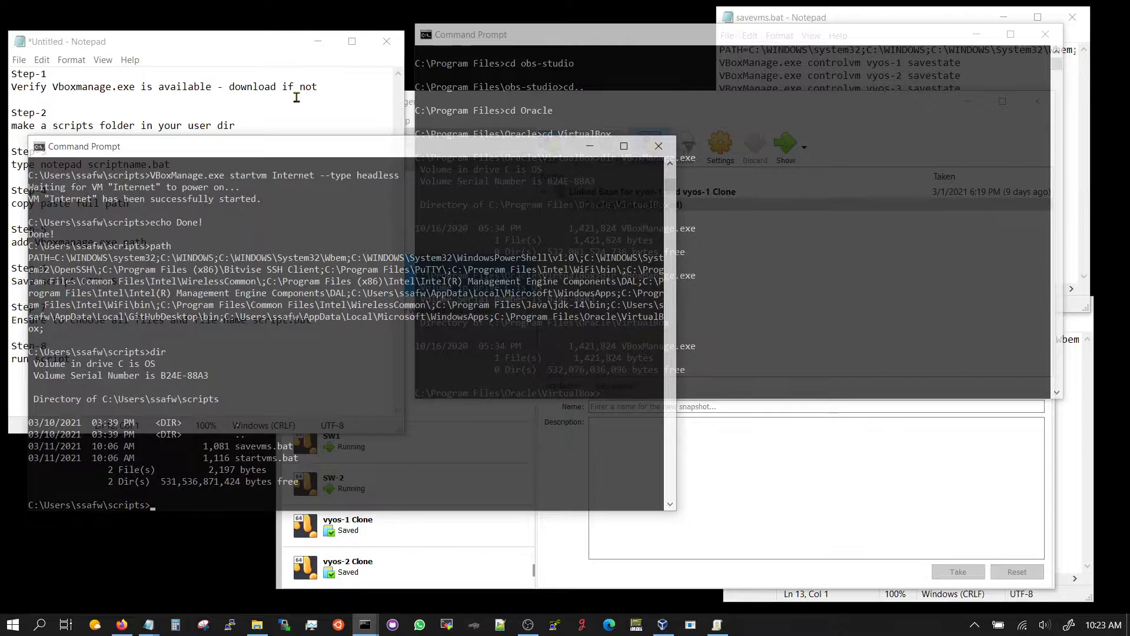
left_click(284, 157)
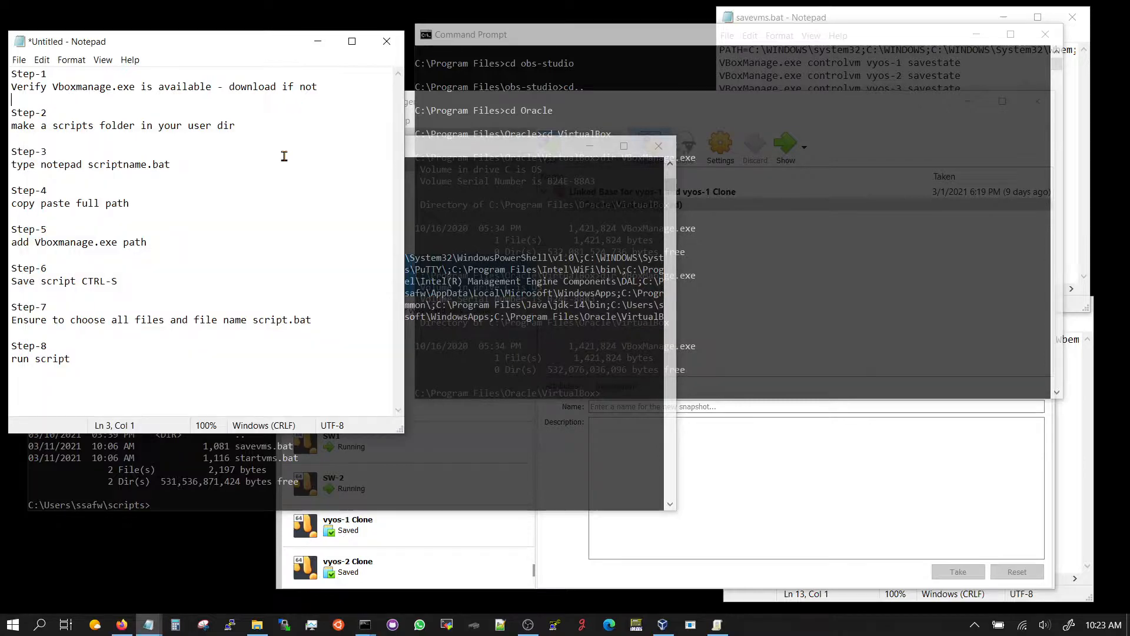
mouse_move(103, 181)
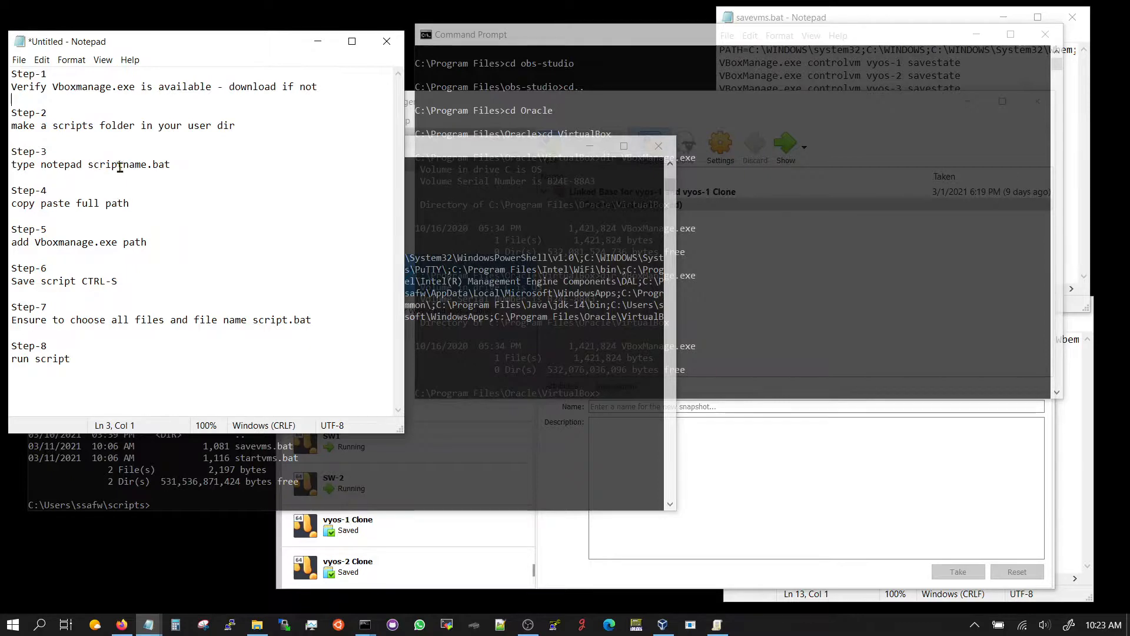
double_click(108, 164)
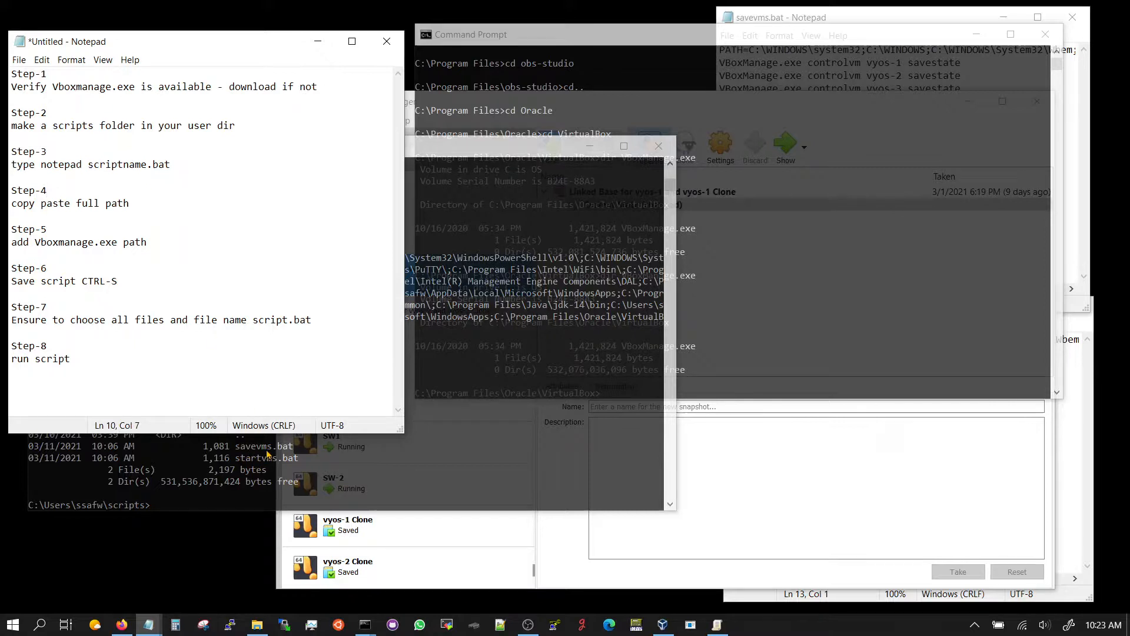
mouse_move(292, 465)
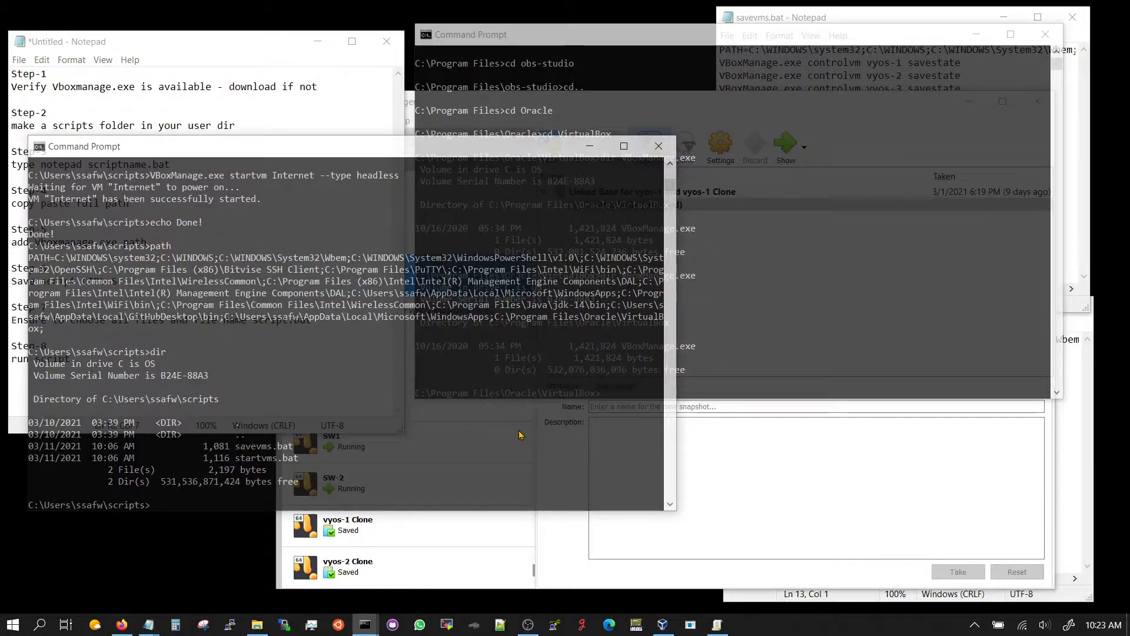
- Start entering notepad script1.bat in the scripts folder prompt to create the new batch file
type("notepad script1.bat")
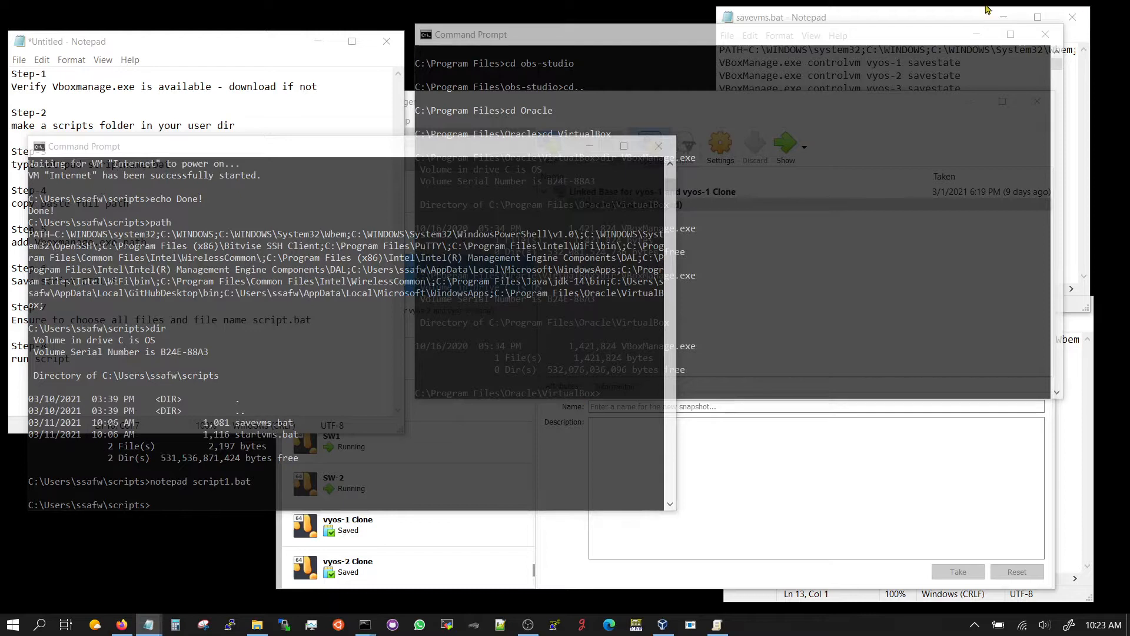
mouse_move(1039, 616)
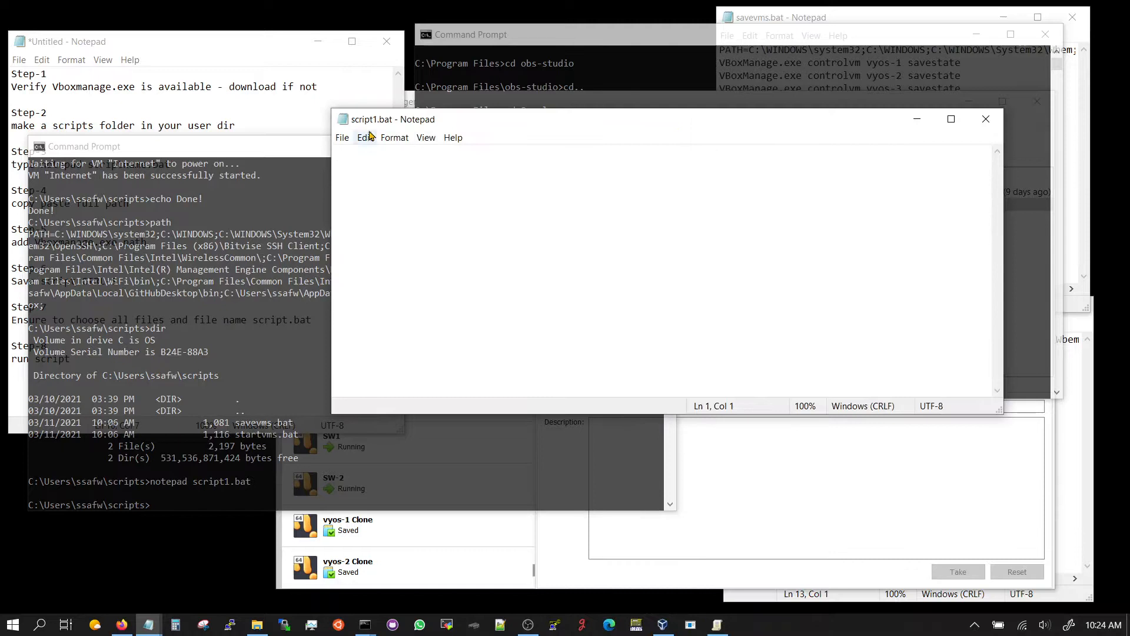
mouse_move(425, 124)
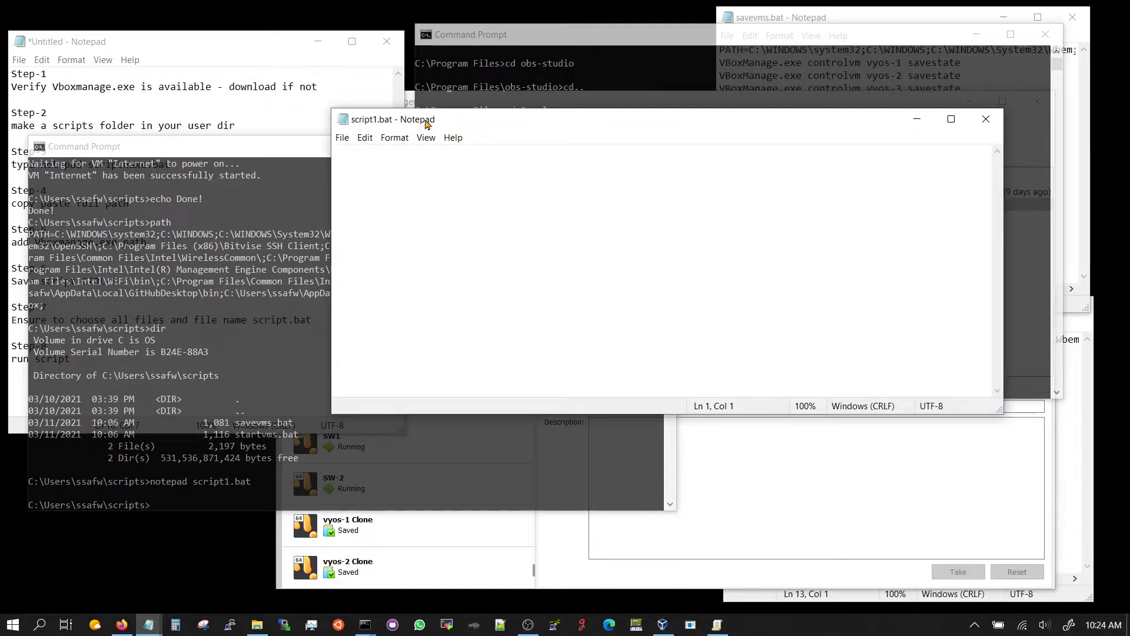
mouse_move(474, 221)
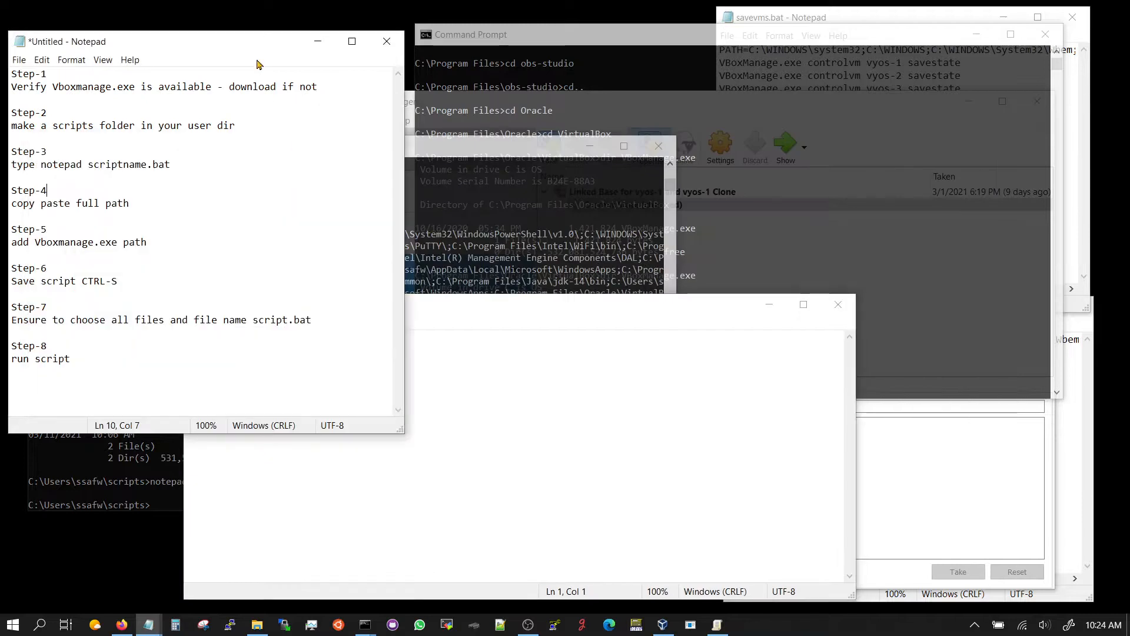
mouse_move(54, 209)
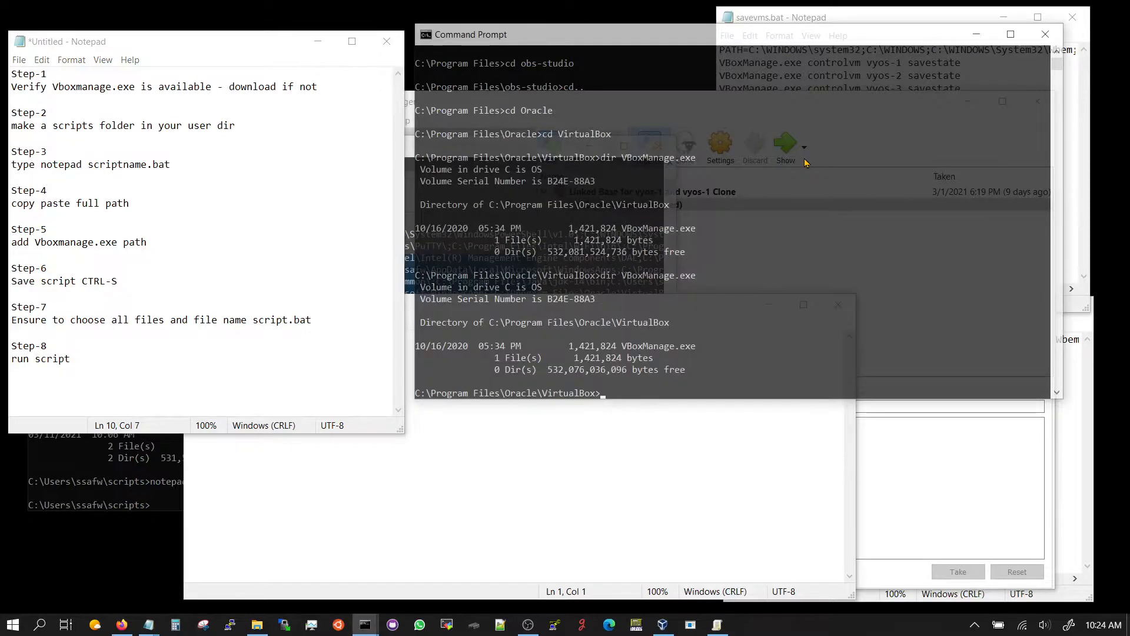
mouse_move(664, 140)
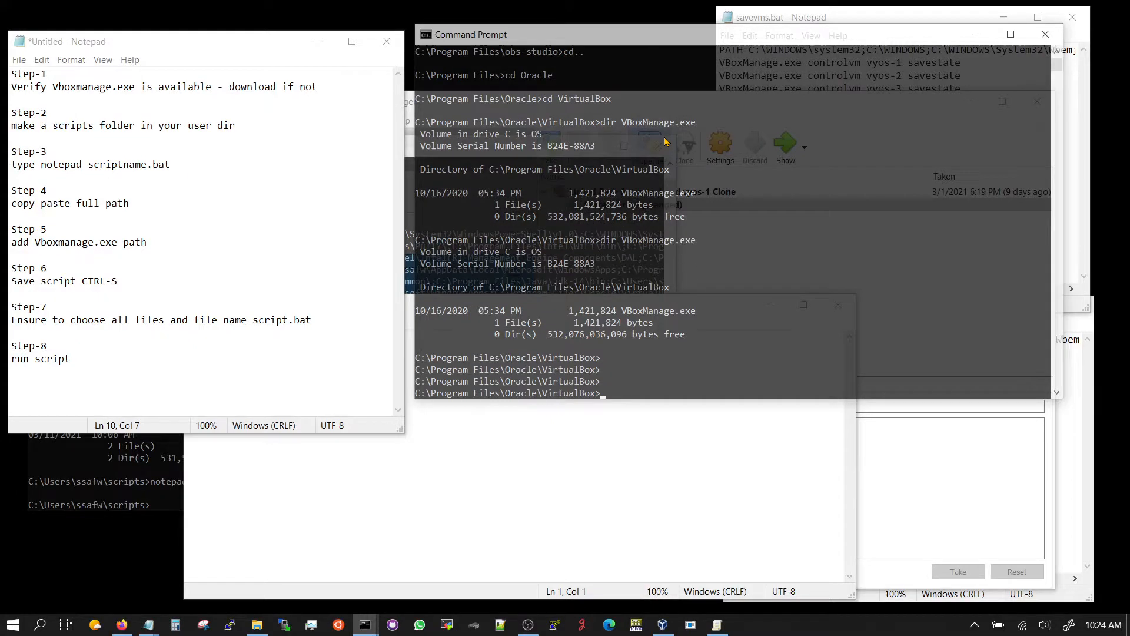
- Run path in the VirtualBox folder prompt and prepare to paste its output into the empty script
type("path")
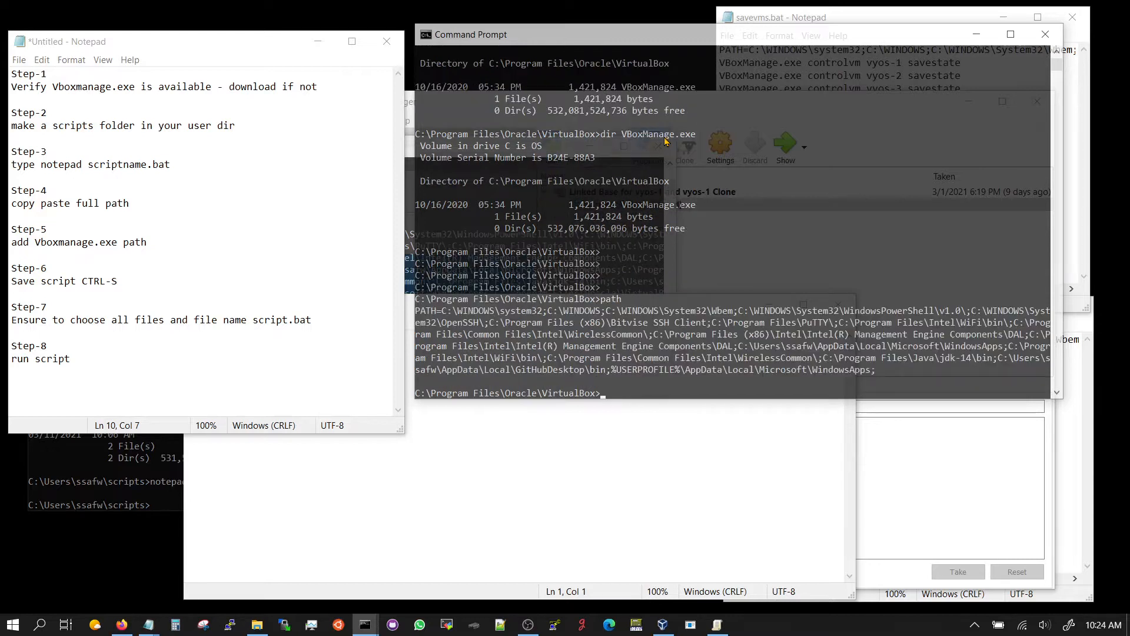
mouse_move(645, 213)
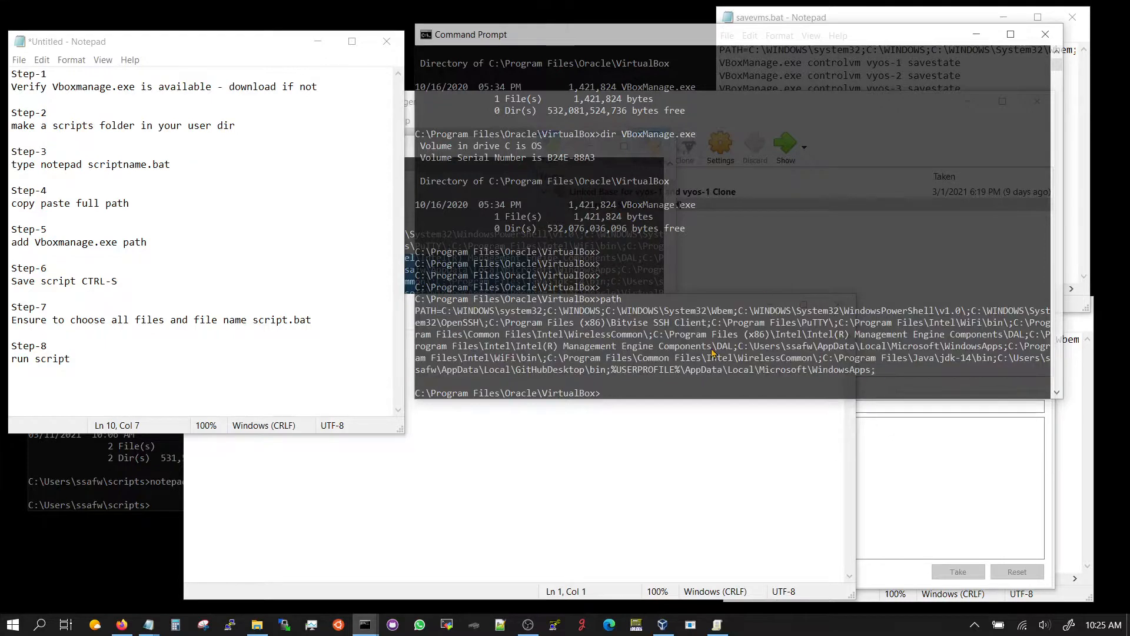
right_click(252, 361)
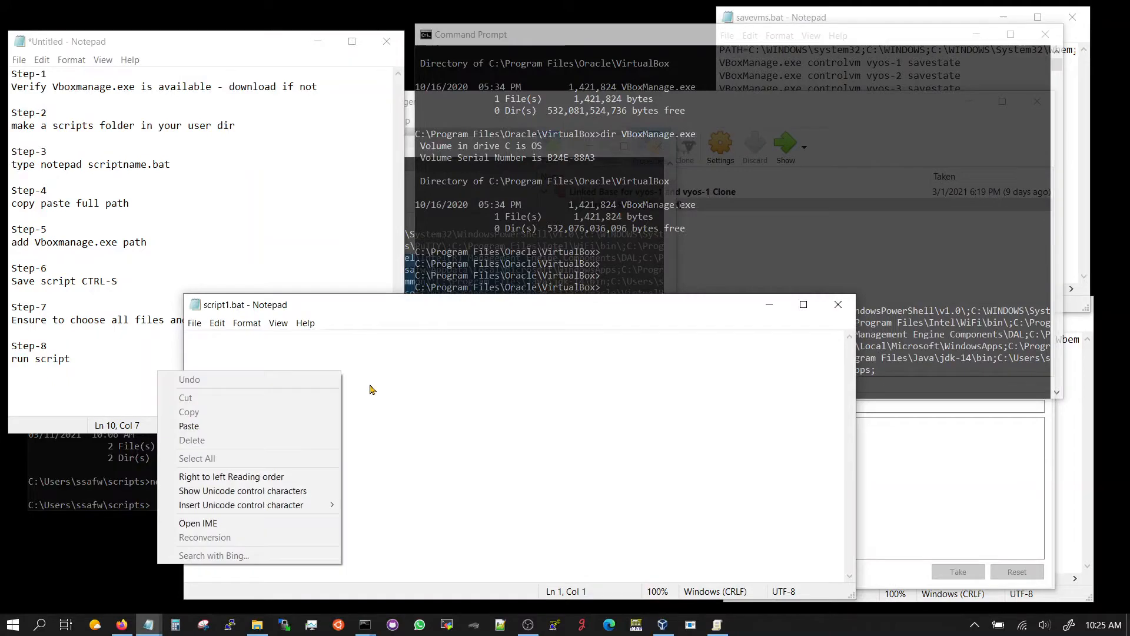
- Paste the PATH string into script1.bat and append ;C:\Program Files\Oracle\VirtualBox; at its end
left_click(188, 425)
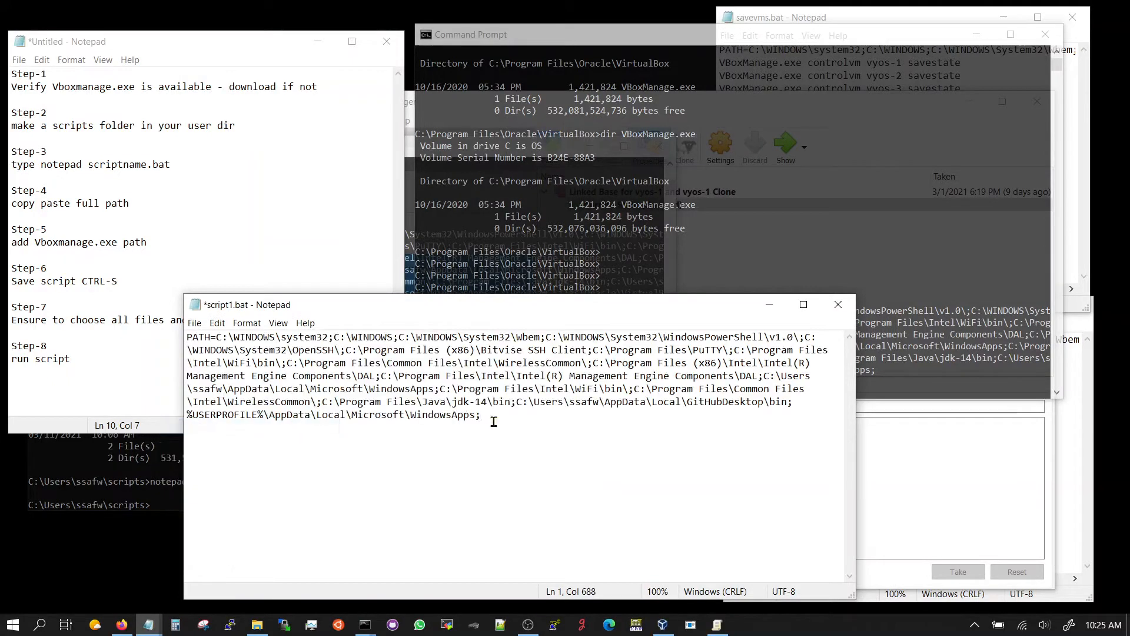
mouse_move(533, 414)
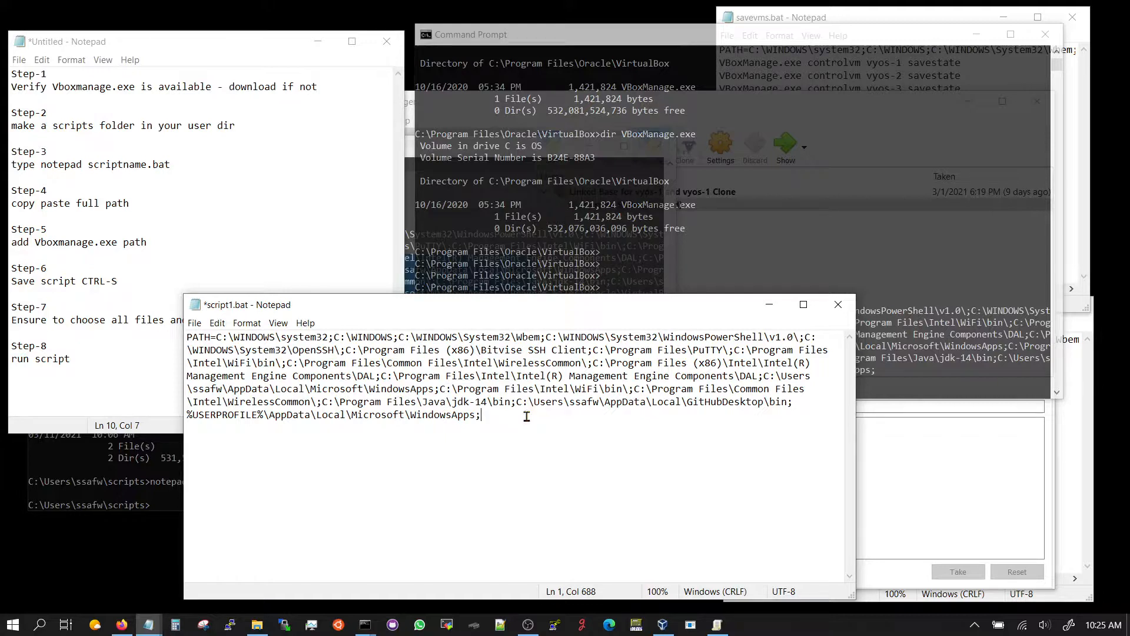
mouse_move(515, 247)
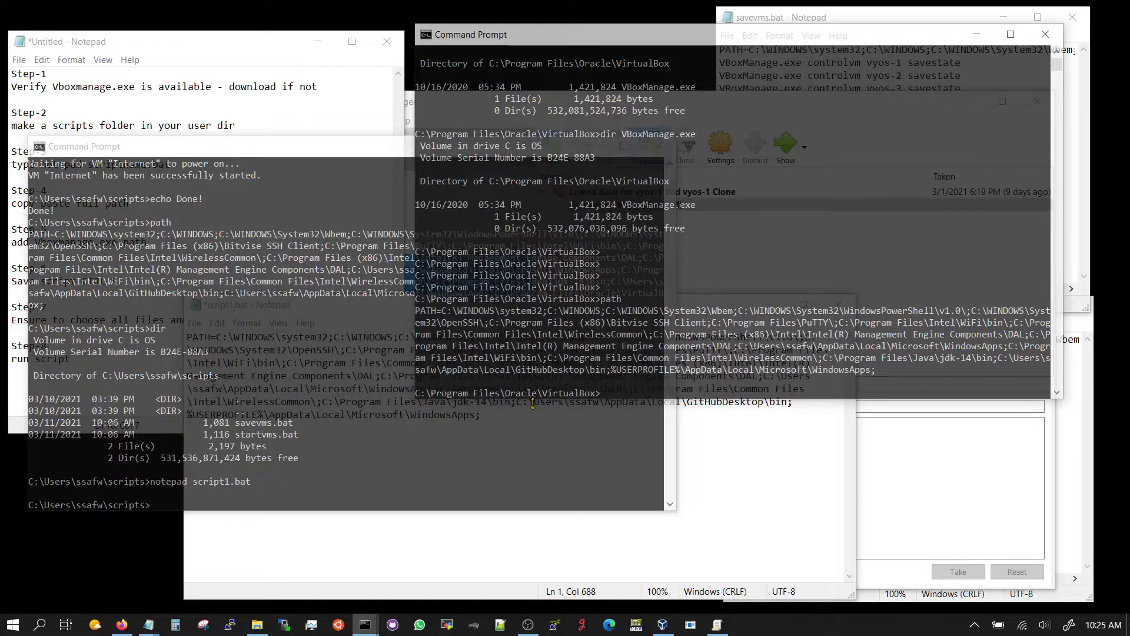
mouse_move(602, 396)
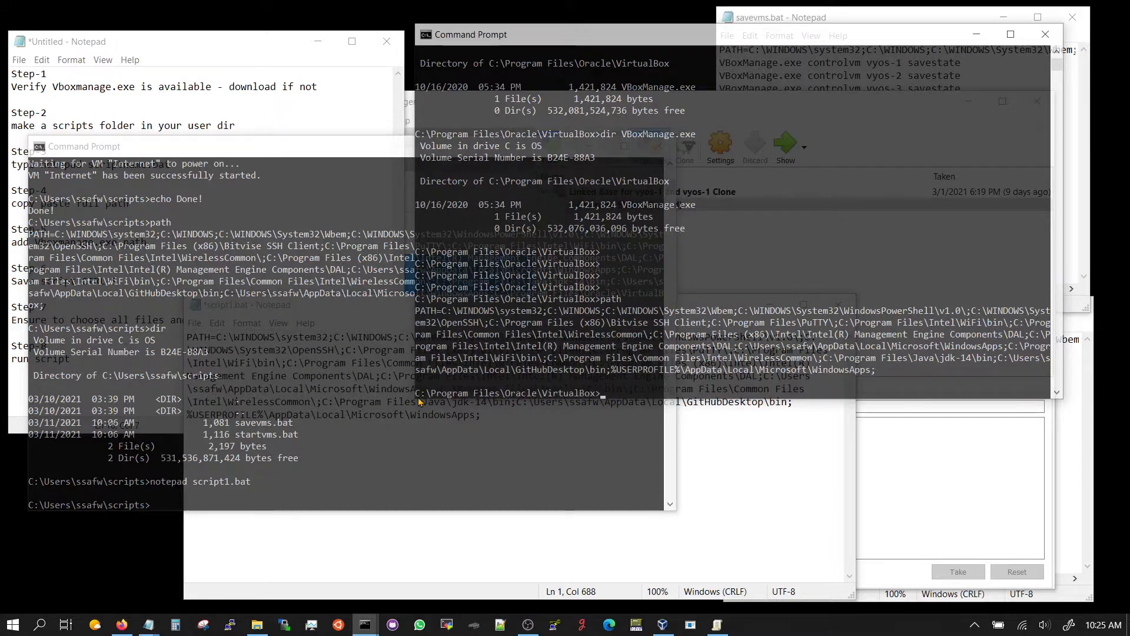
left_click(247, 304)
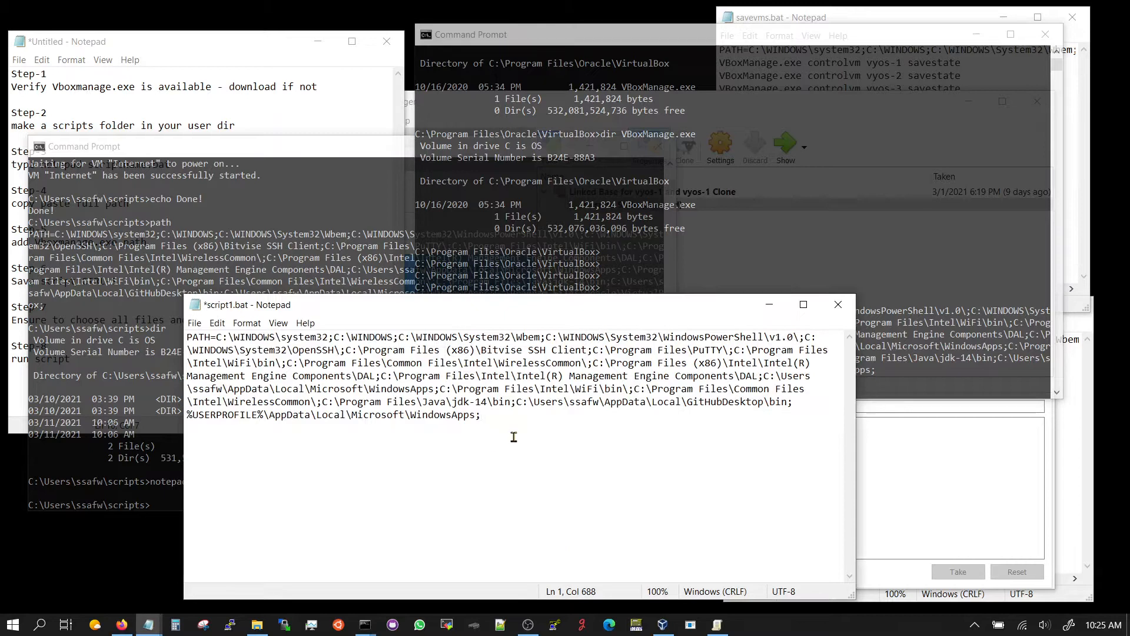
type(";C:\\Program Files\\Oracle\\VirtualBox>")
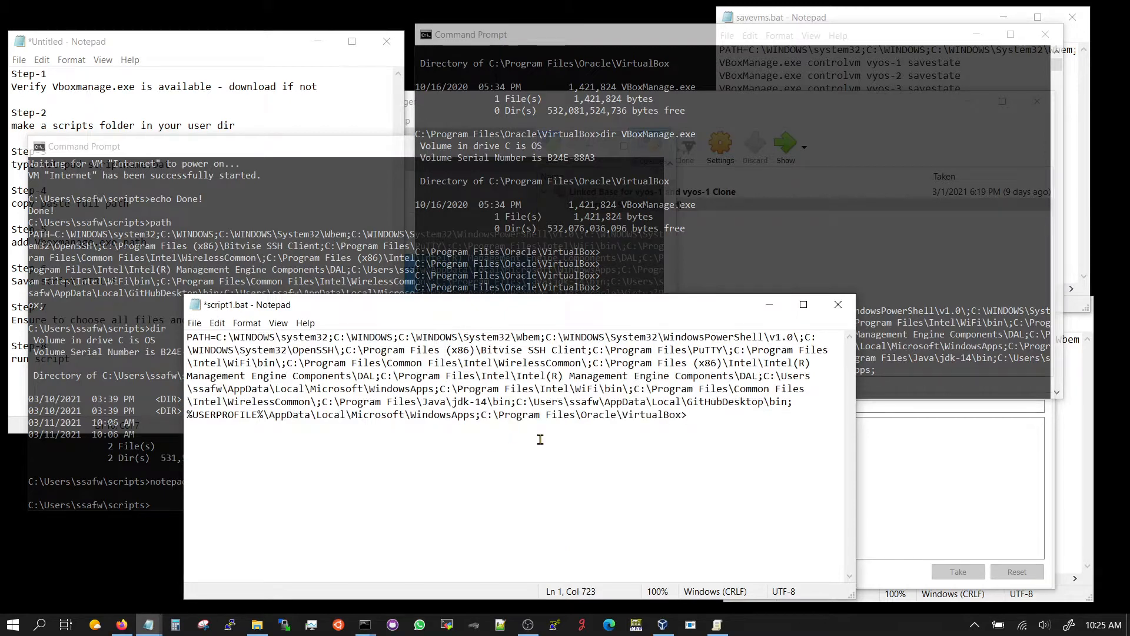
key("Backspace")
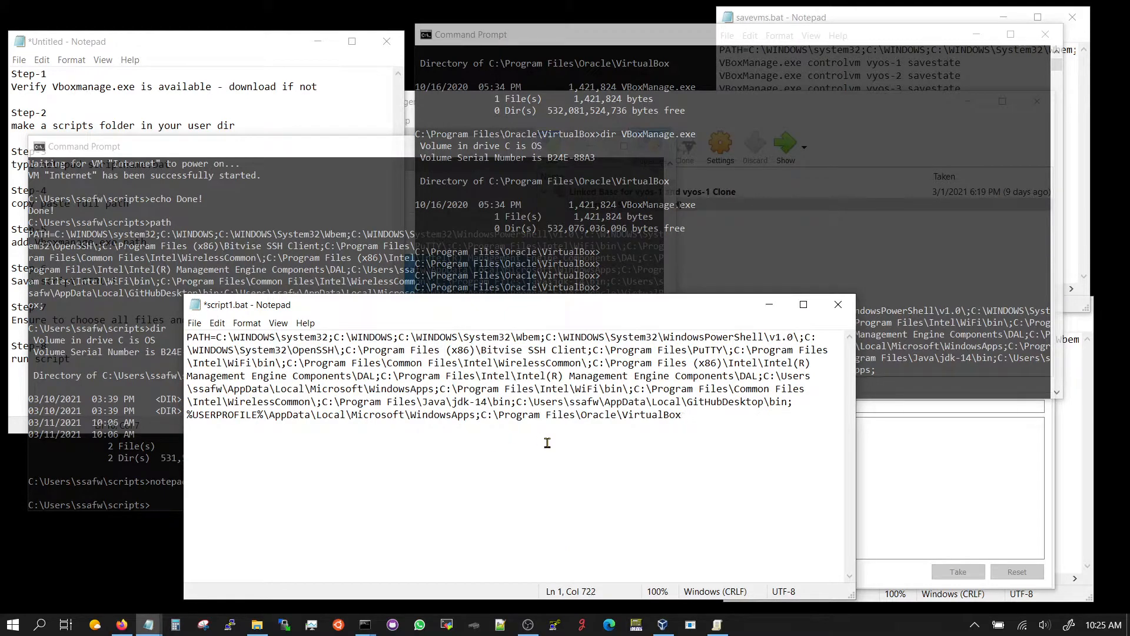
type(";")
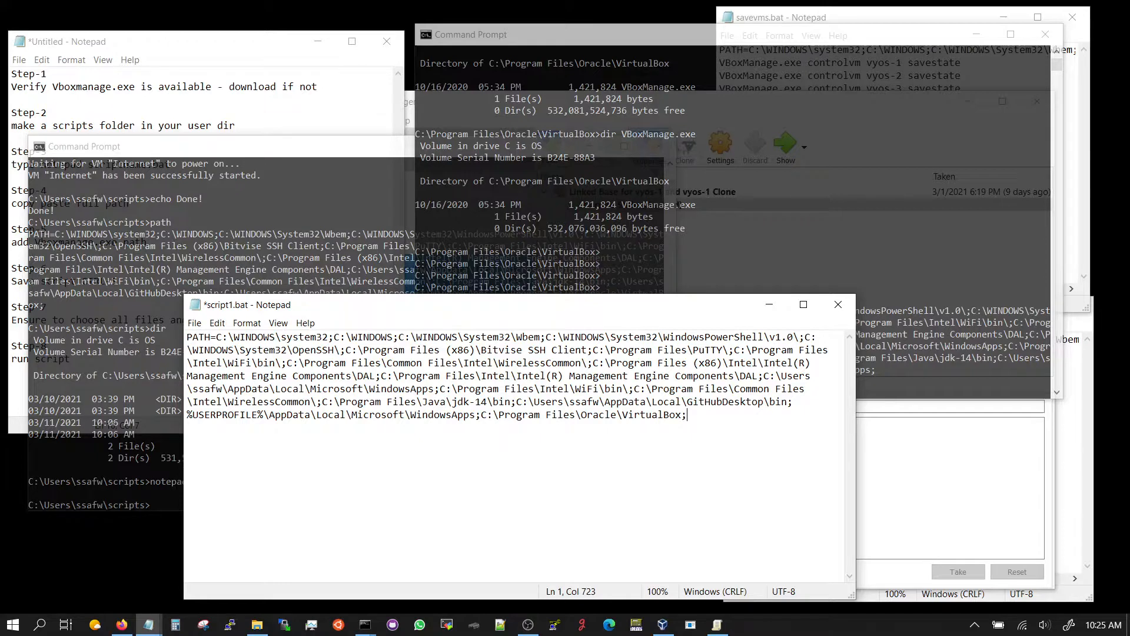
mouse_move(343, 364)
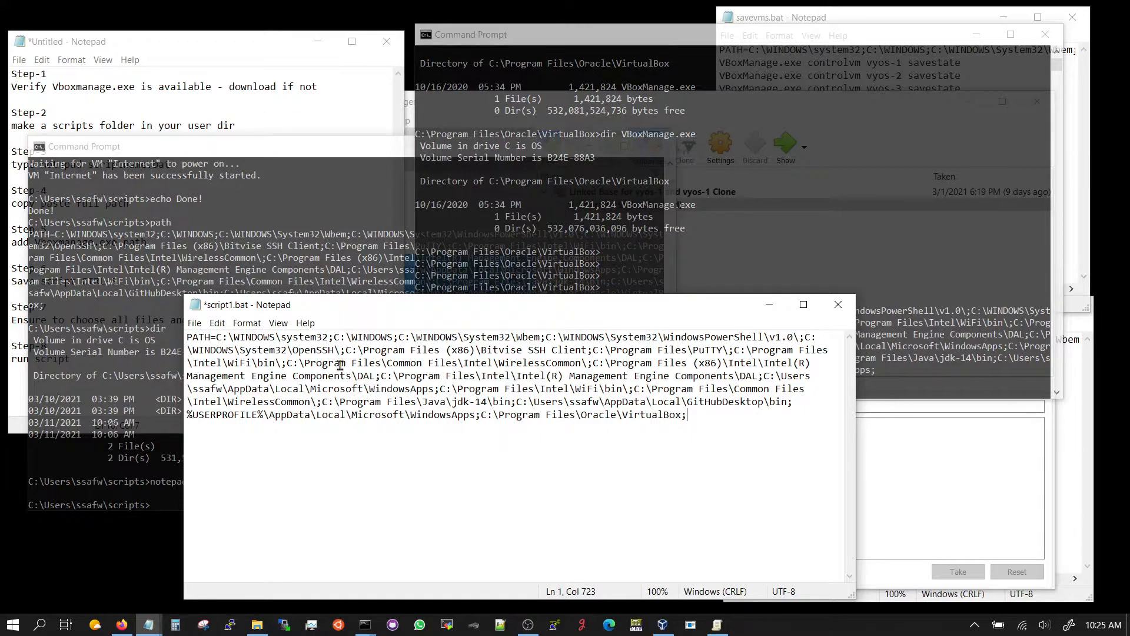
mouse_move(210, 312)
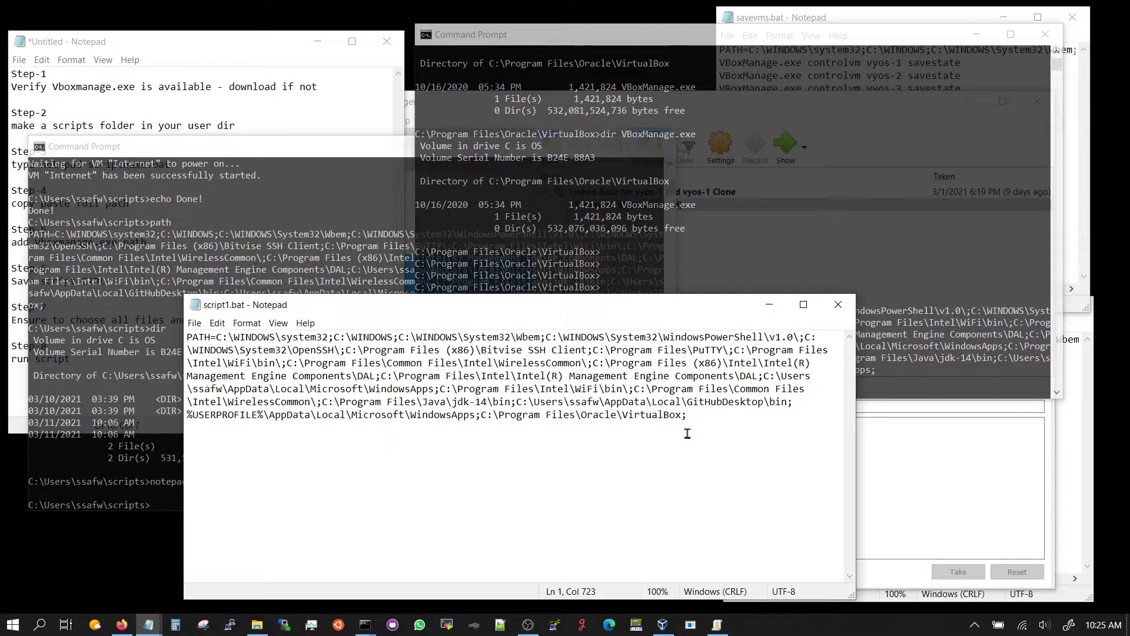
mouse_move(340, 564)
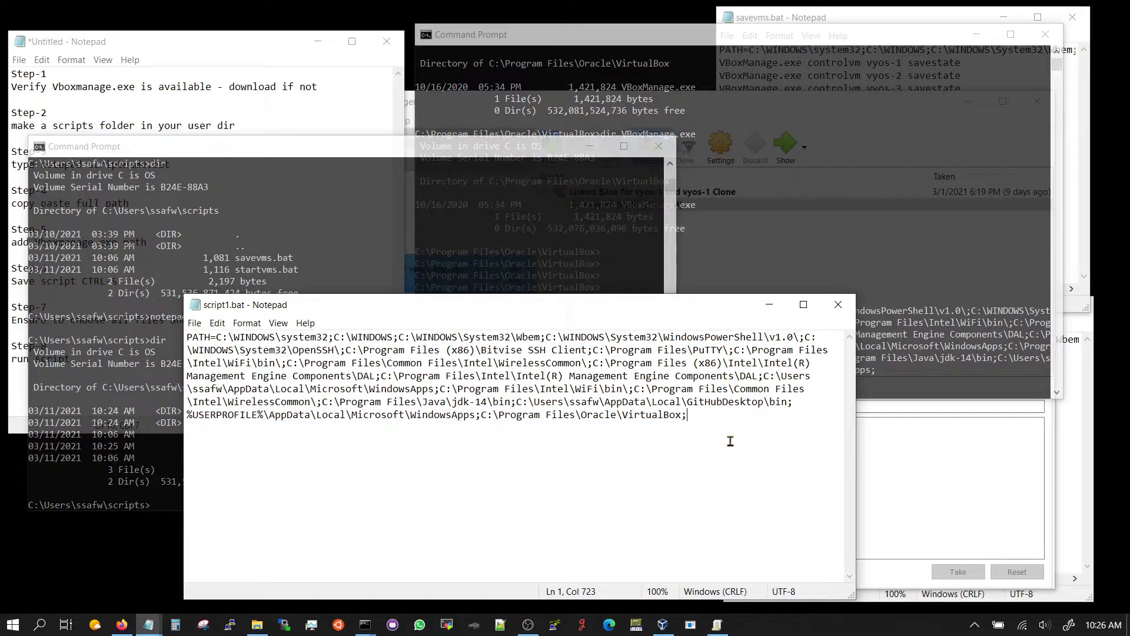
mouse_move(711, 421)
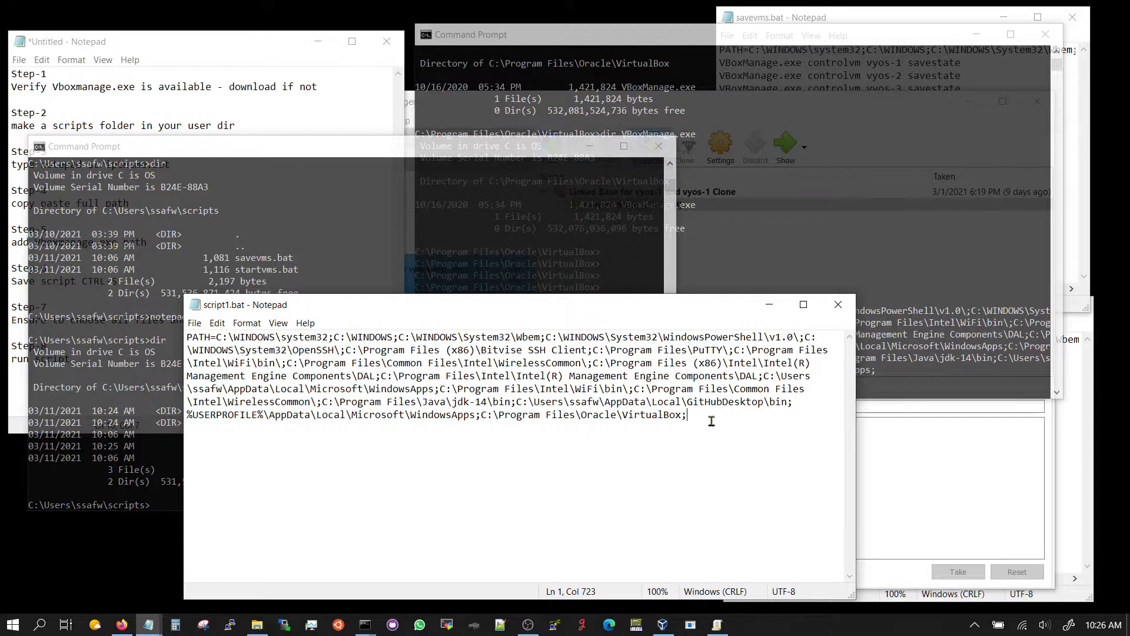
left_click(182, 129)
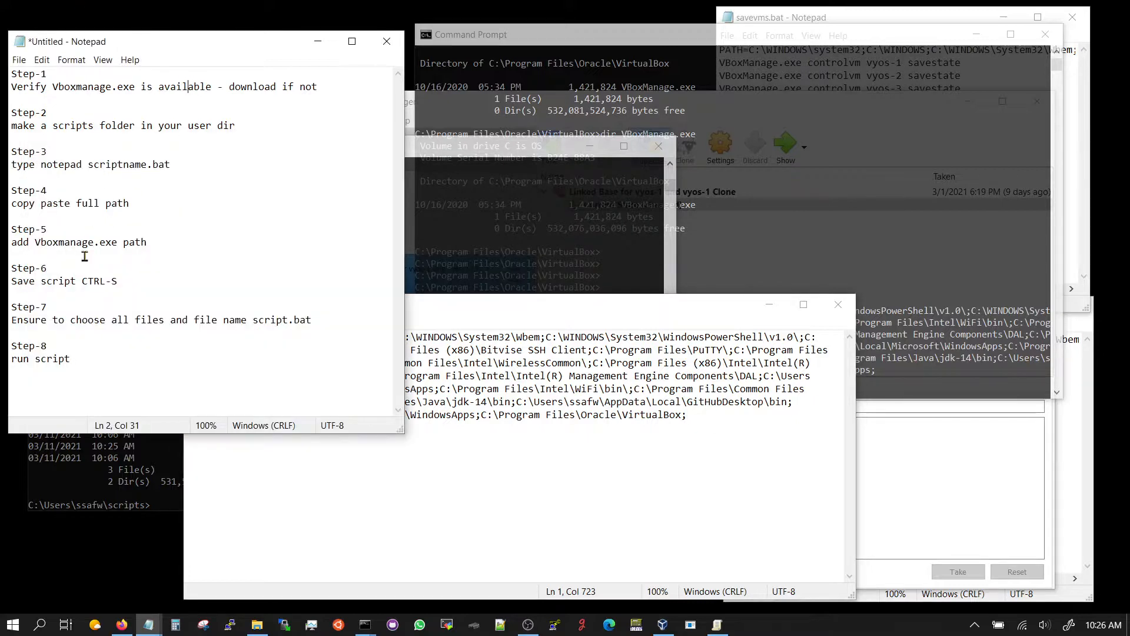
mouse_move(142, 252)
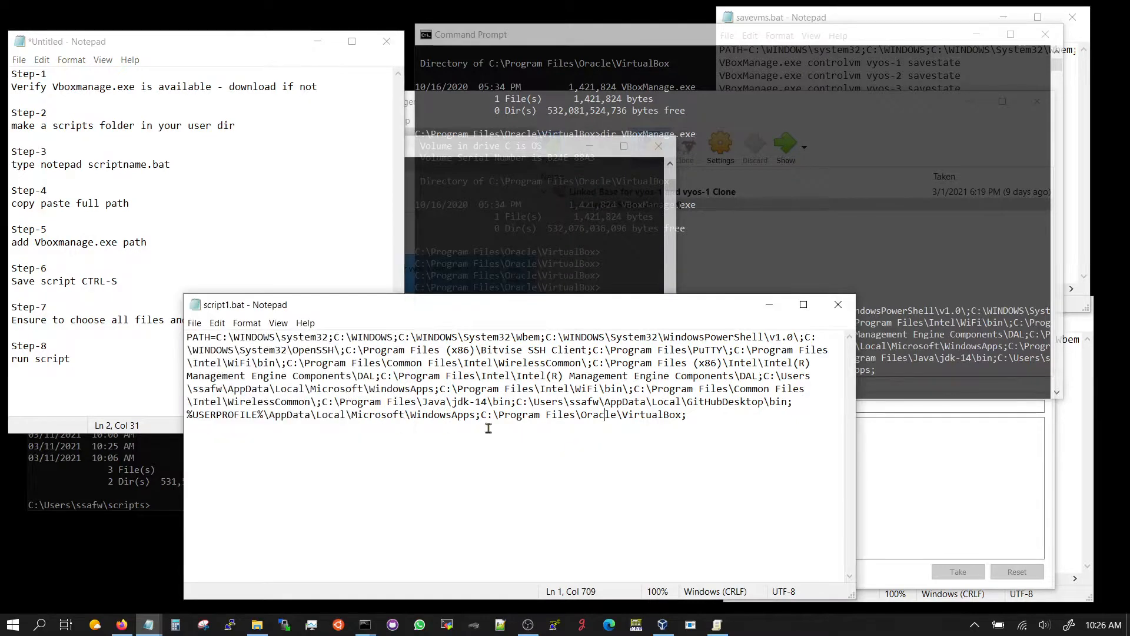
mouse_move(670, 414)
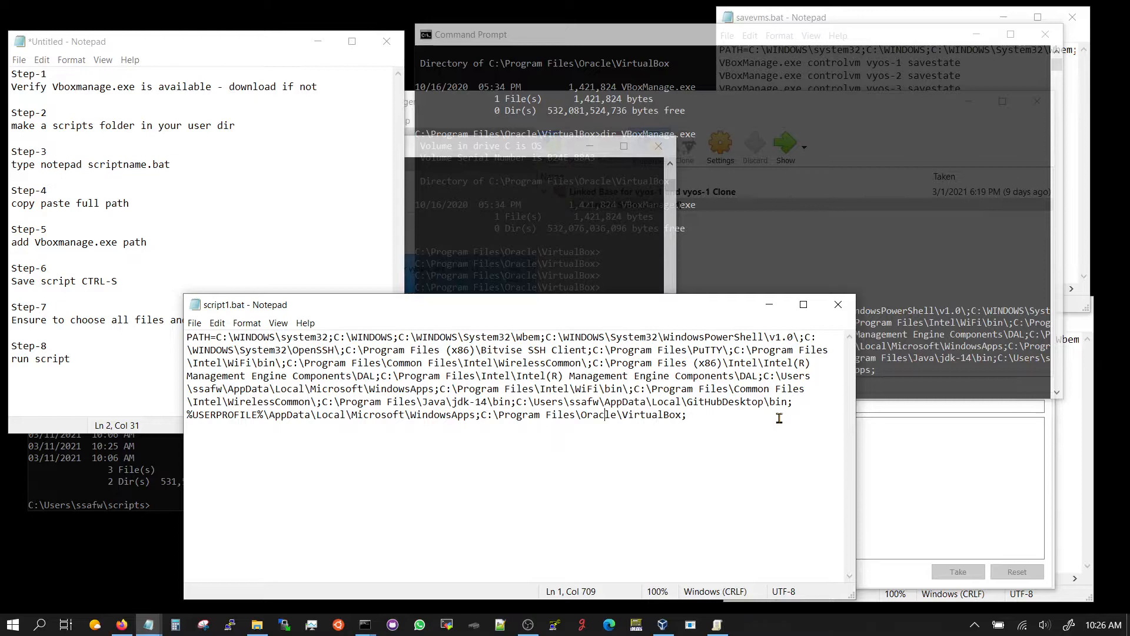
mouse_move(591, 338)
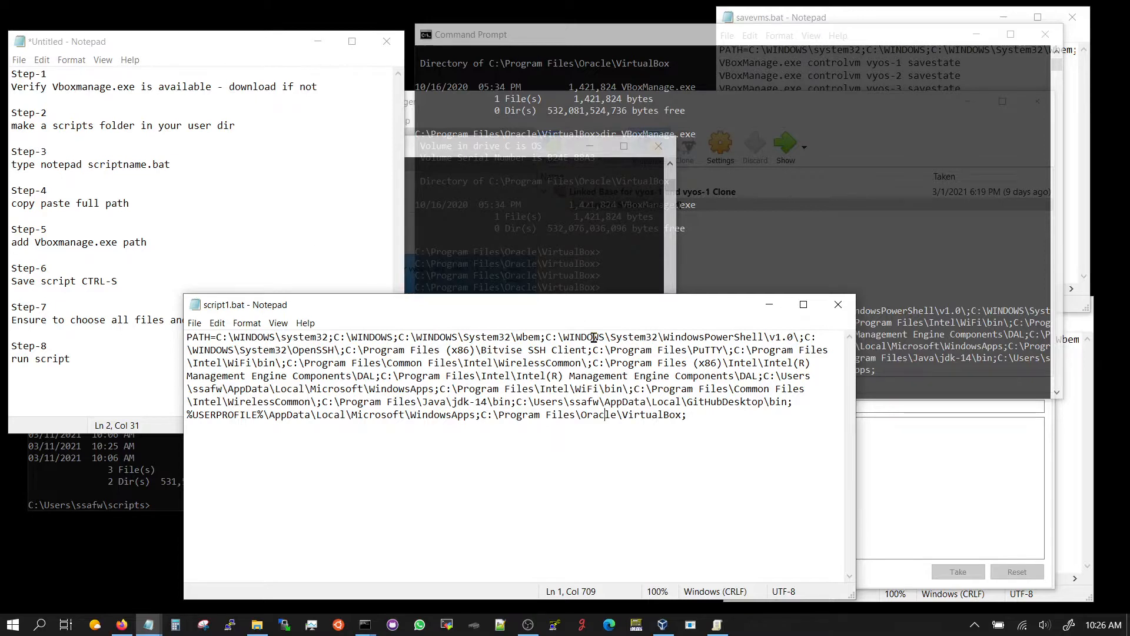
- Check the step notes and bring up Notepad's File menu for script1.bat
left_click(185, 227)
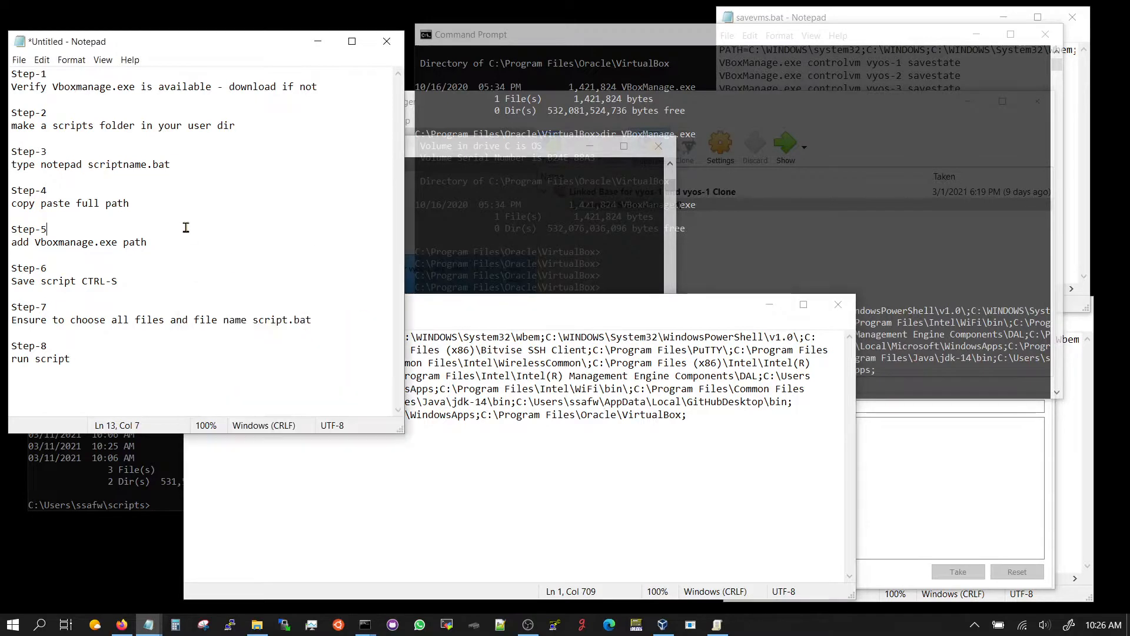
mouse_move(159, 246)
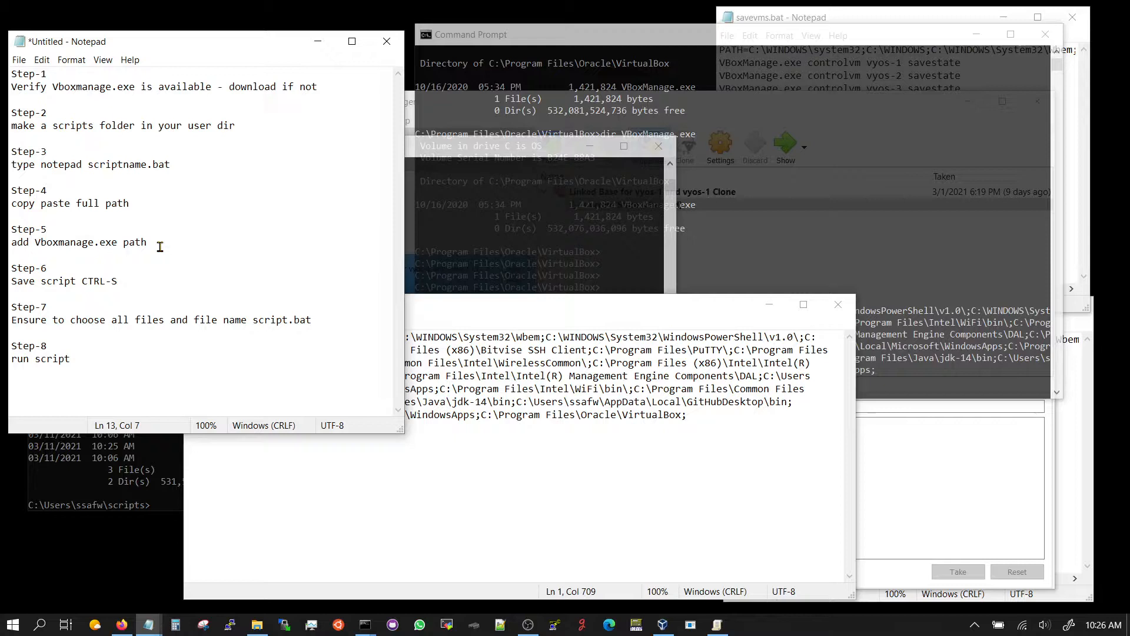
mouse_move(133, 284)
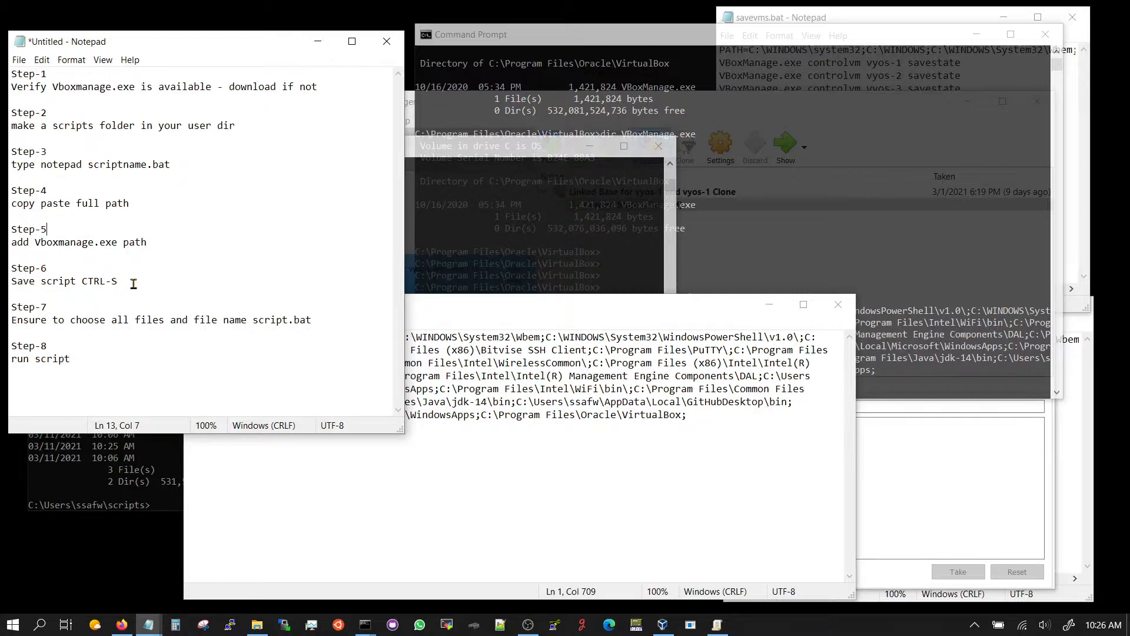
mouse_move(149, 328)
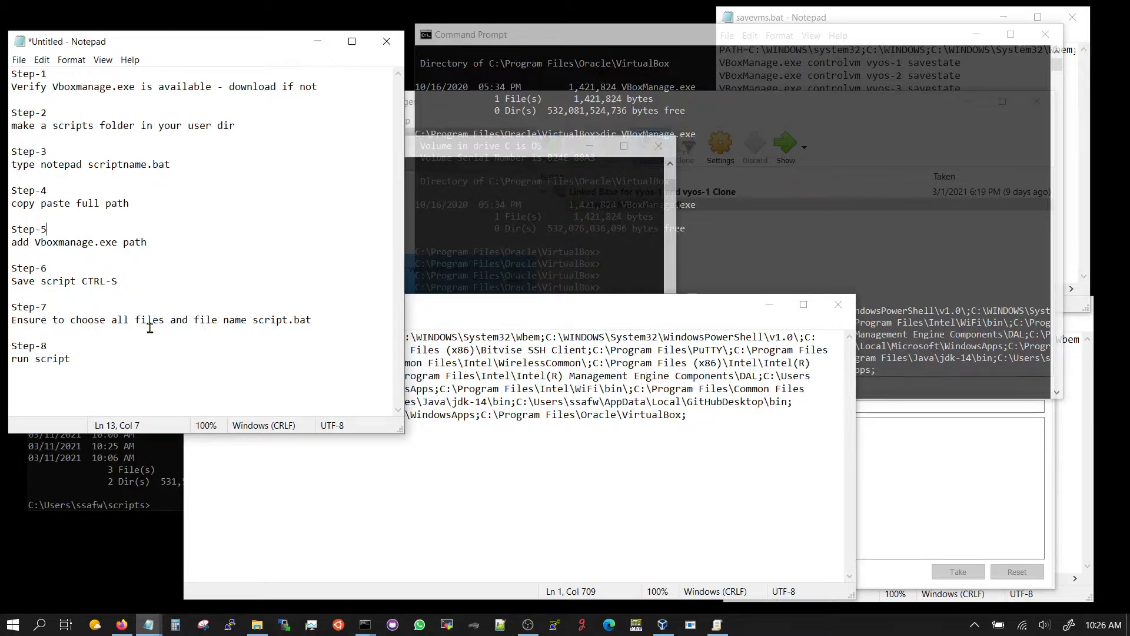
mouse_move(256, 330)
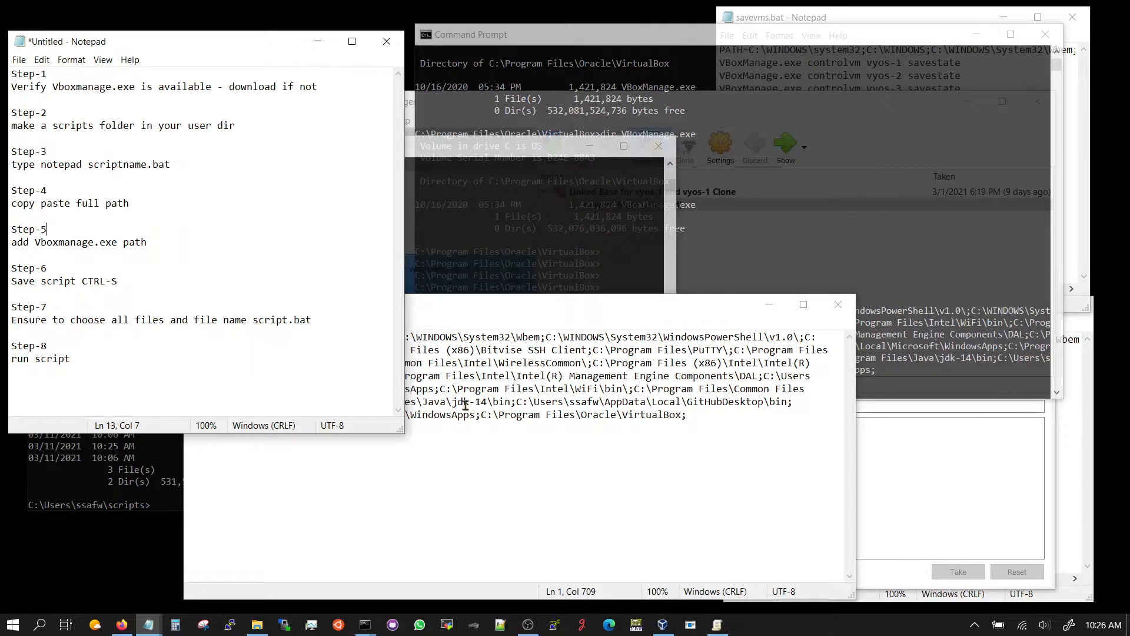
left_click(194, 323)
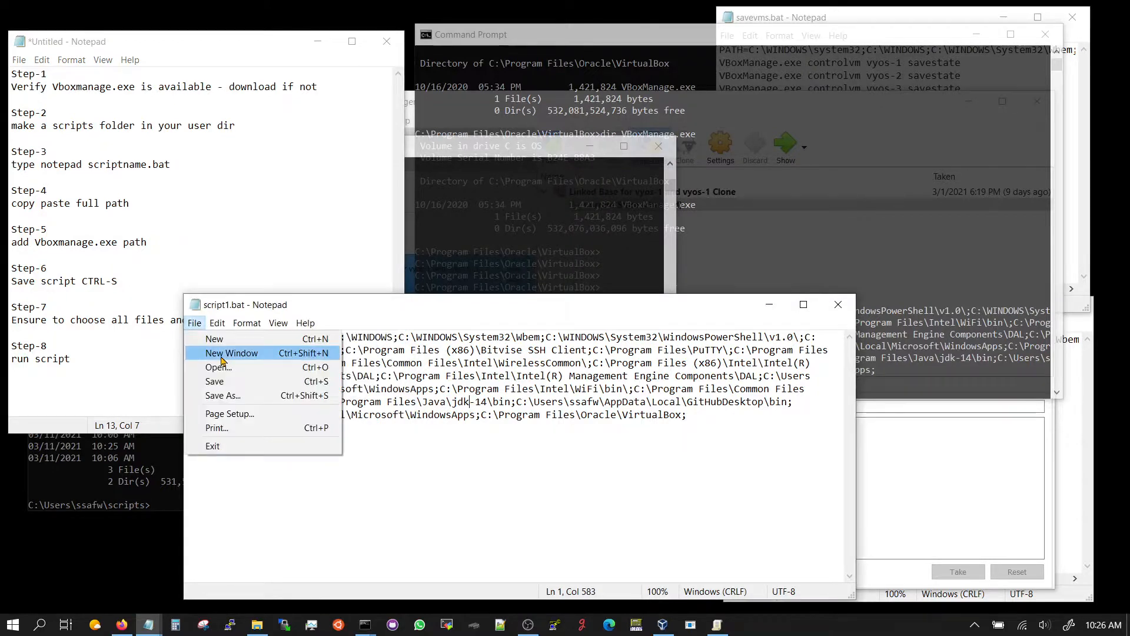
- Save As script1.bat with type All Files in the scripts folder, replacing the existing copy
left_click(223, 396)
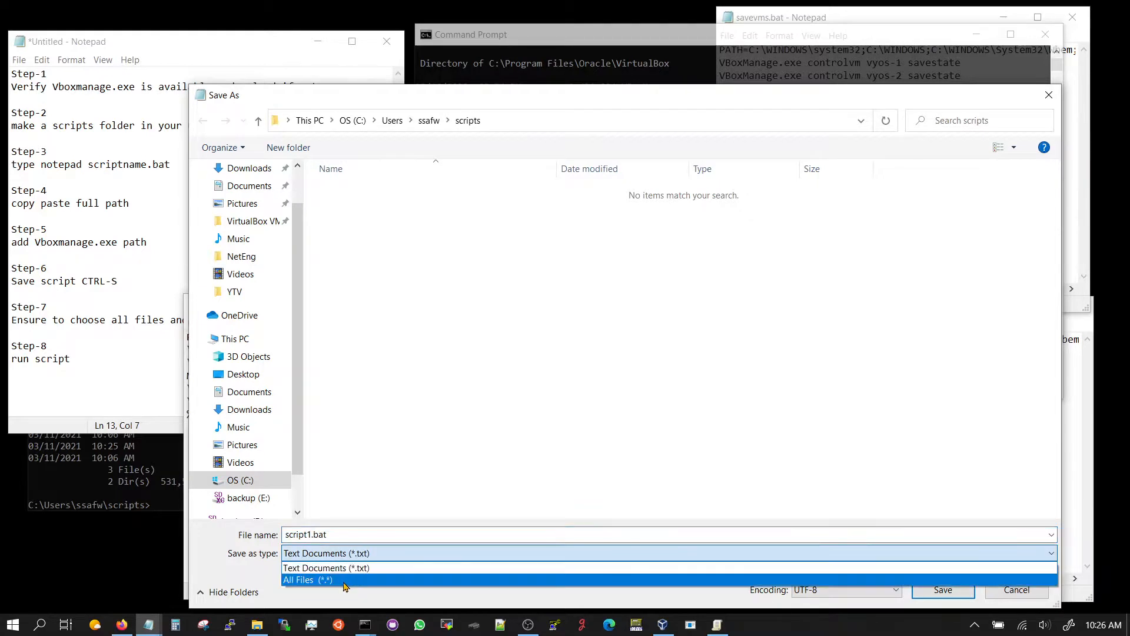
left_click(308, 579)
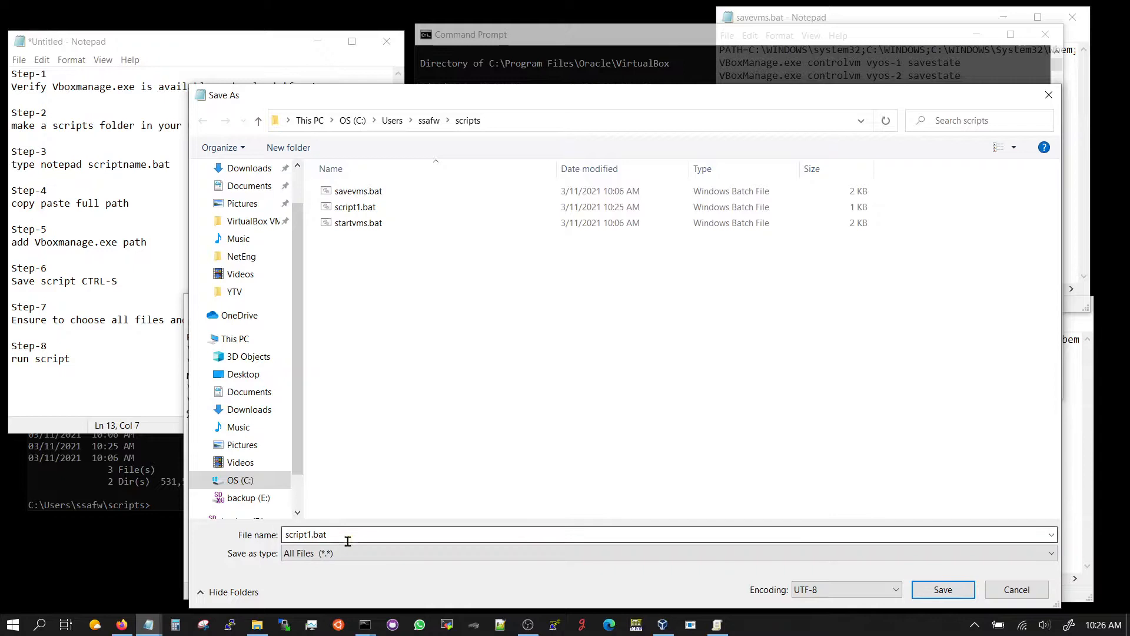
left_click(354, 208)
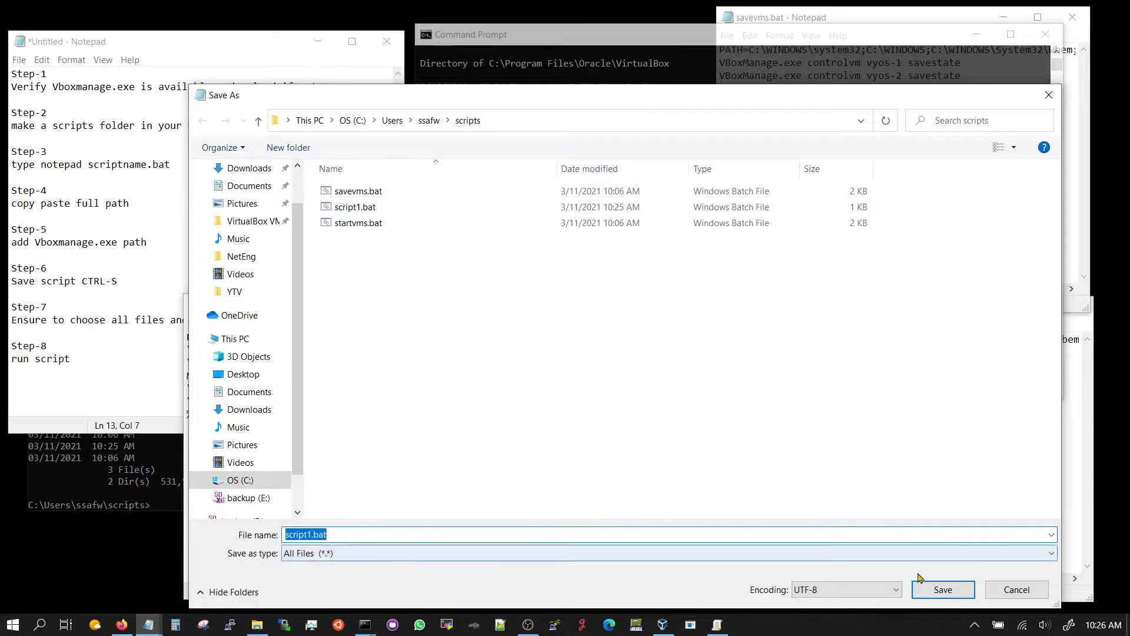
left_click(942, 589)
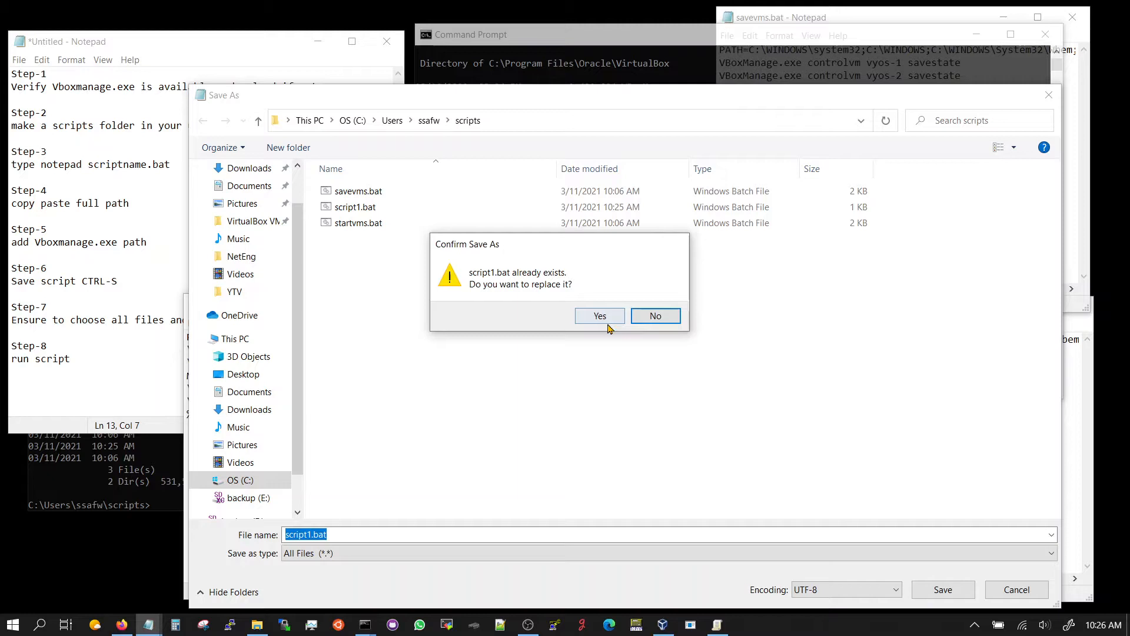
left_click(599, 315)
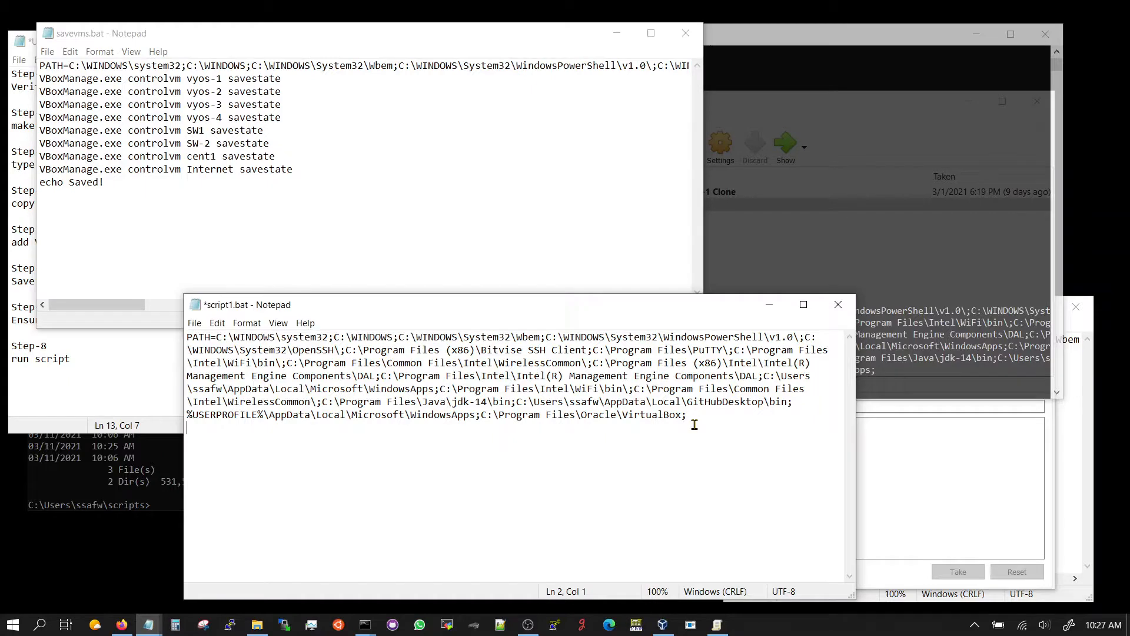
mouse_move(507, 190)
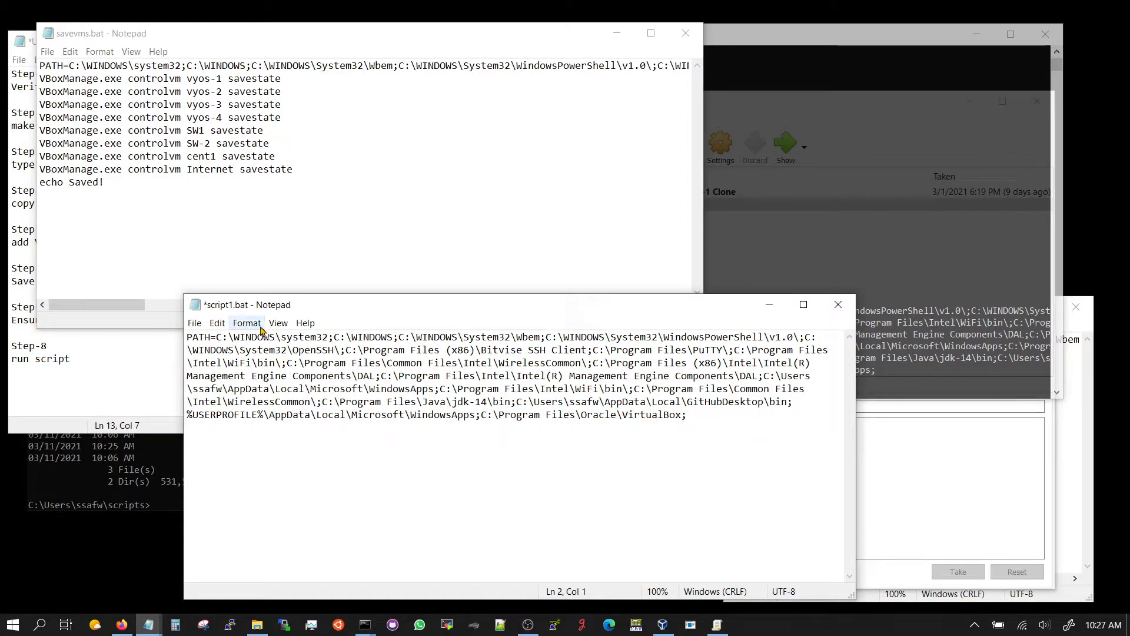
- Turn off Word Wrap so the long PATH line stays on one line
left_click(246, 323)
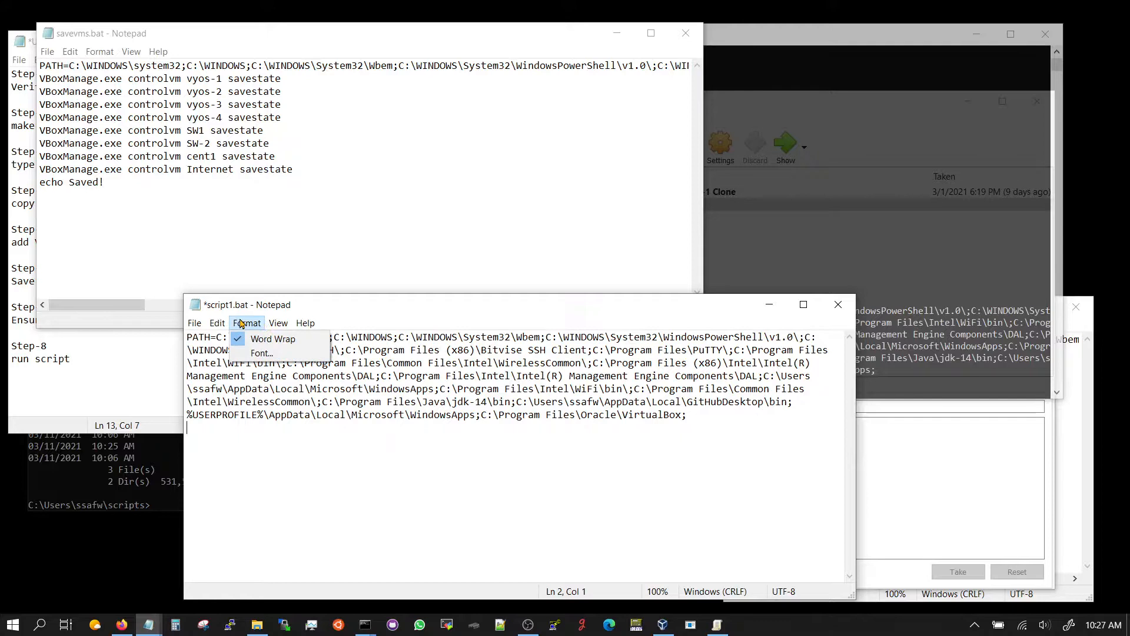
left_click(272, 339)
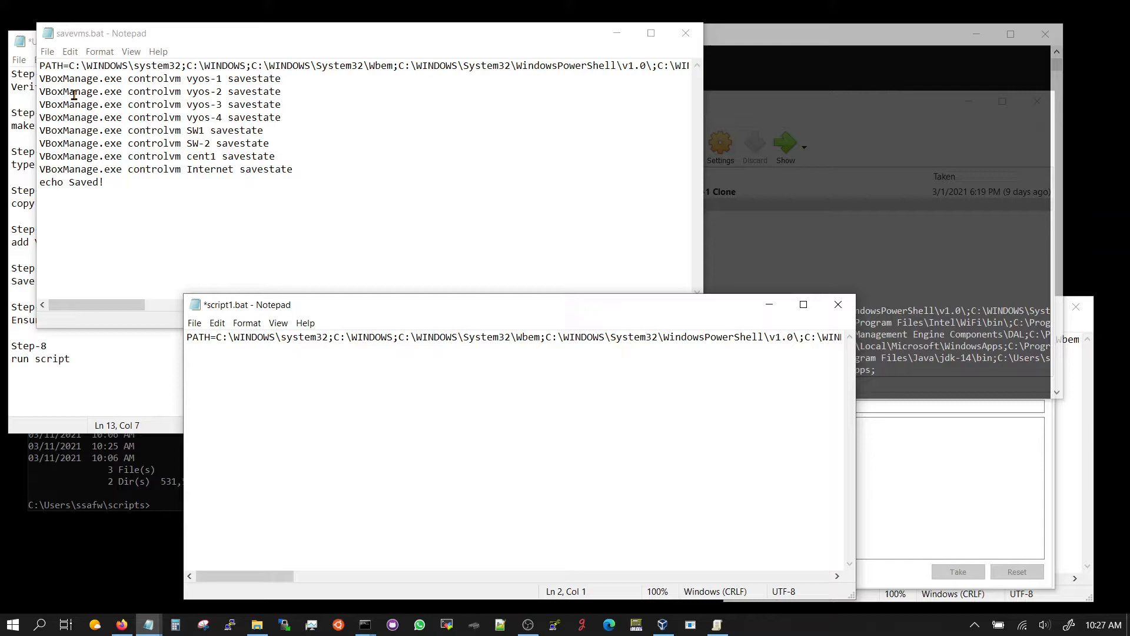
mouse_move(281, 129)
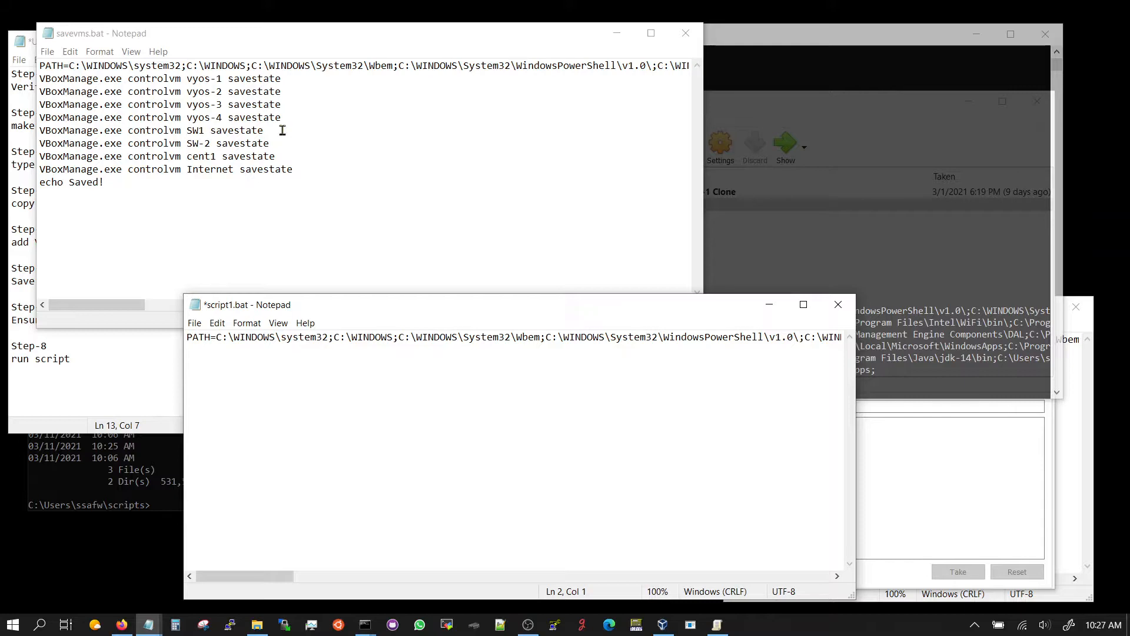
- Copy the eight VBoxManage controlvm savestate lines and echo Saved! from savevms.bat into script1.bat
left_click(288, 129)
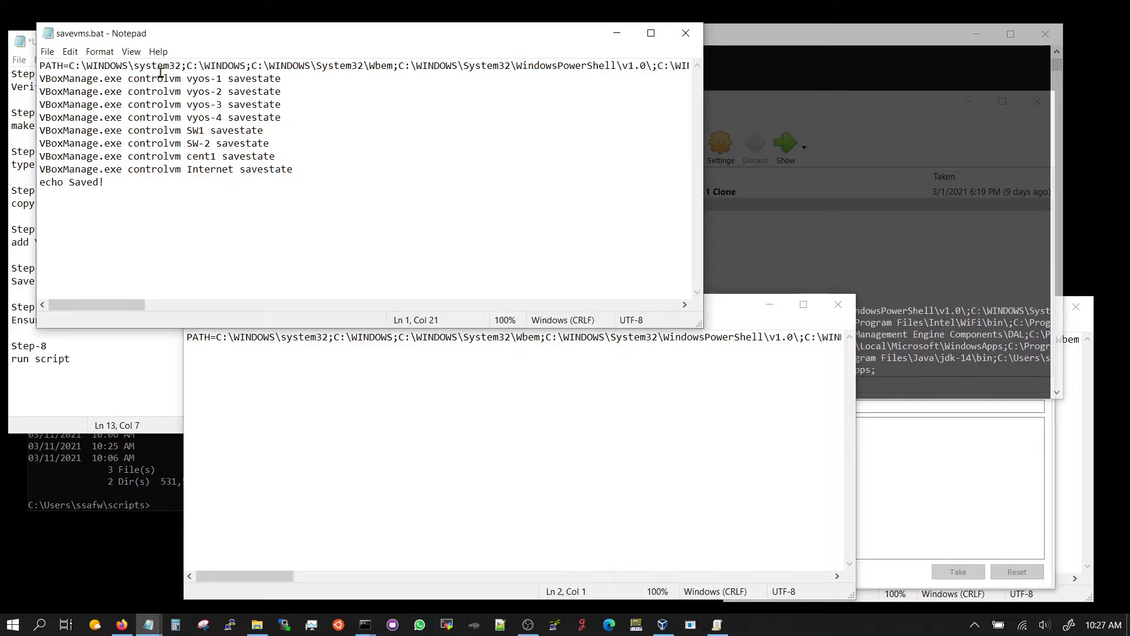
left_click_drag(40, 79, 103, 181)
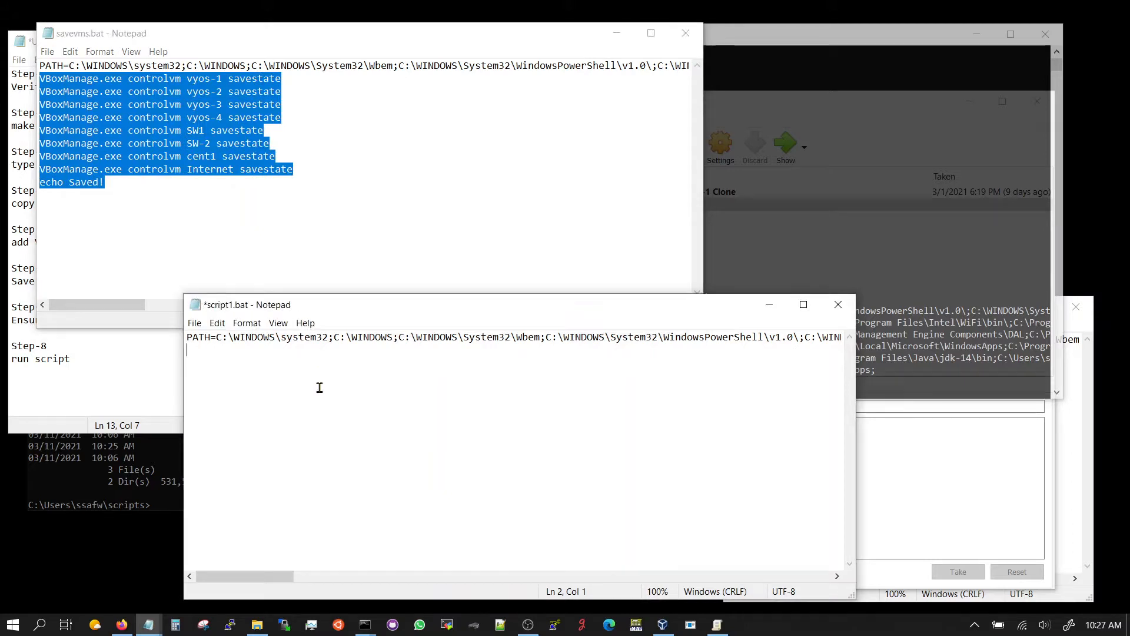
key("ctrl+v")
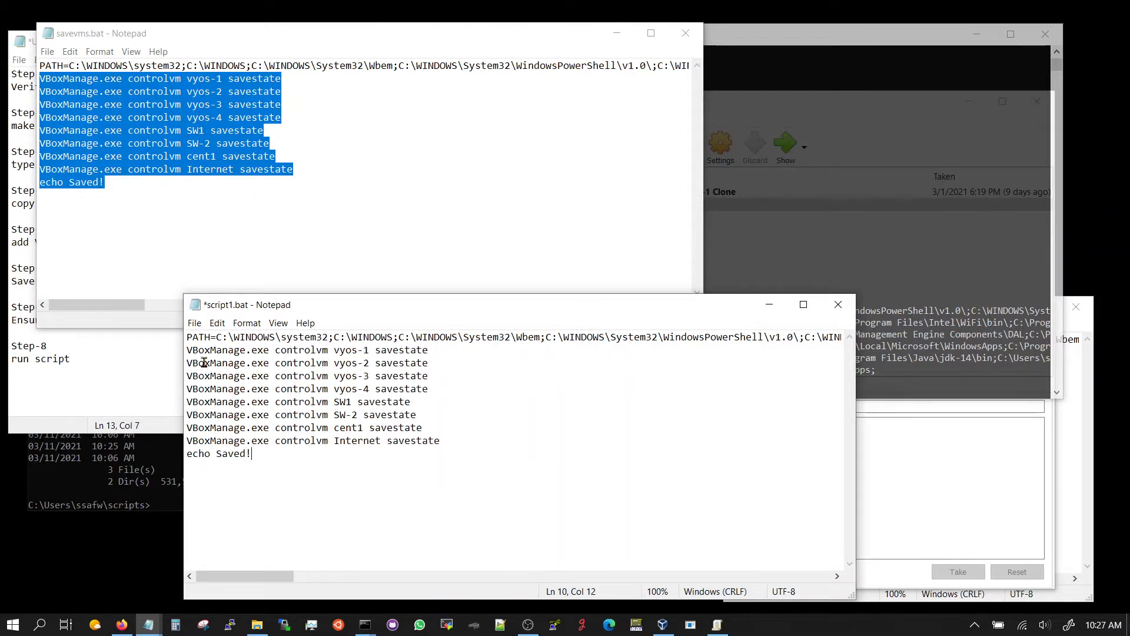
mouse_move(328, 359)
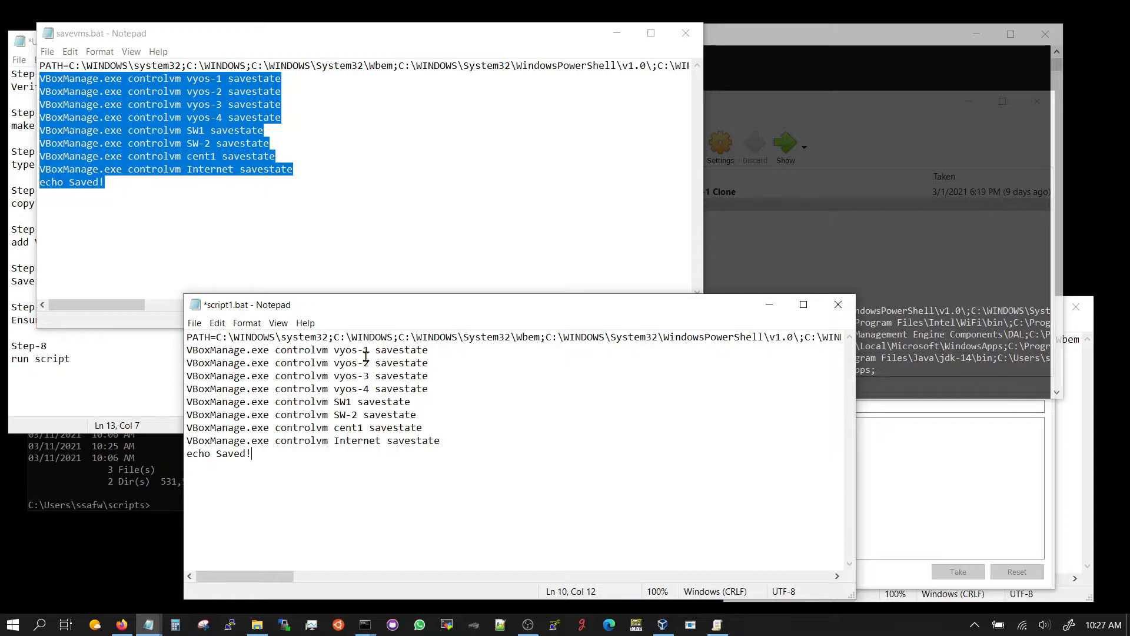
double_click(351, 350)
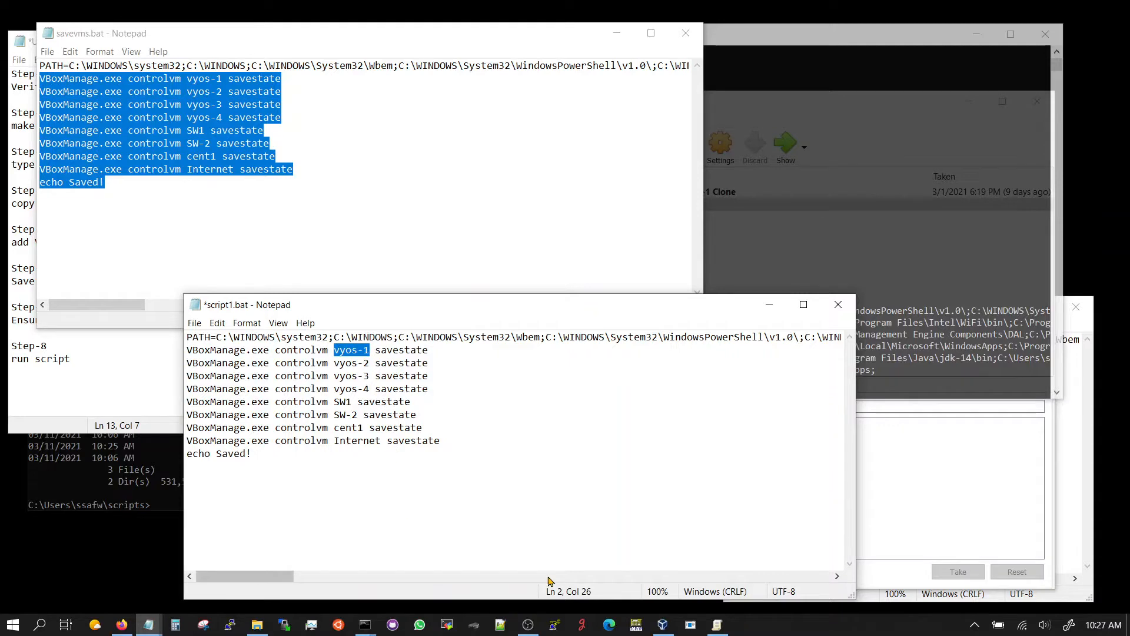
mouse_move(393, 352)
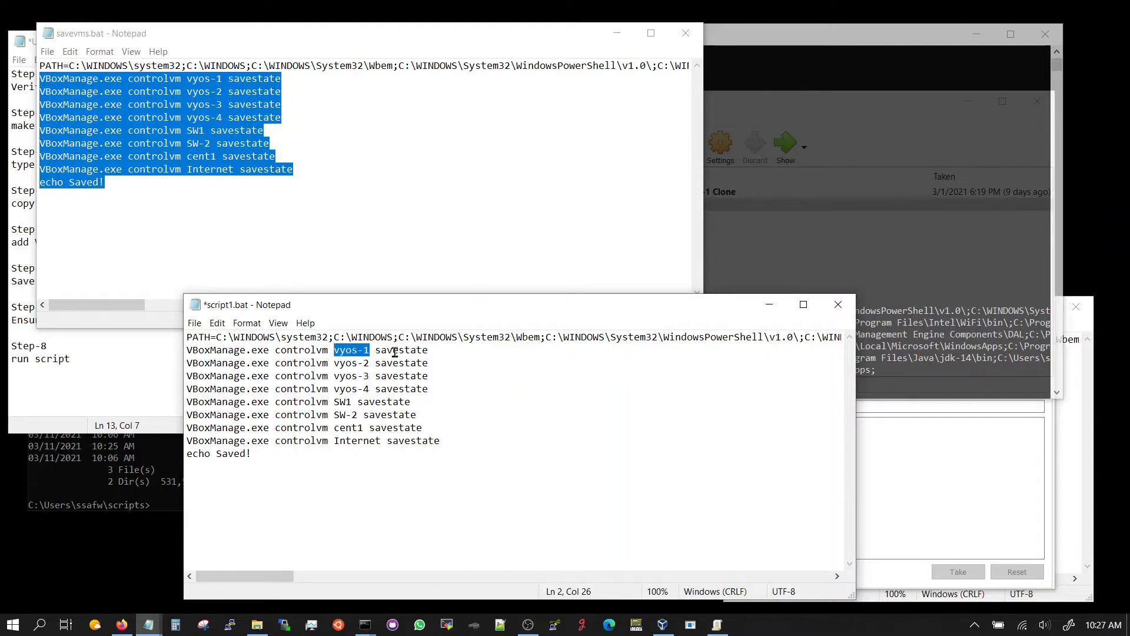
mouse_move(442, 456)
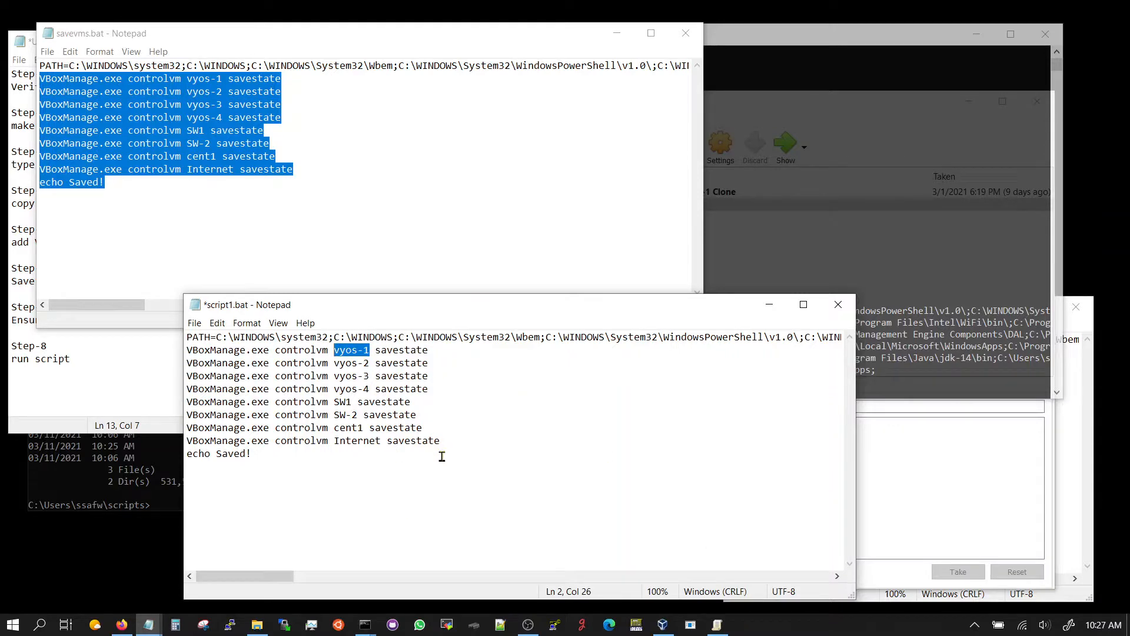
left_click(399, 247)
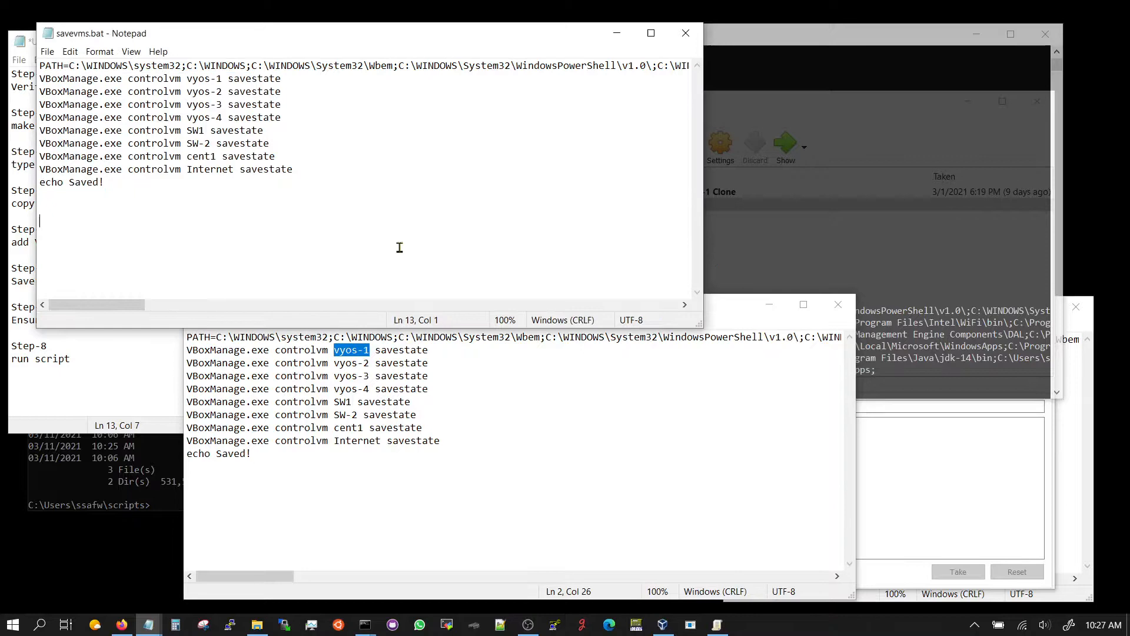
mouse_move(1035, 537)
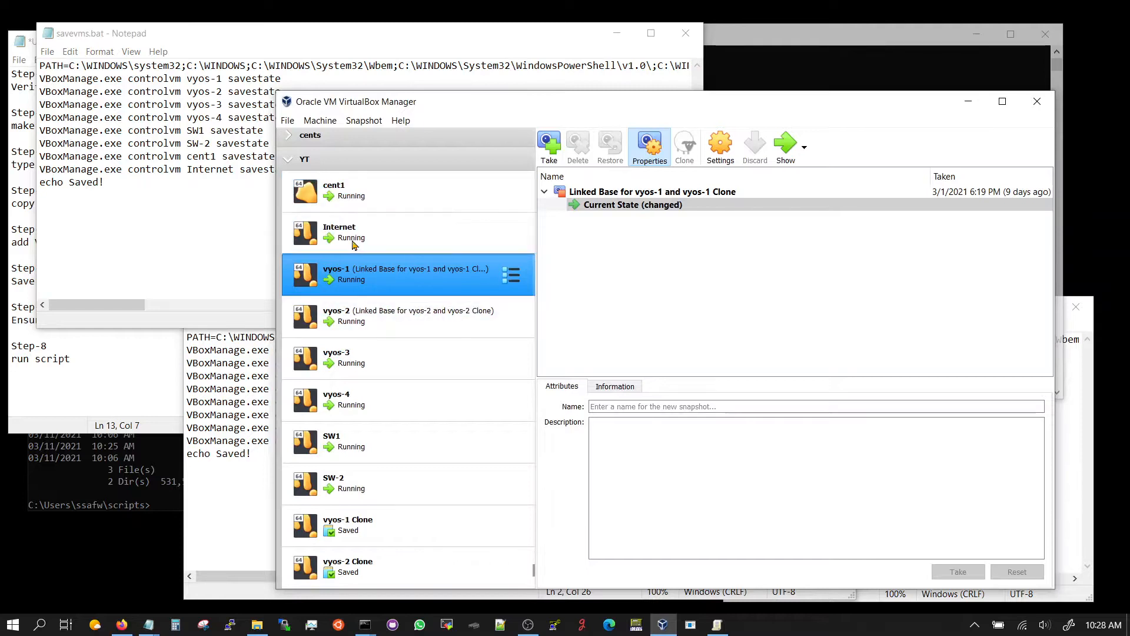
- Bring VirtualBox Manager forward and look over the machines still shown as Running
left_click(333, 190)
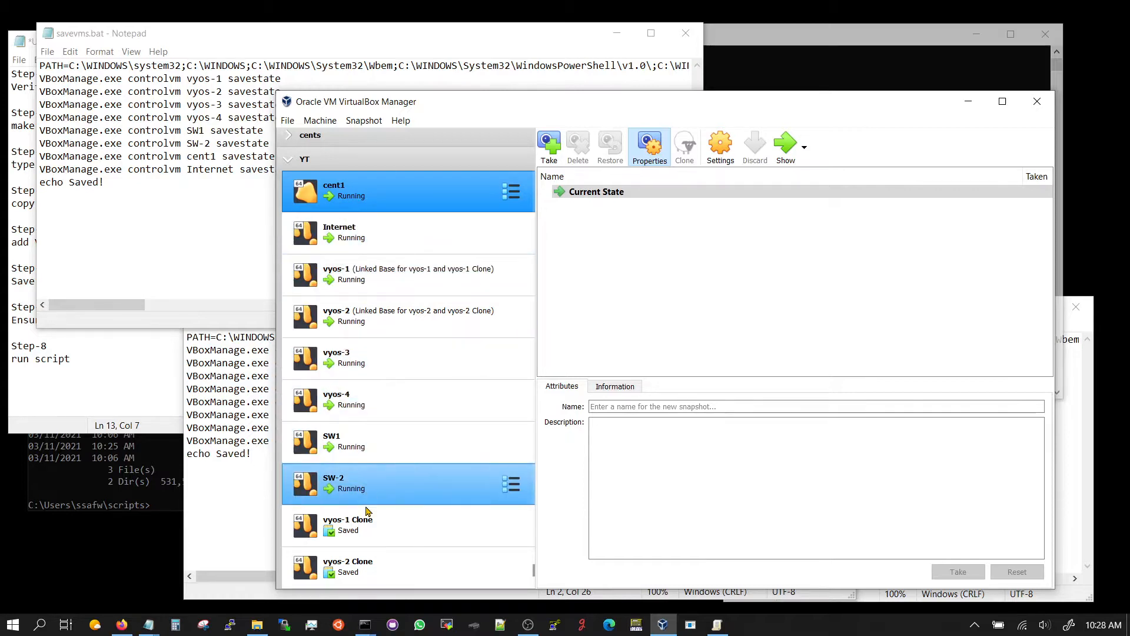
left_click(397, 483)
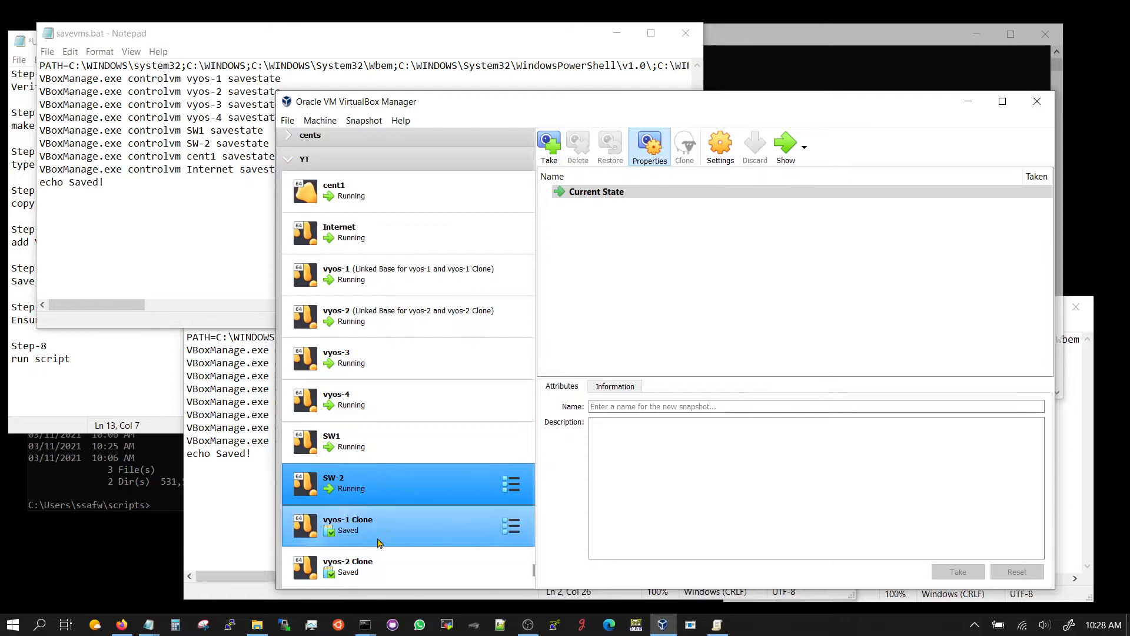
left_click(375, 190)
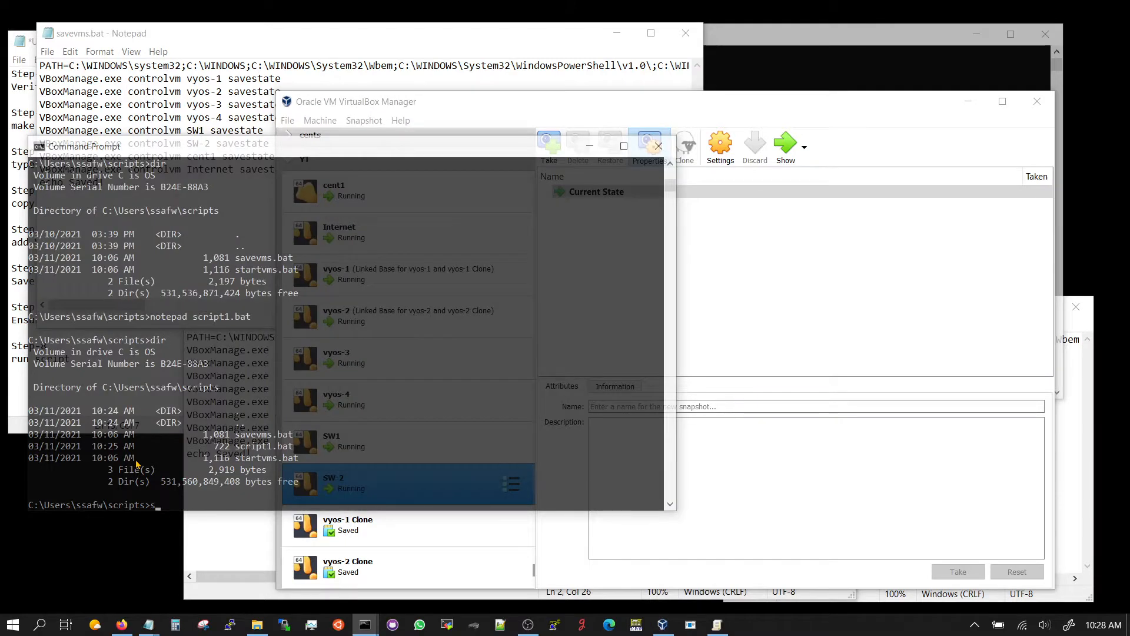
- Run savevms.bat and watch the Internet and SW1 machines reach the Saved state
type("avevms.bat")
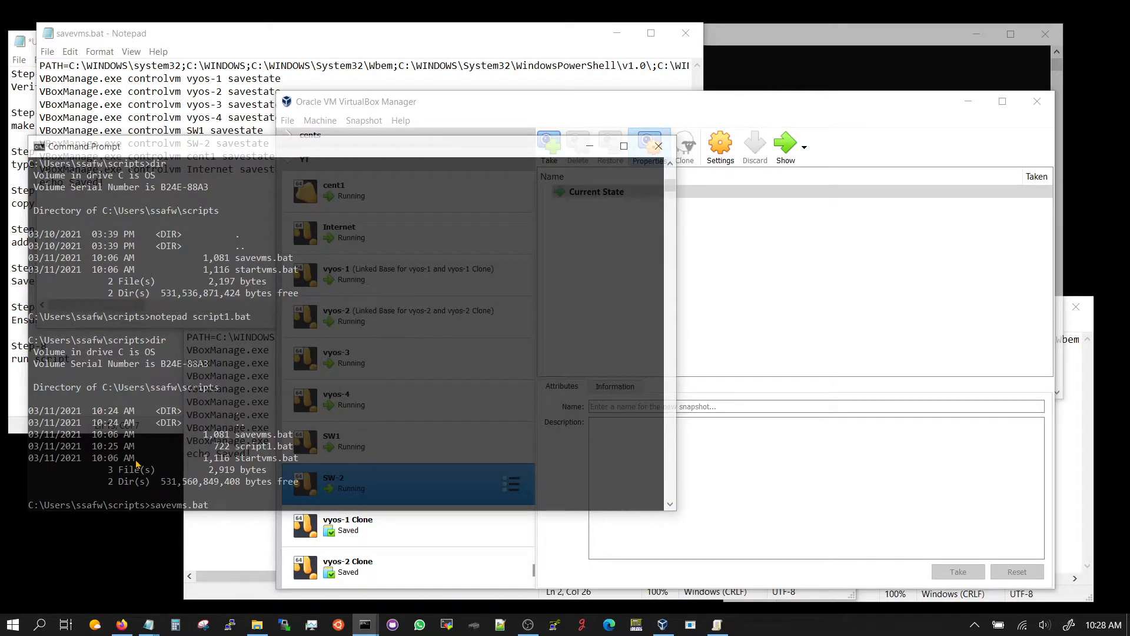
mouse_move(156, 460)
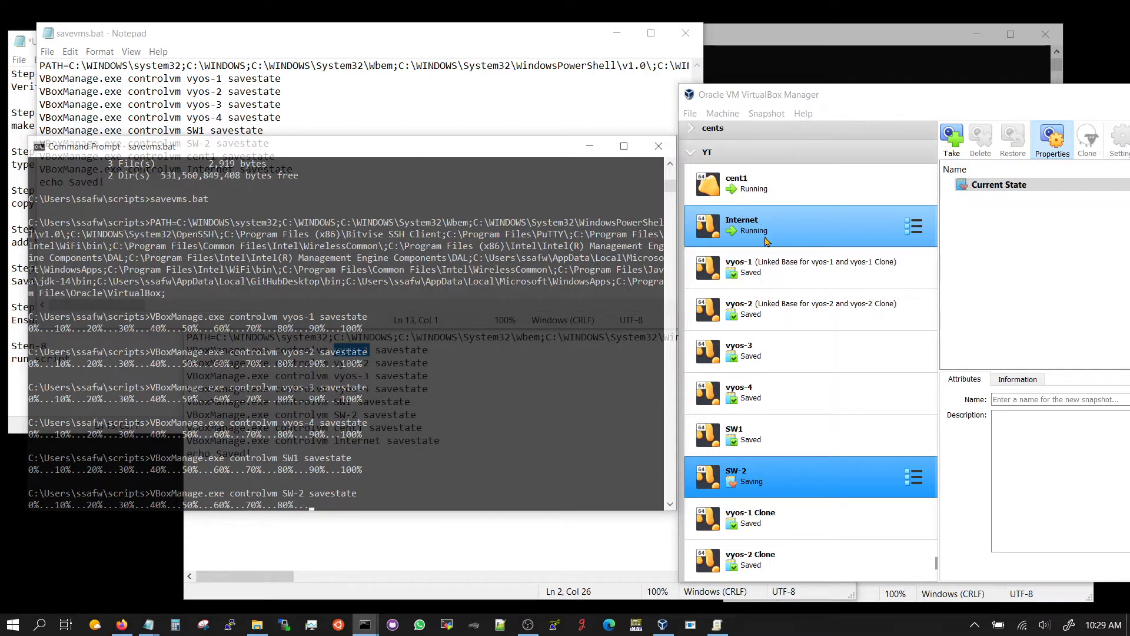
left_click(792, 268)
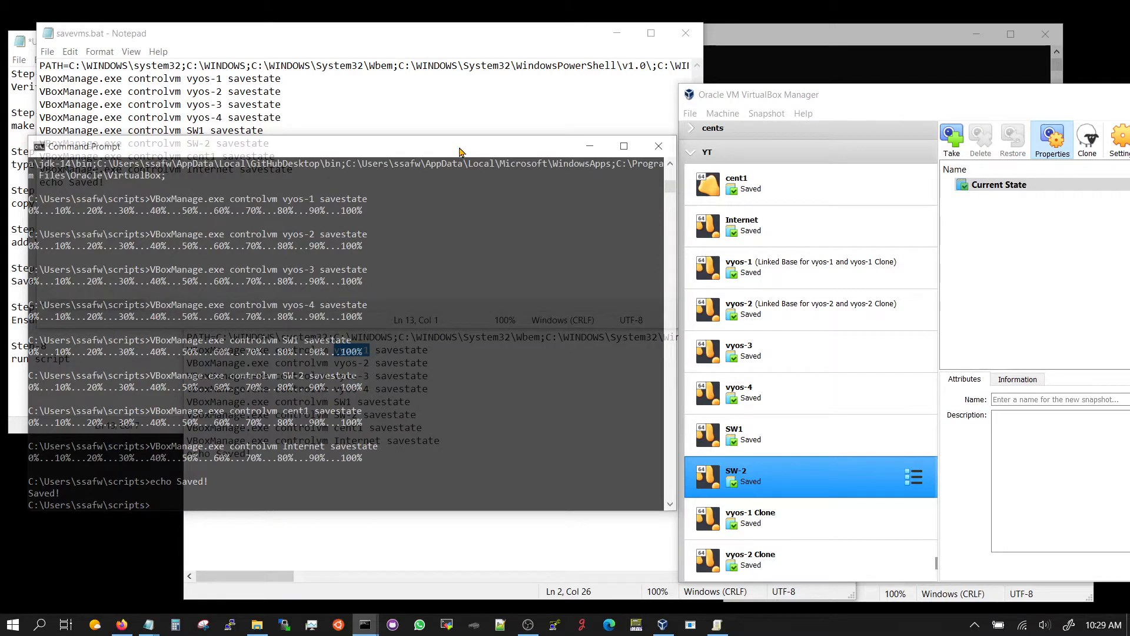
left_click(779, 434)
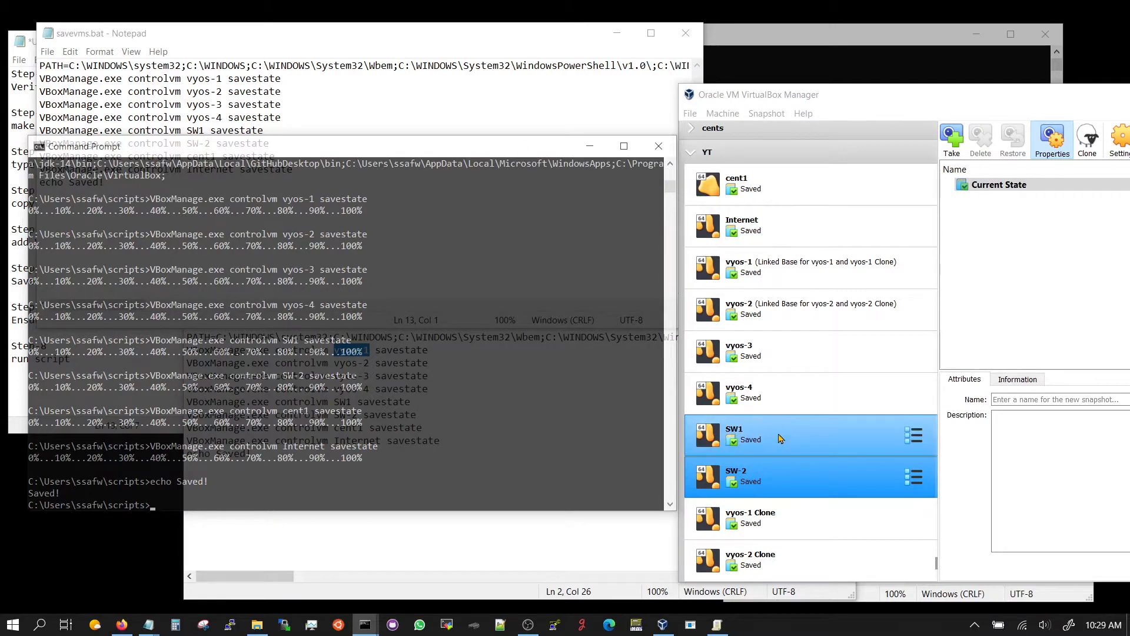
left_click(792, 476)
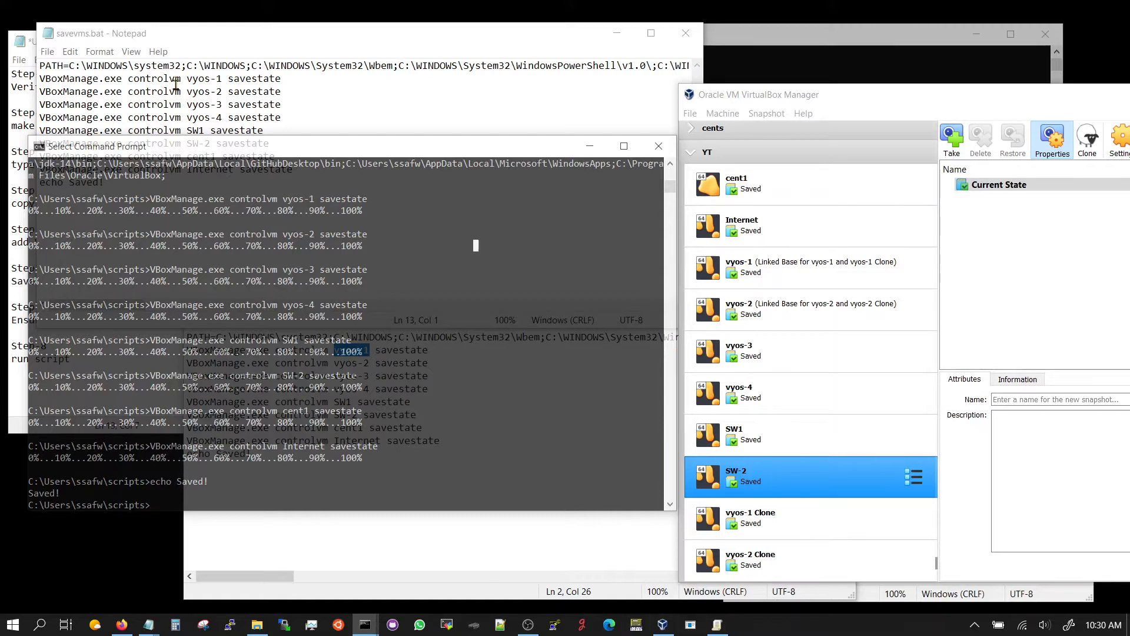
- Show startvms.bat in Notepad and highlight the --type headless option on the vyos-1 line
left_click(101, 33)
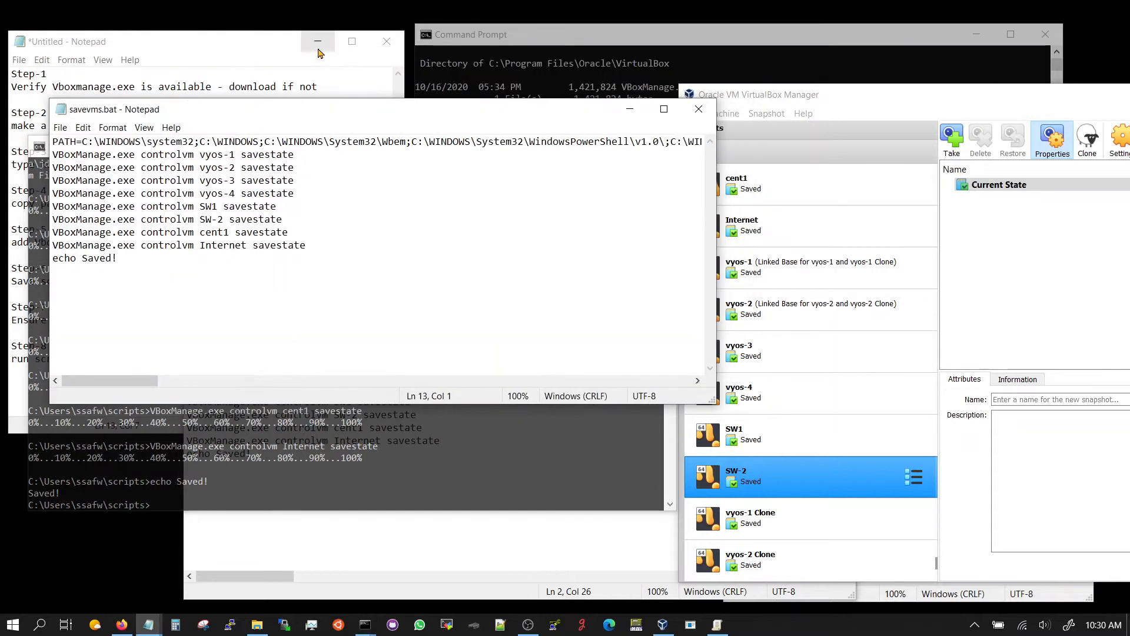
left_click(318, 41)
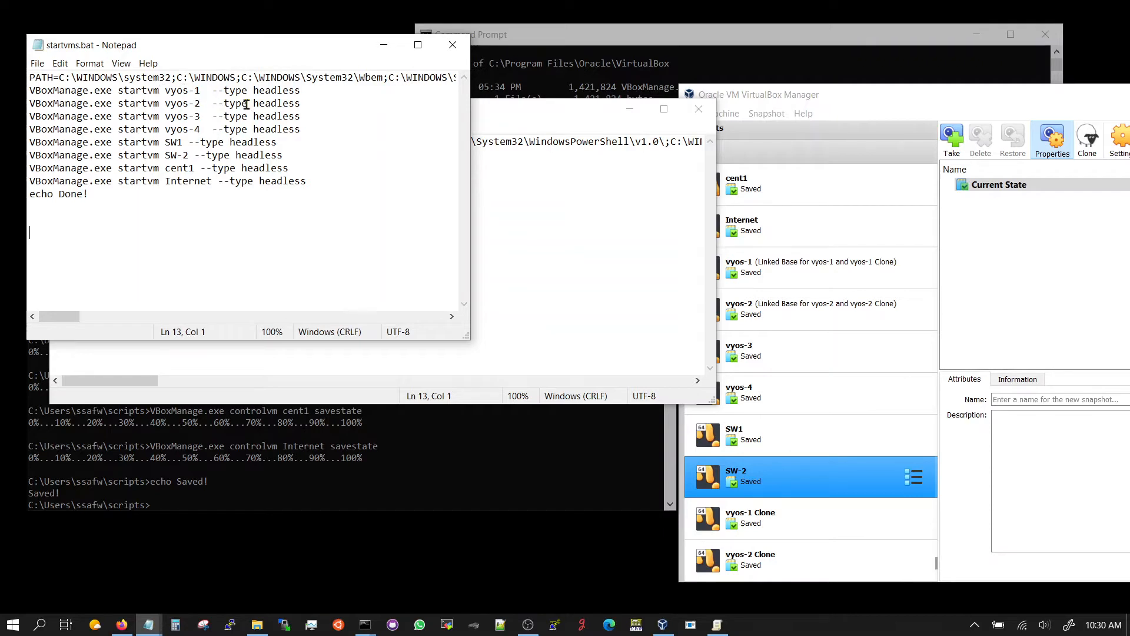
left_click(300, 90)
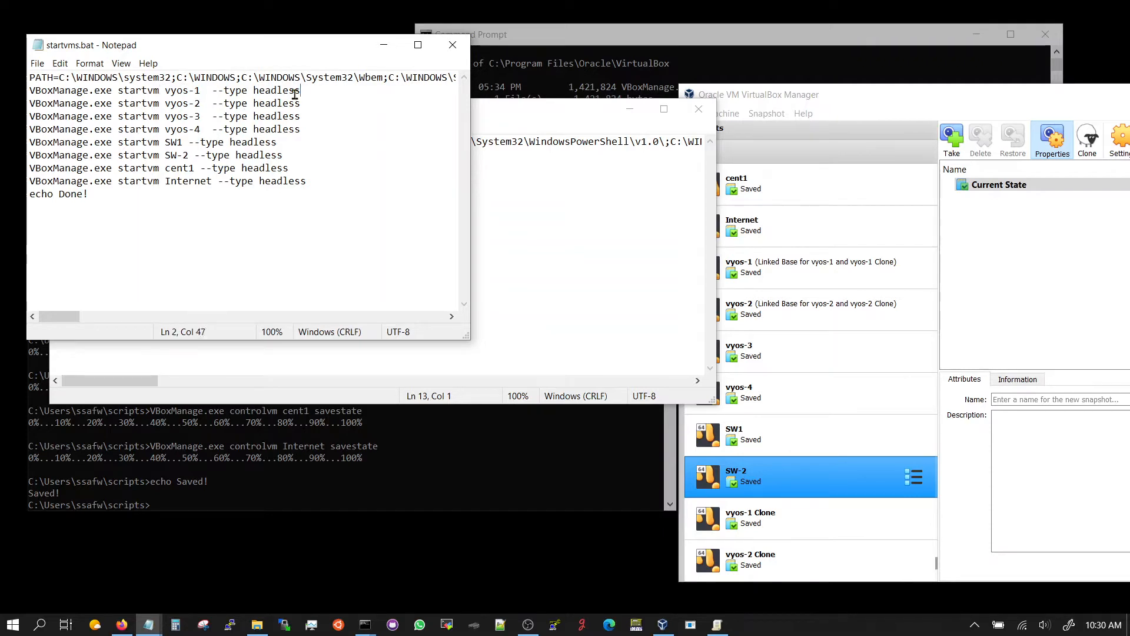
left_click_drag(300, 90, 211, 89)
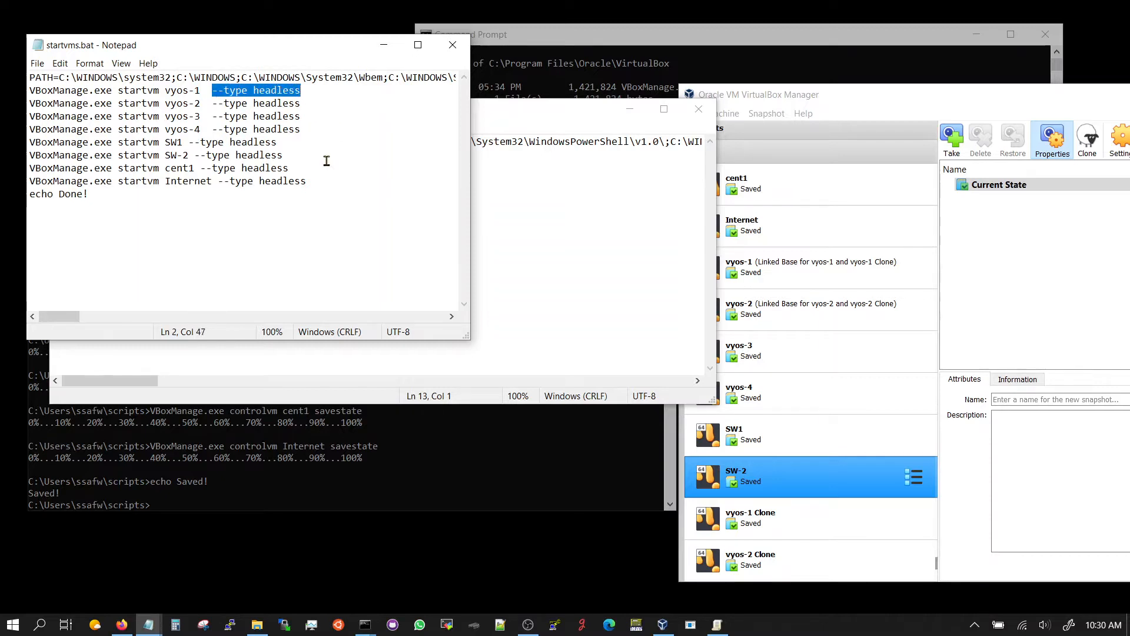
mouse_move(300, 352)
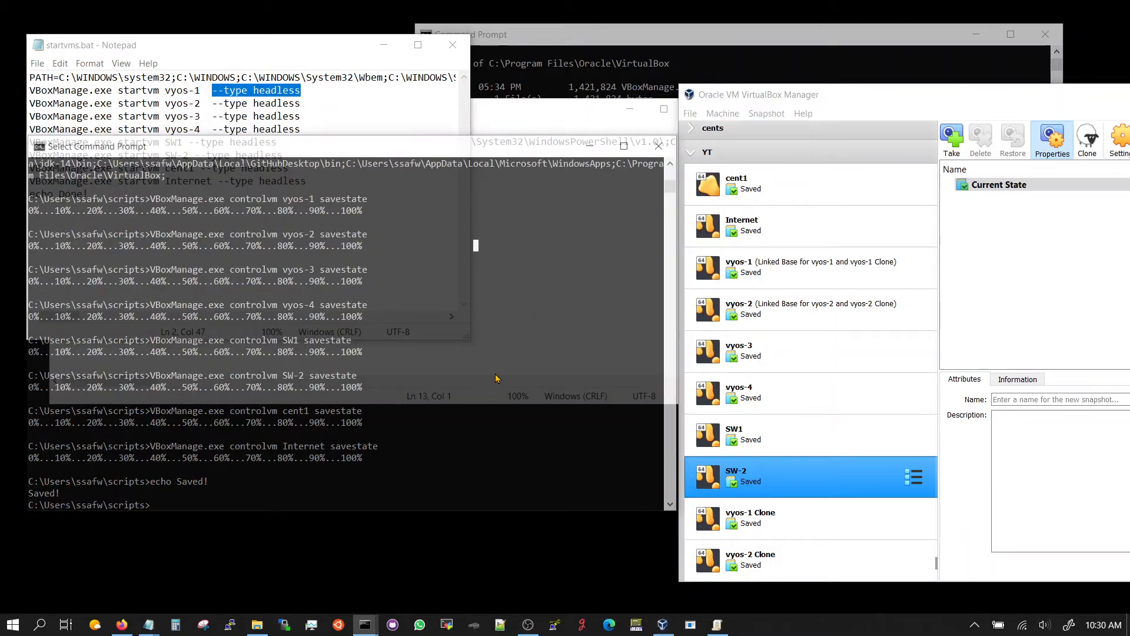
- Run startvms.bat and watch vyos-1 through vyos-4 power back on headless
type("startvms.bat")
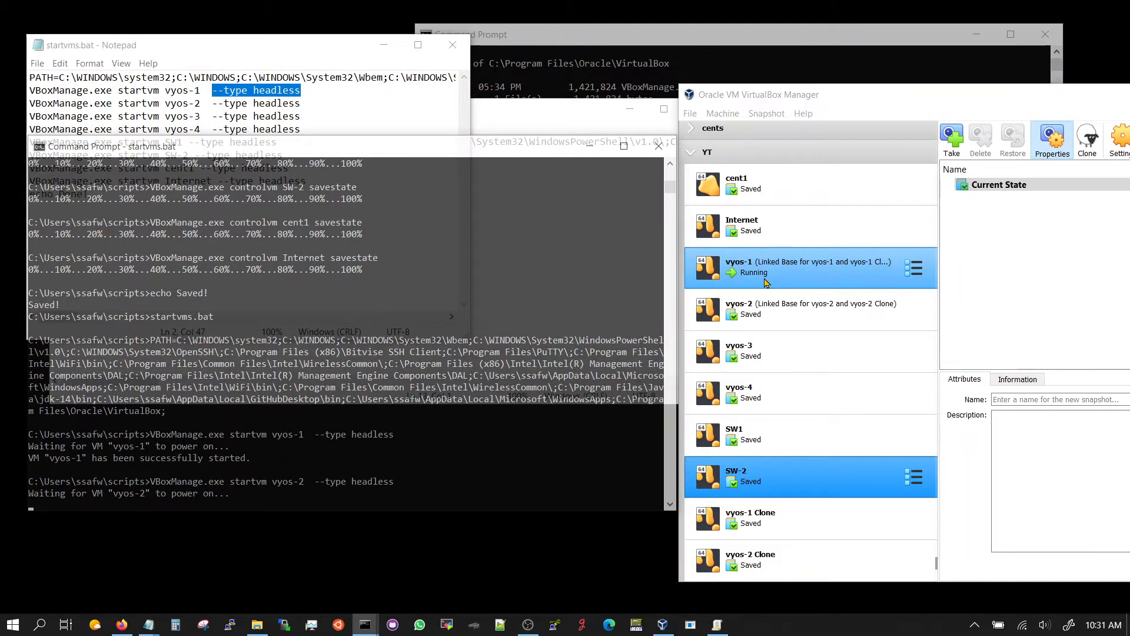
left_click(808, 308)
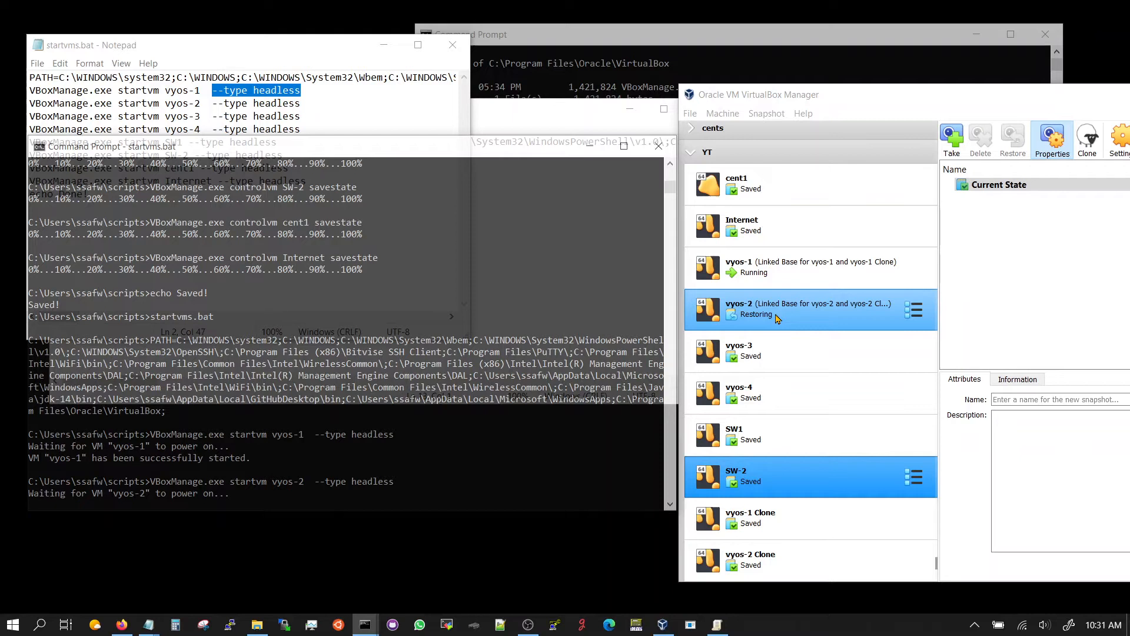
left_click(793, 351)
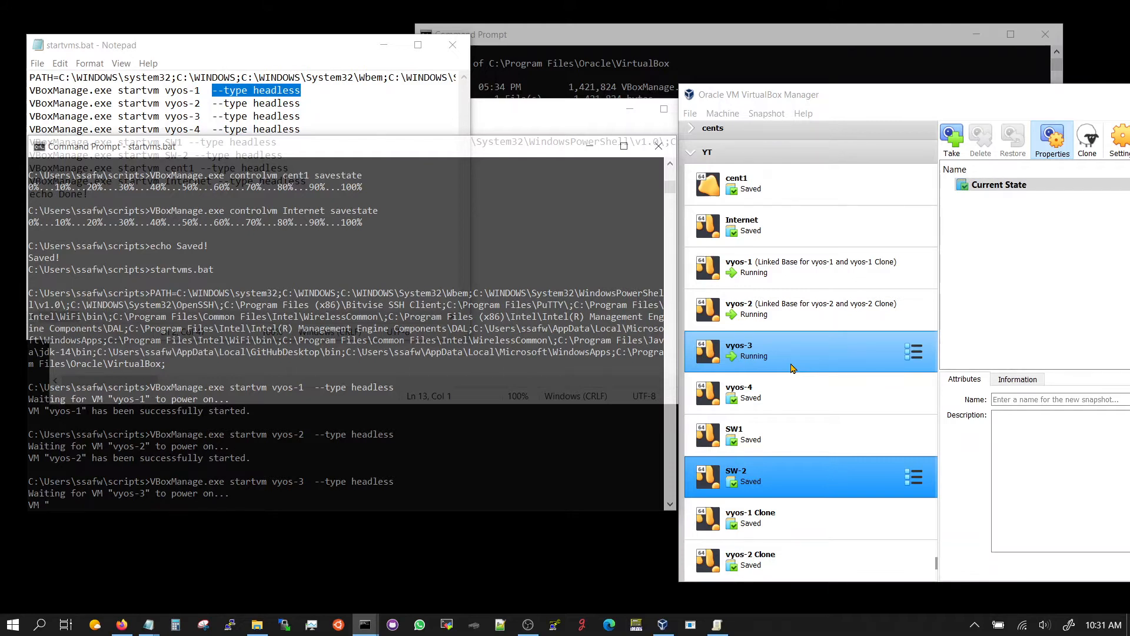
left_click(792, 393)
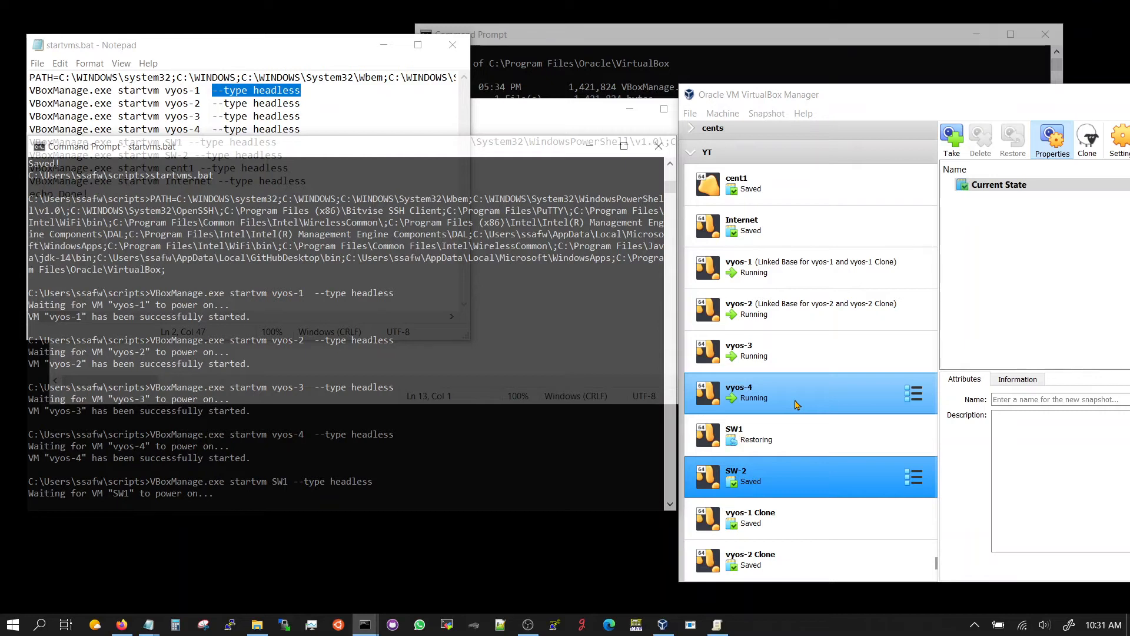
mouse_move(797, 414)
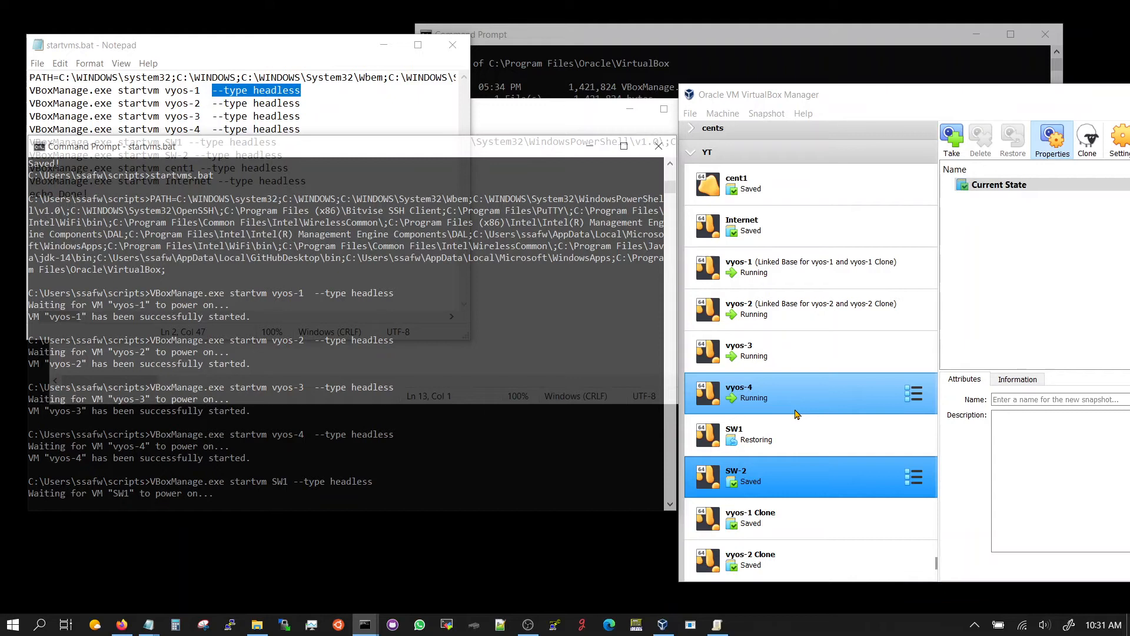
left_click(792, 434)
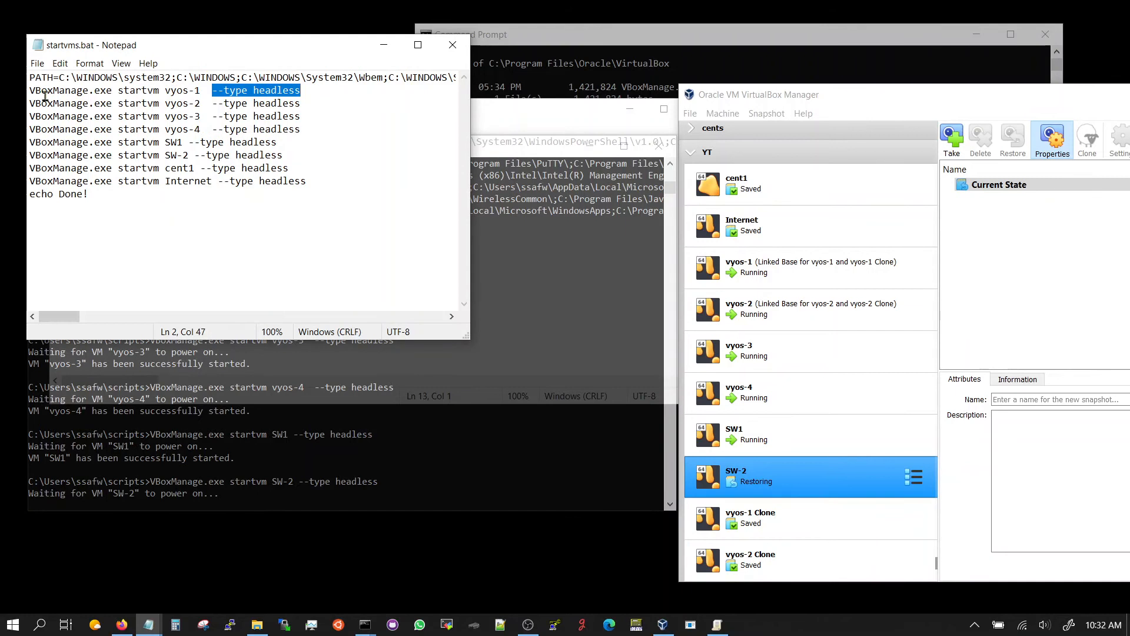
- Review VBoxManage.exe on the vyos-1 line of startvms.bat while the last VMs restore
double_click(69, 89)
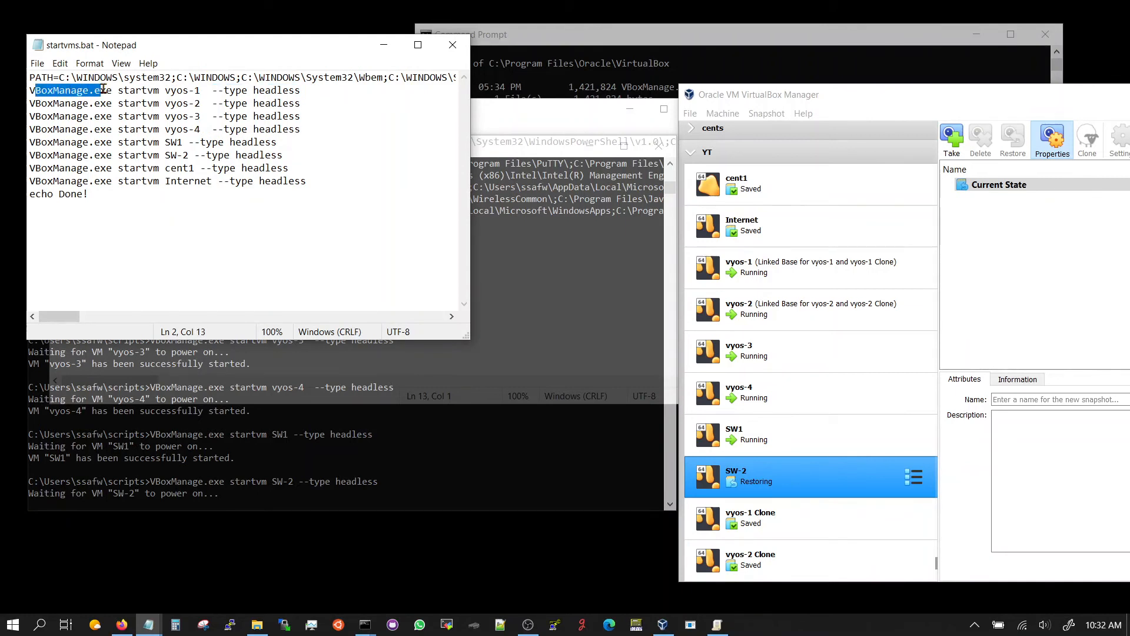
left_click(130, 104)
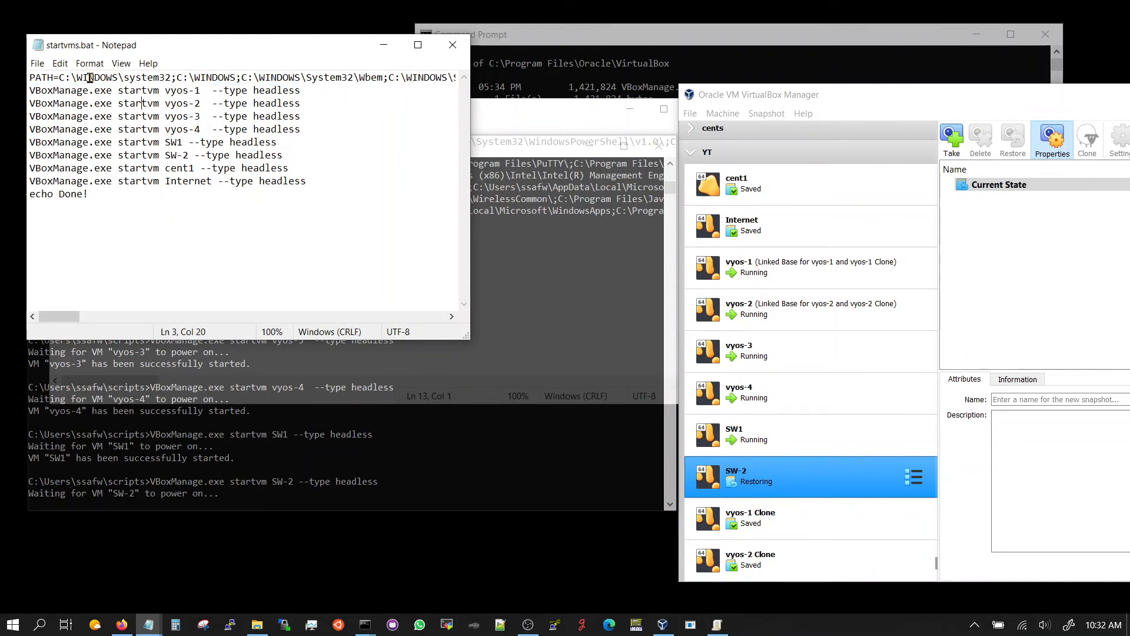
mouse_move(360, 92)
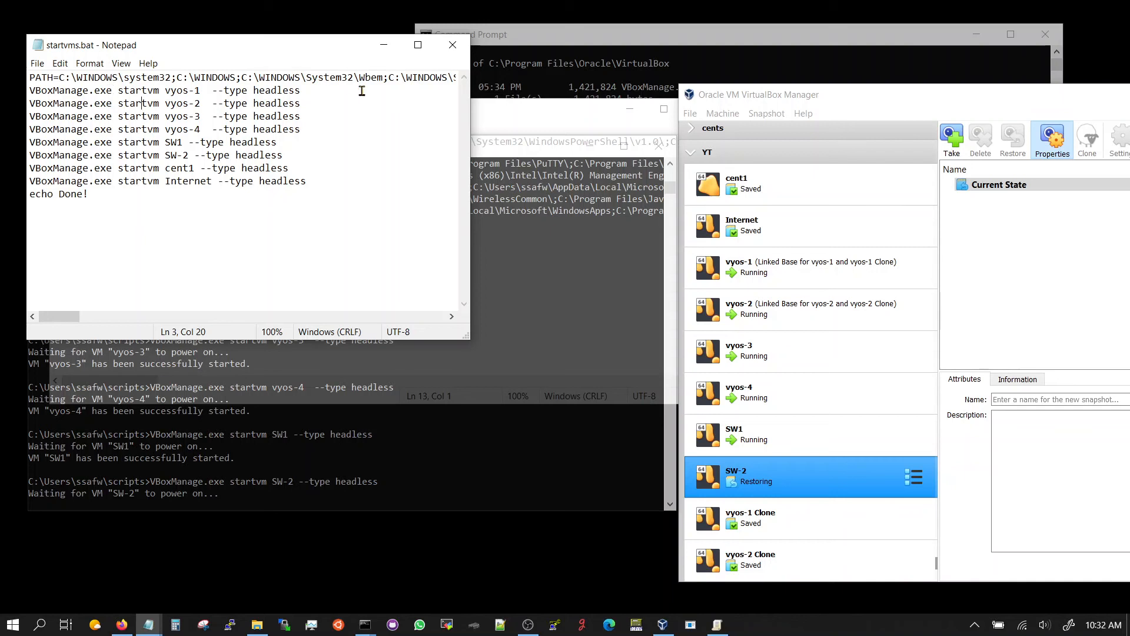
mouse_move(423, 151)
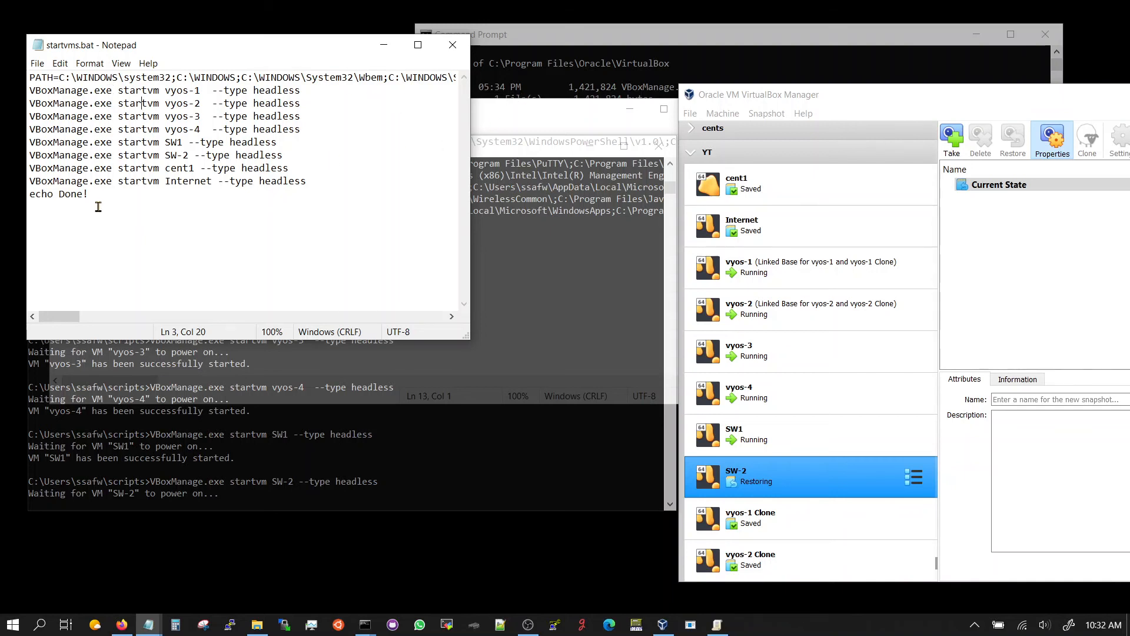
mouse_move(254, 289)
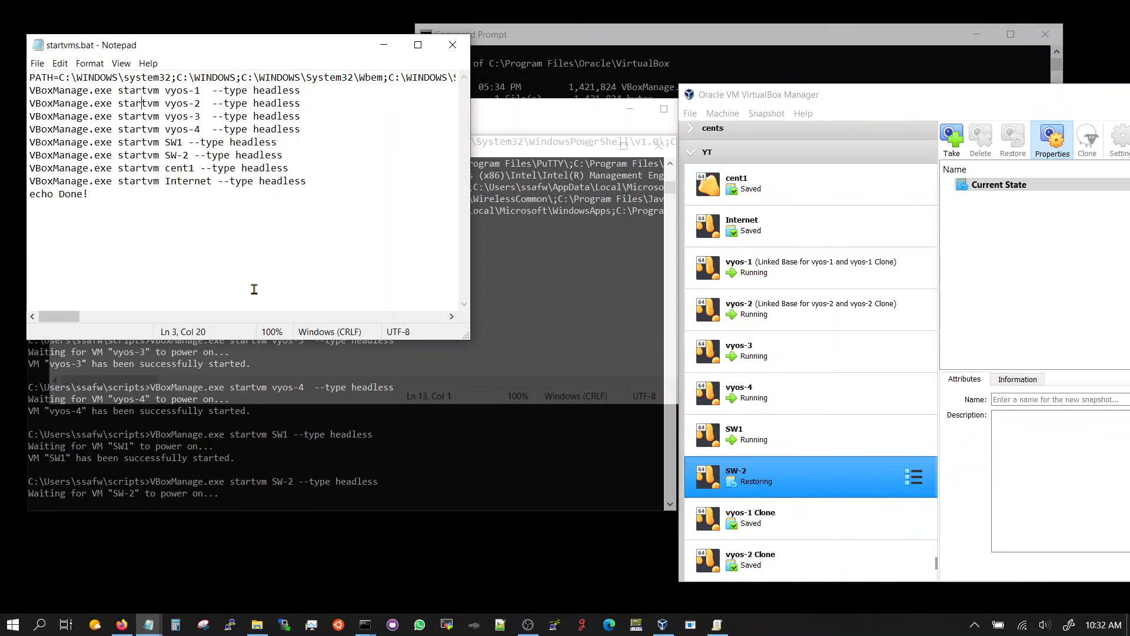
left_click(432, 277)
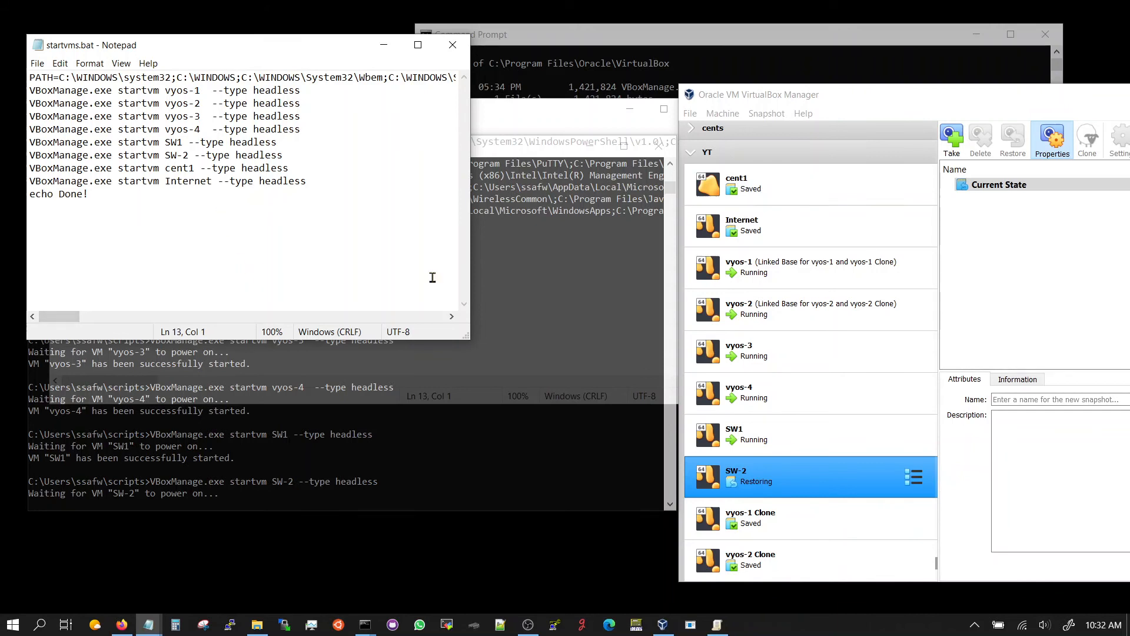
mouse_move(785, 477)
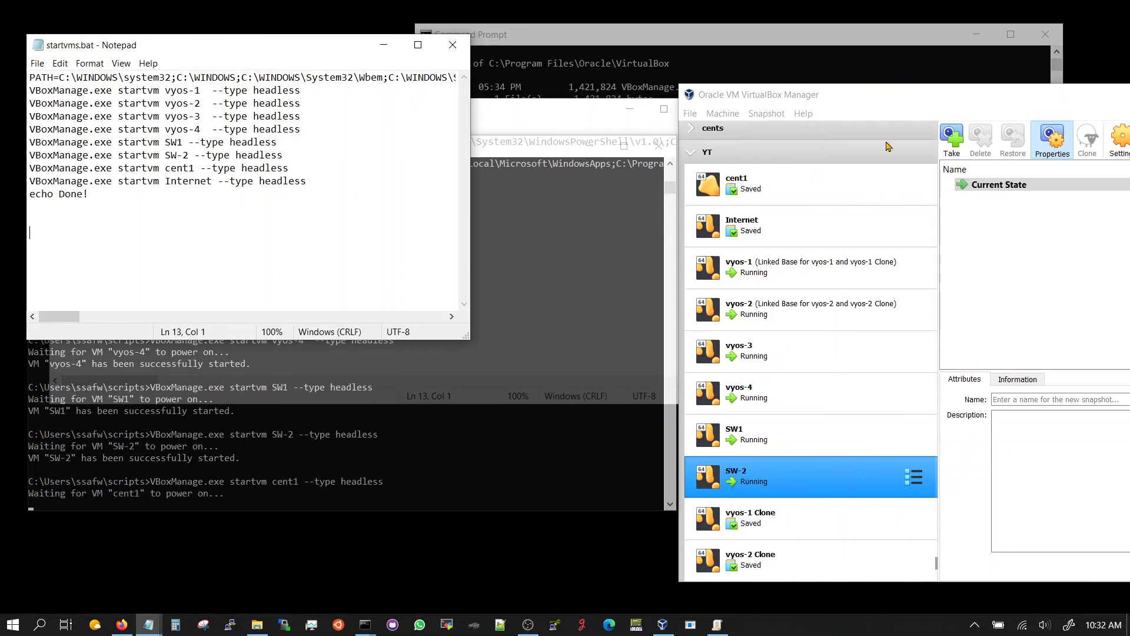
mouse_move(888, 146)
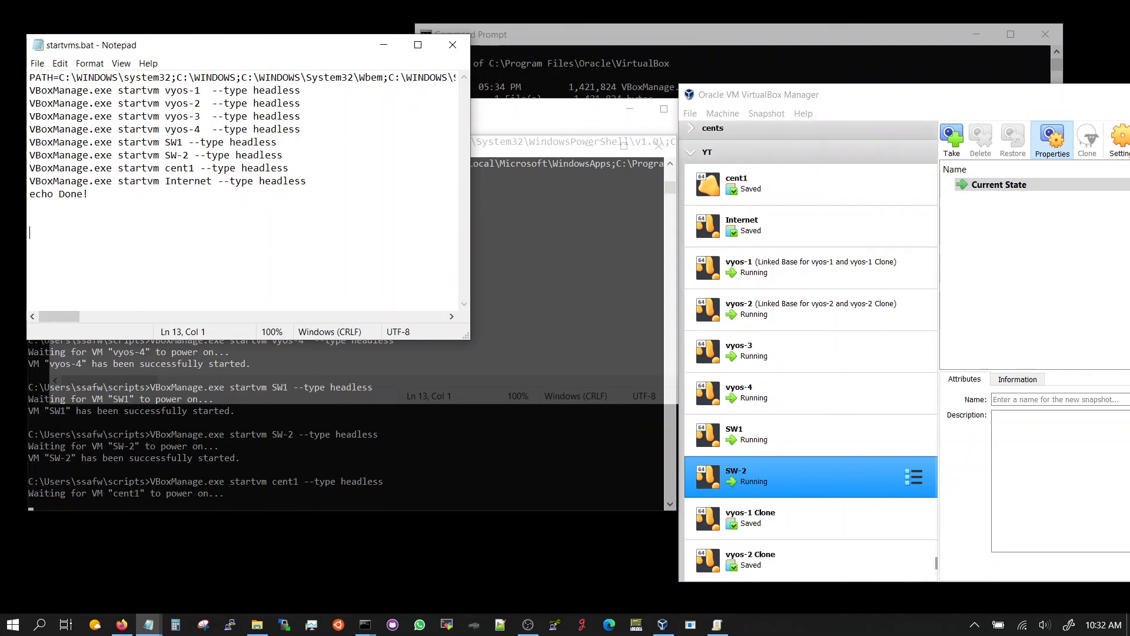